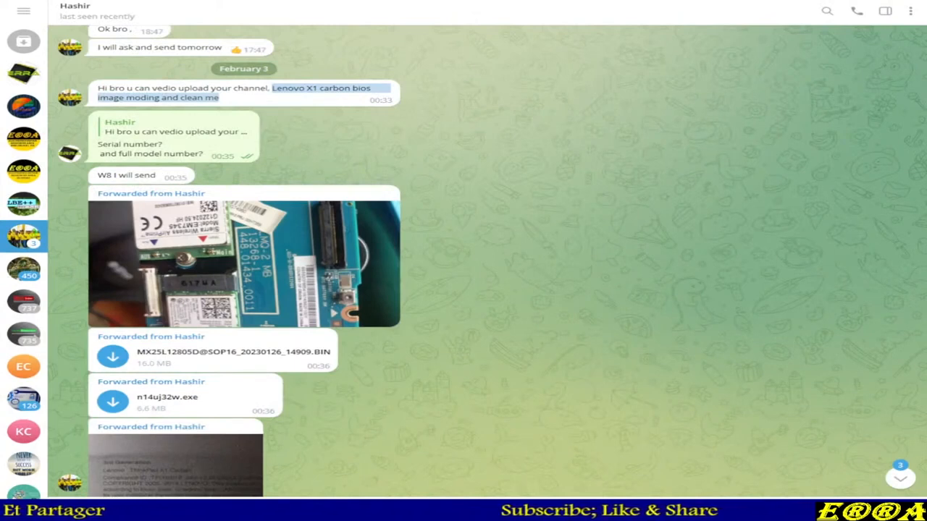
{"action": "mouse_move", "coordinate": [544, 150]}
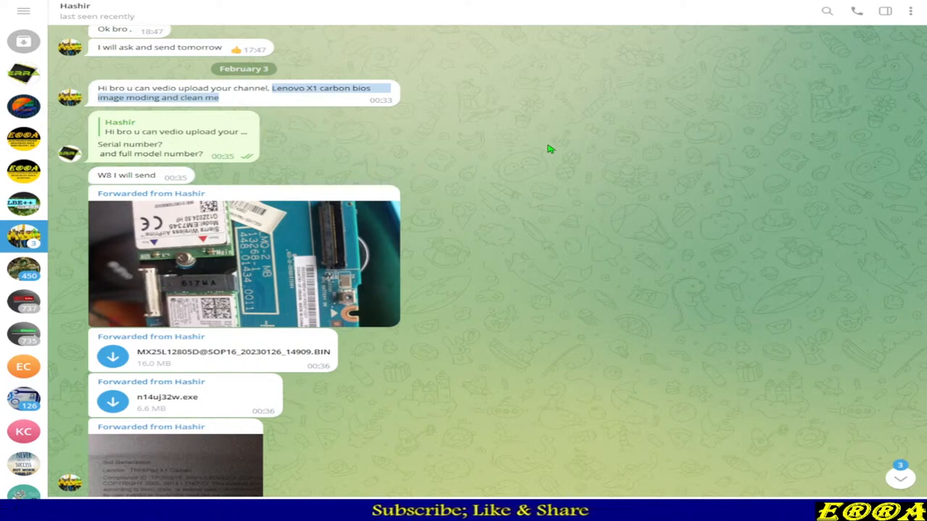
{"action": "mouse_move", "coordinate": [526, 191]}
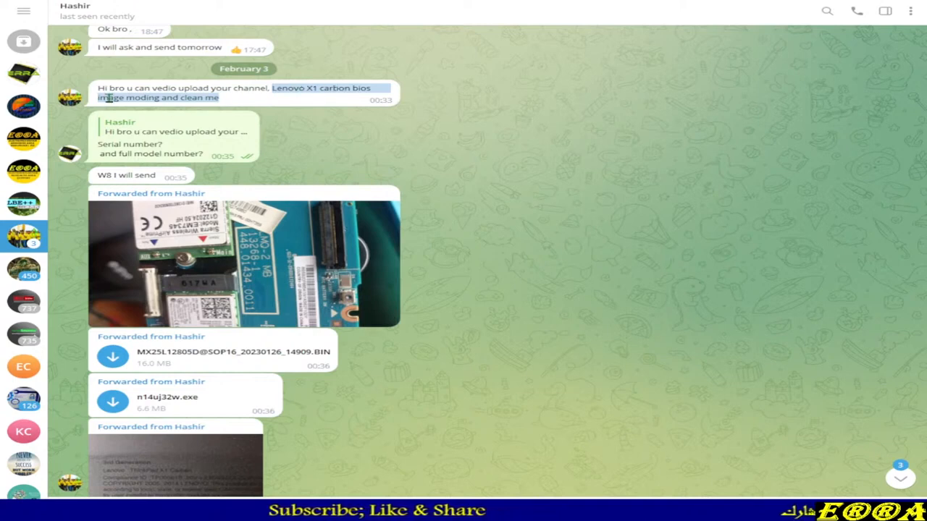
{"action": "mouse_move", "coordinate": [278, 122]}
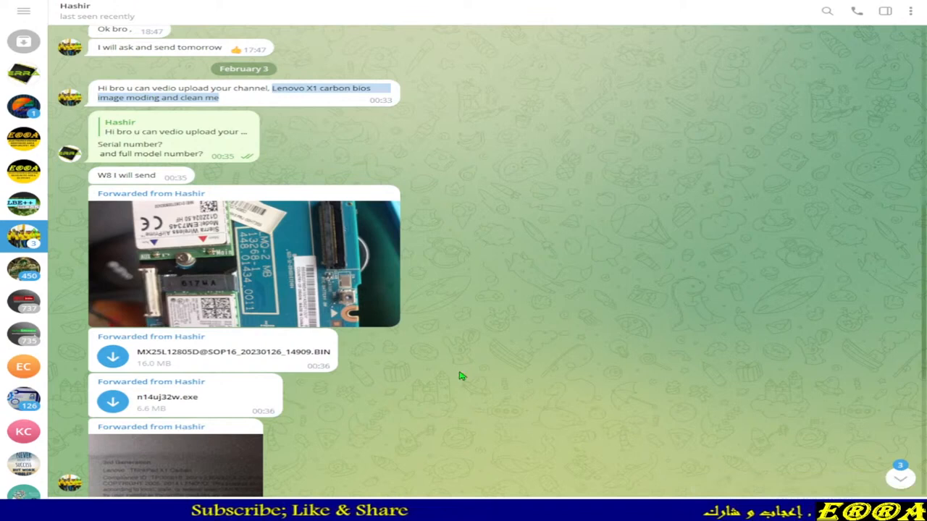
- Review the customer's forwarded BIOS files and view the laptop label photo full size
{"action": "scroll", "scroll_direction": "down", "scroll_amount": 3}
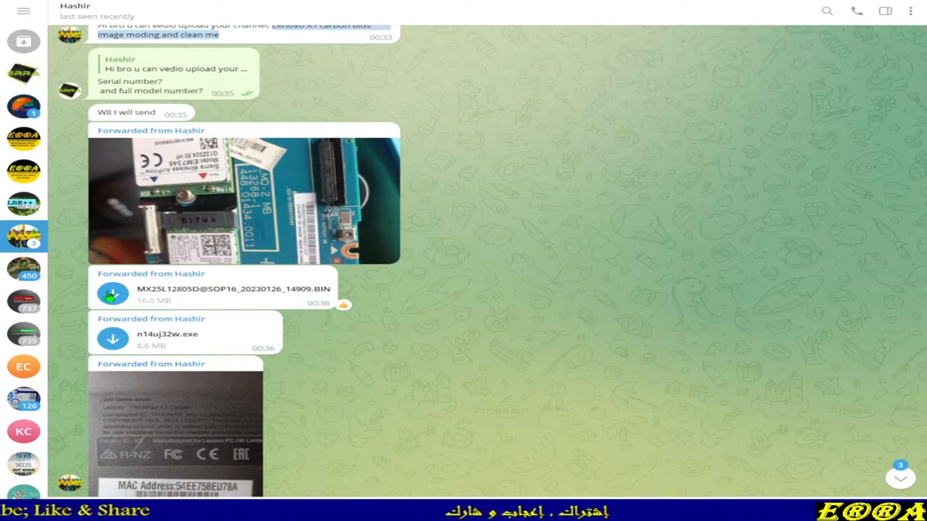
{"action": "scroll", "scroll_direction": "down", "scroll_amount": 3}
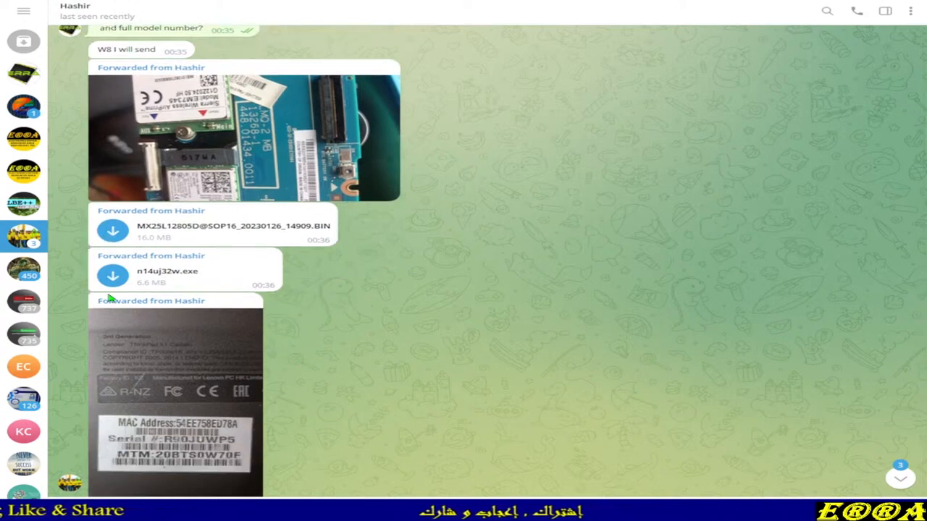
{"action": "mouse_move", "coordinate": [233, 443]}
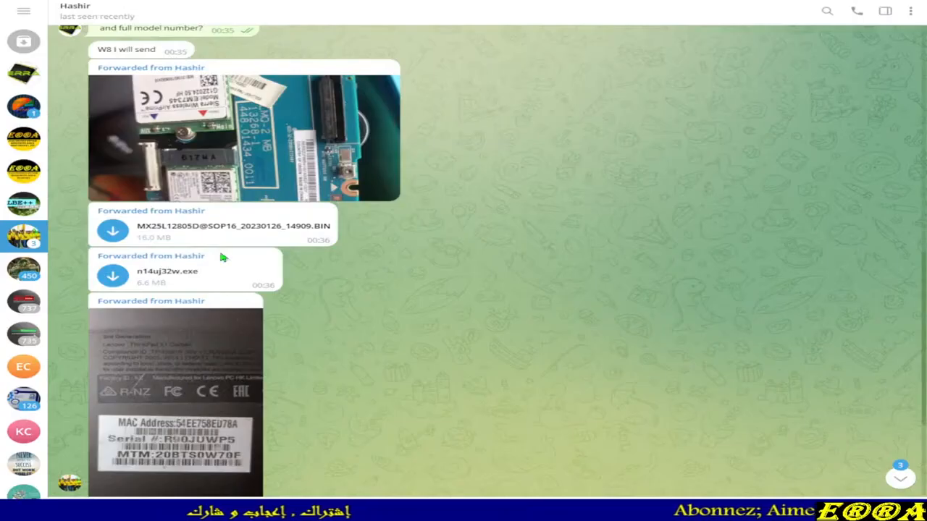
{"action": "mouse_move", "coordinate": [162, 281]}
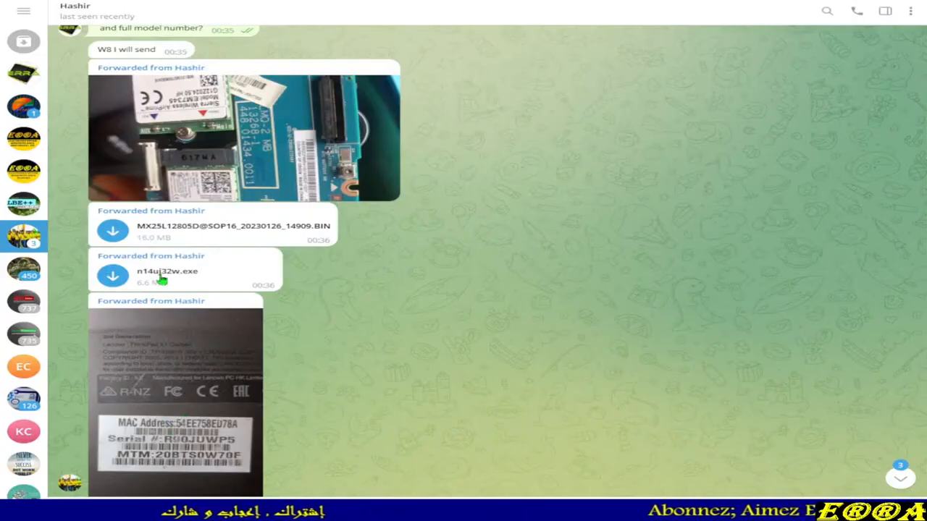
{"action": "mouse_move", "coordinate": [183, 431]}
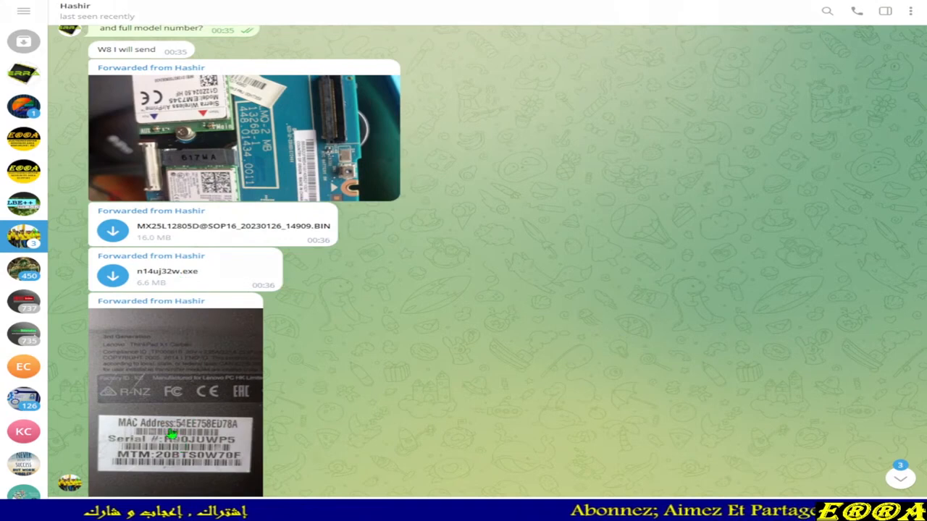
{"action": "left_click", "coordinate": [175, 398]}
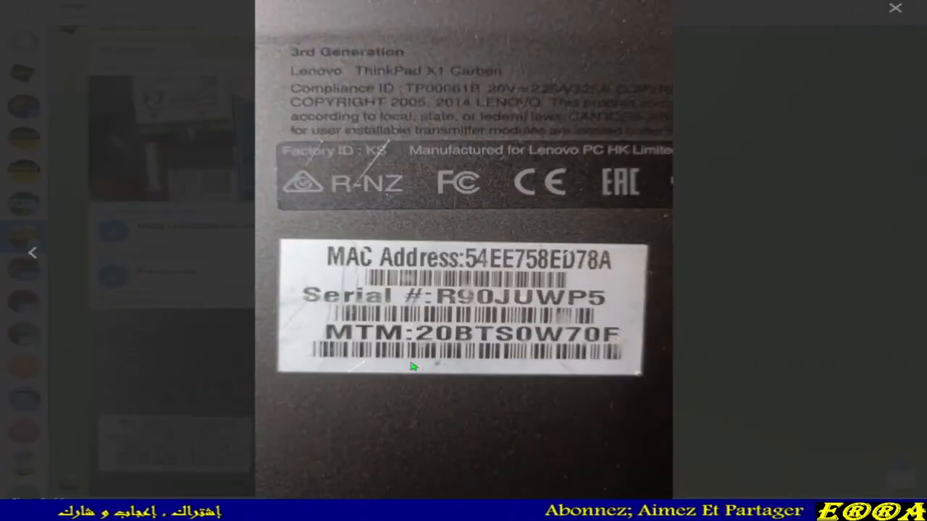
{"action": "mouse_move", "coordinate": [440, 339]}
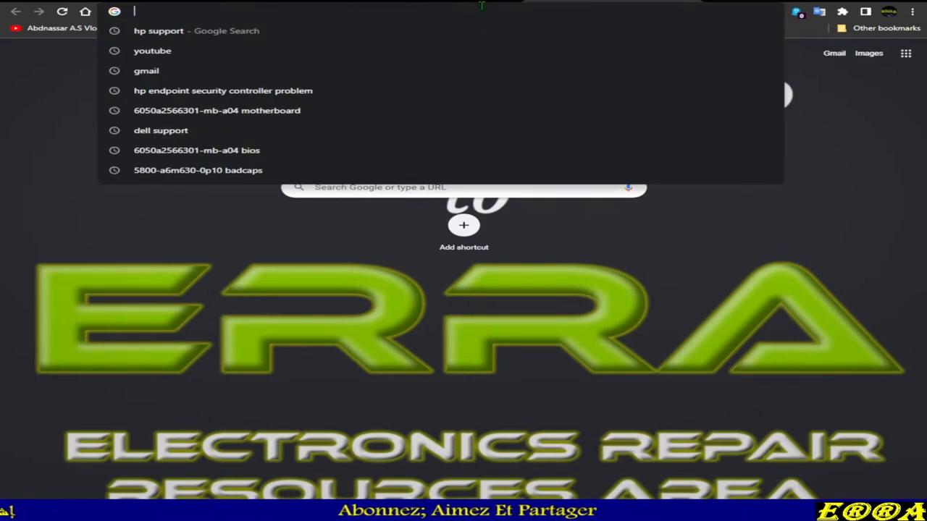
- Search Google for 'lenovo support', reach Lenovo's official site and enter PC support
{"action": "type", "text": "lenovo"}
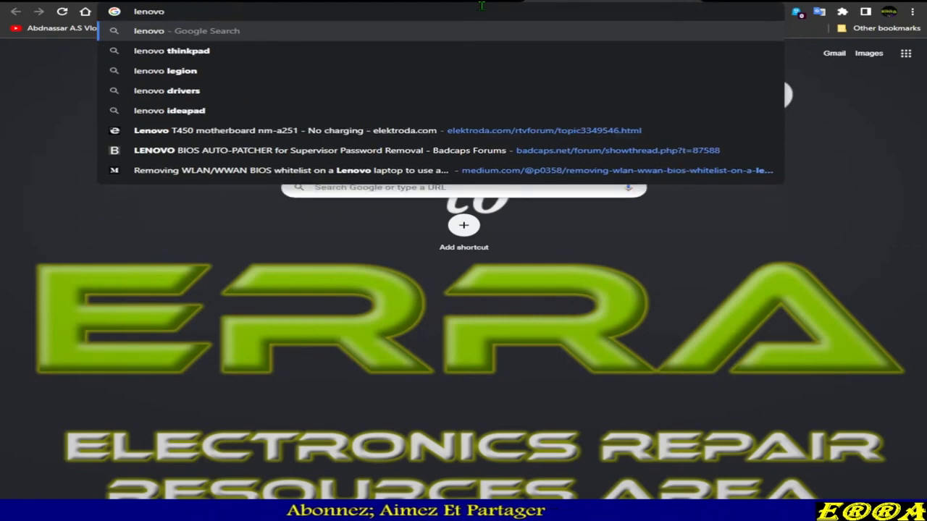
{"action": "type", "text": "support"}
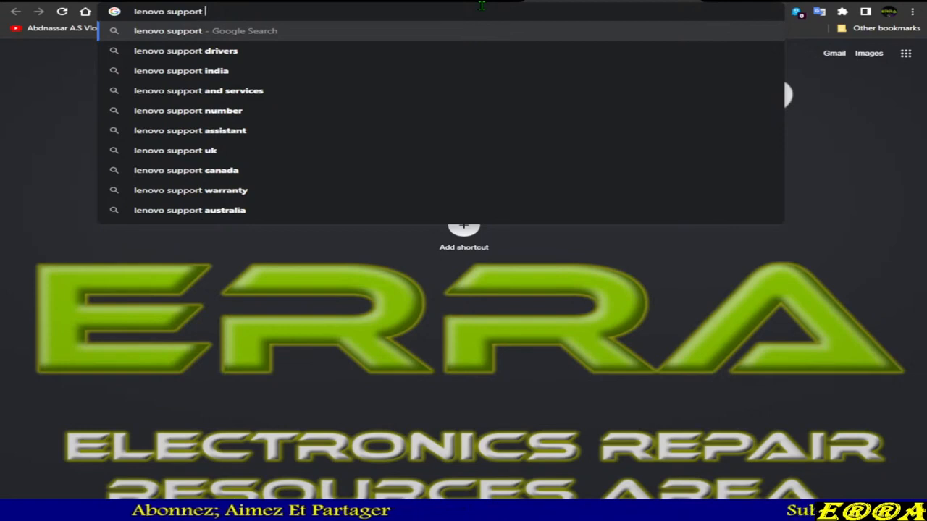
{"action": "key", "text": "Return"}
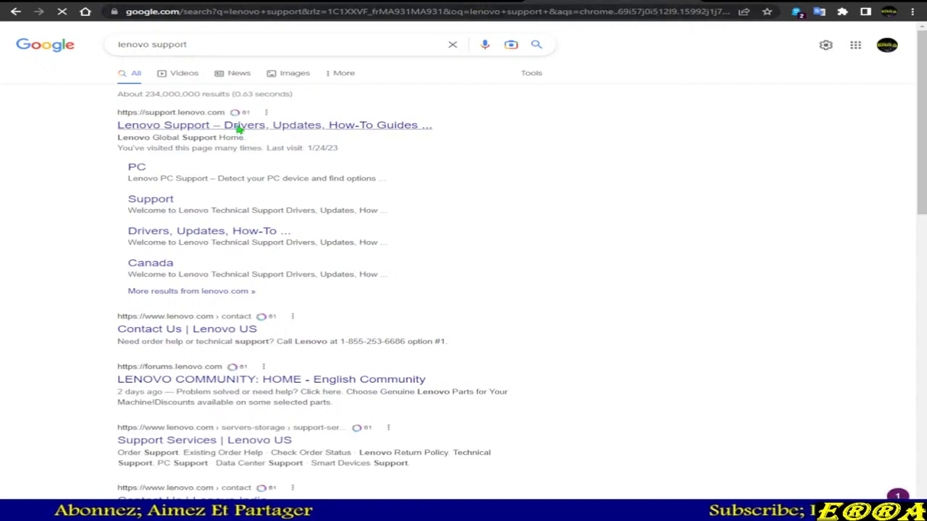
{"action": "left_click", "coordinate": [274, 125]}
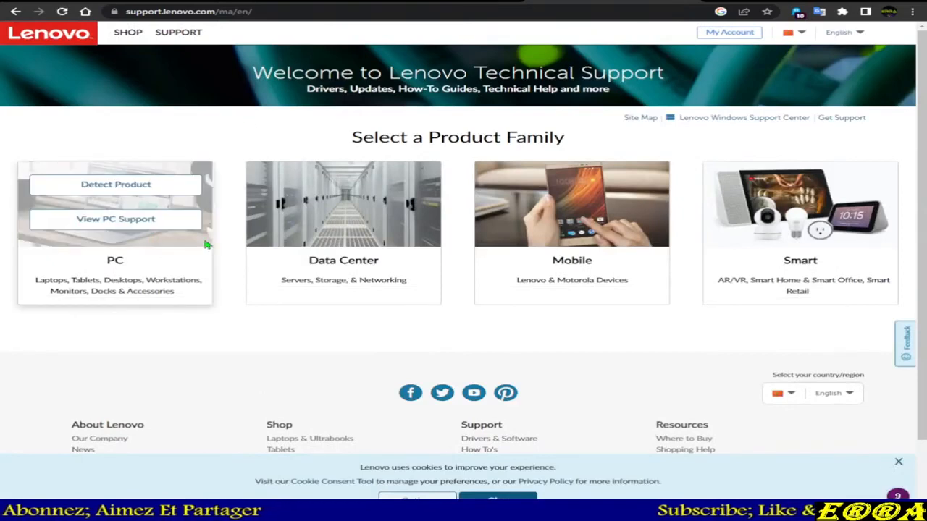
{"action": "left_click", "coordinate": [116, 218]}
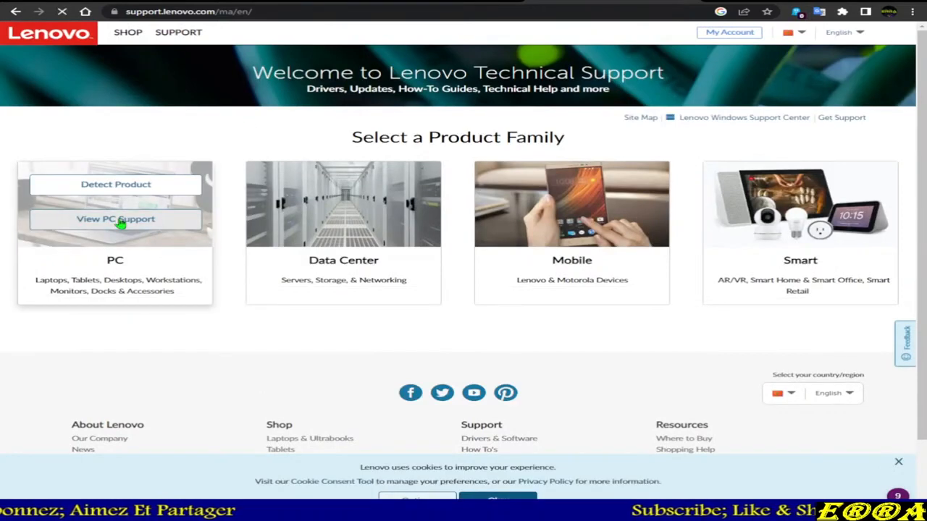
{"action": "left_click", "coordinate": [116, 219]}
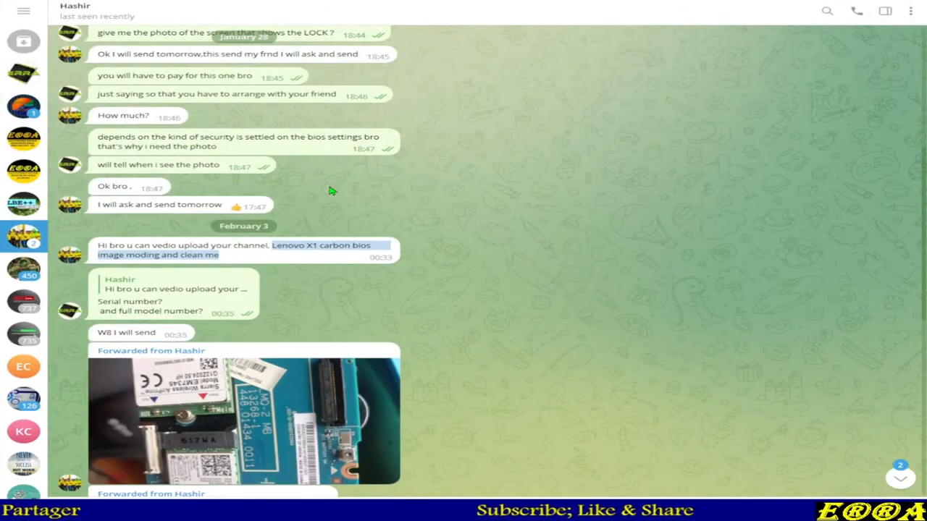
{"action": "scroll", "scroll_direction": "down", "scroll_amount": 3}
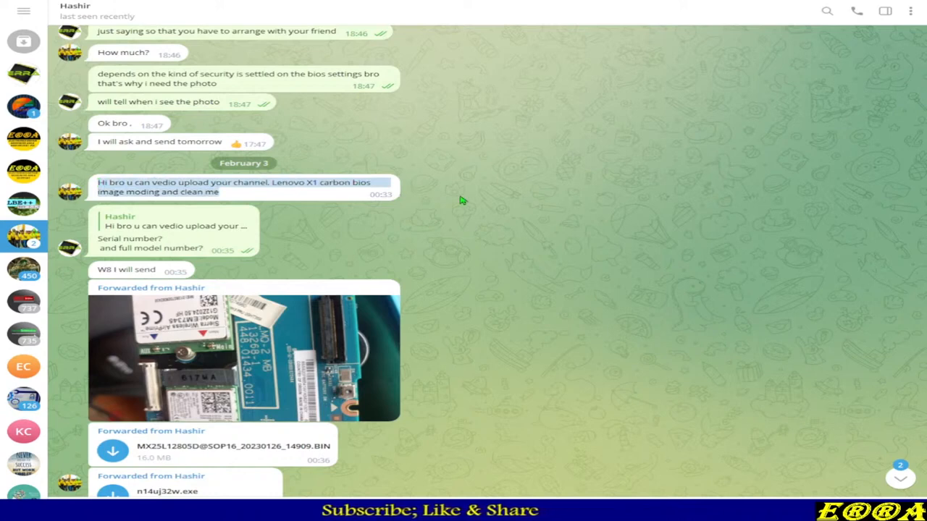
{"action": "mouse_move", "coordinate": [467, 197]}
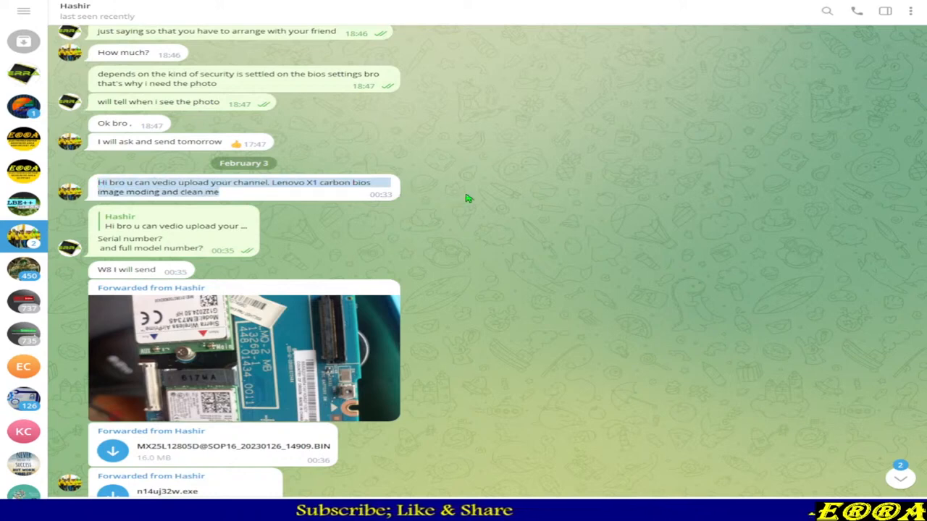
{"action": "scroll", "scroll_direction": "down", "scroll_amount": 3}
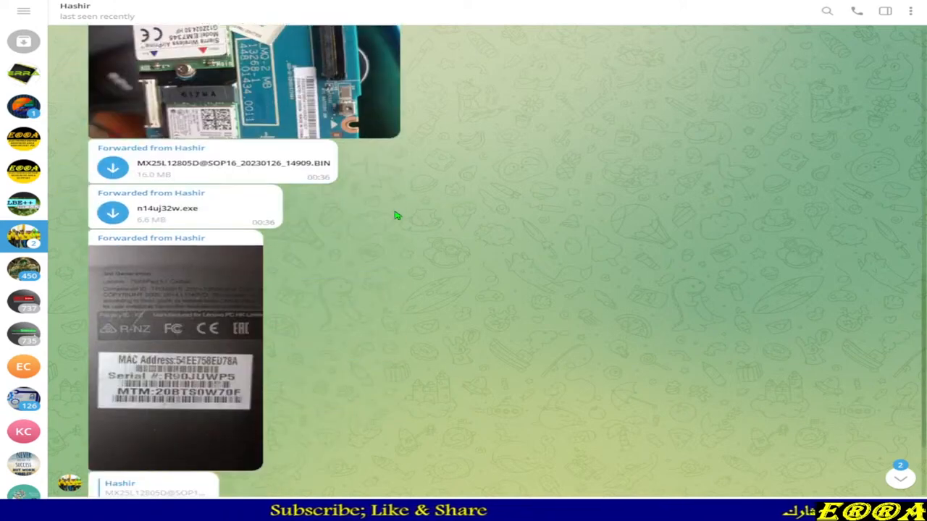
{"action": "scroll", "scroll_direction": "down", "scroll_amount": 3}
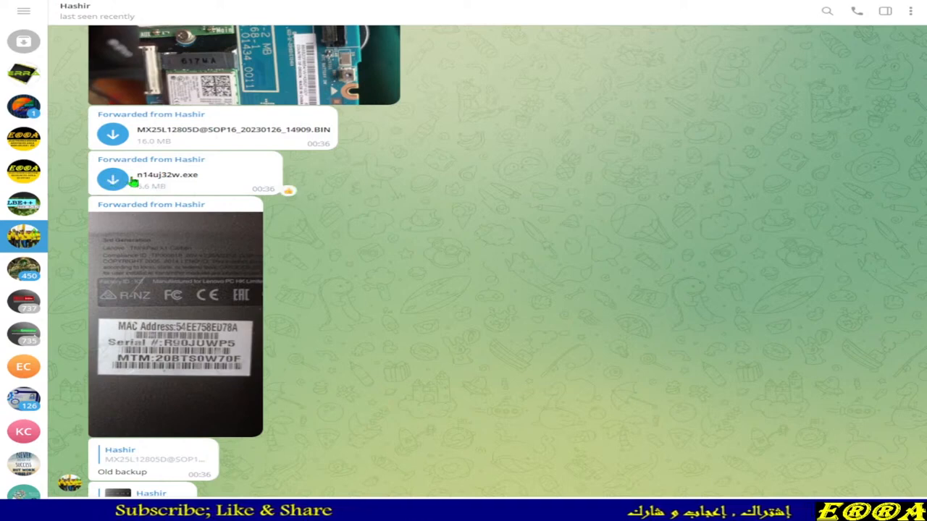
{"action": "mouse_move", "coordinate": [646, 40]}
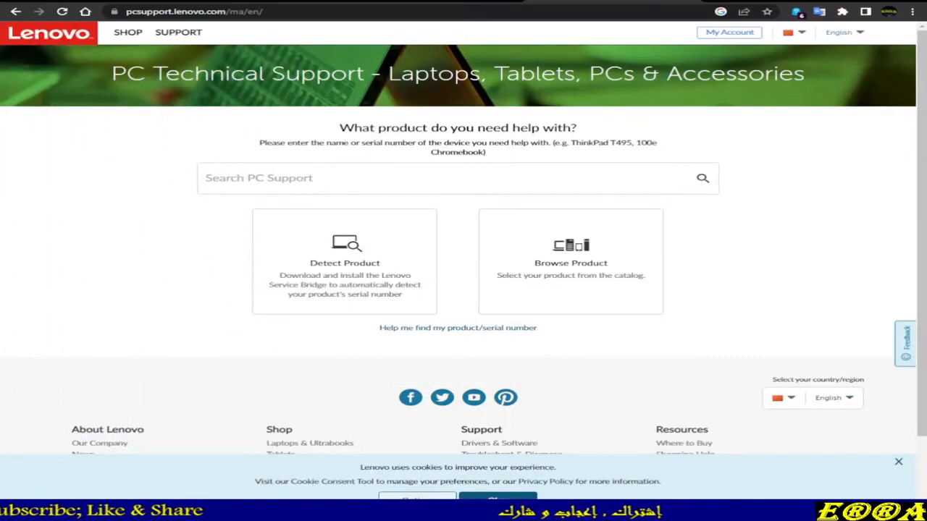
{"action": "left_click", "coordinate": [458, 178]}
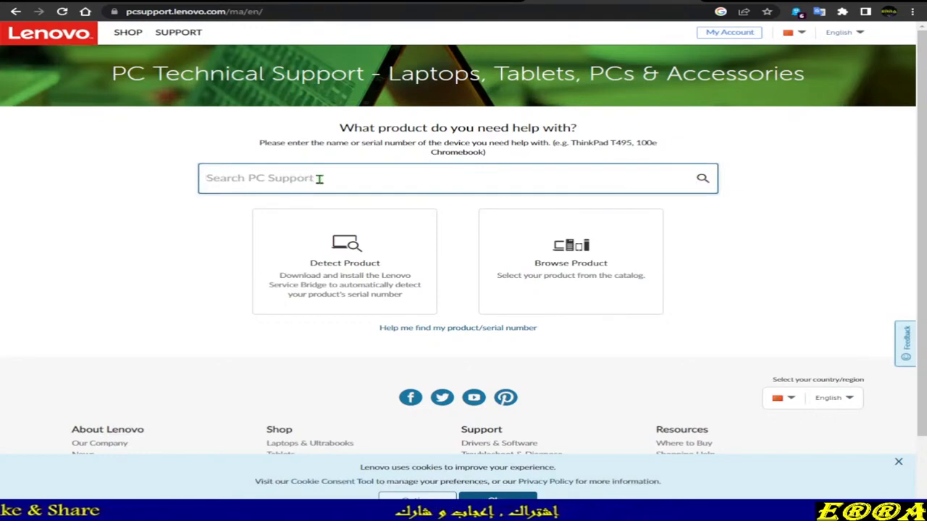
{"action": "type", "text": "R"}
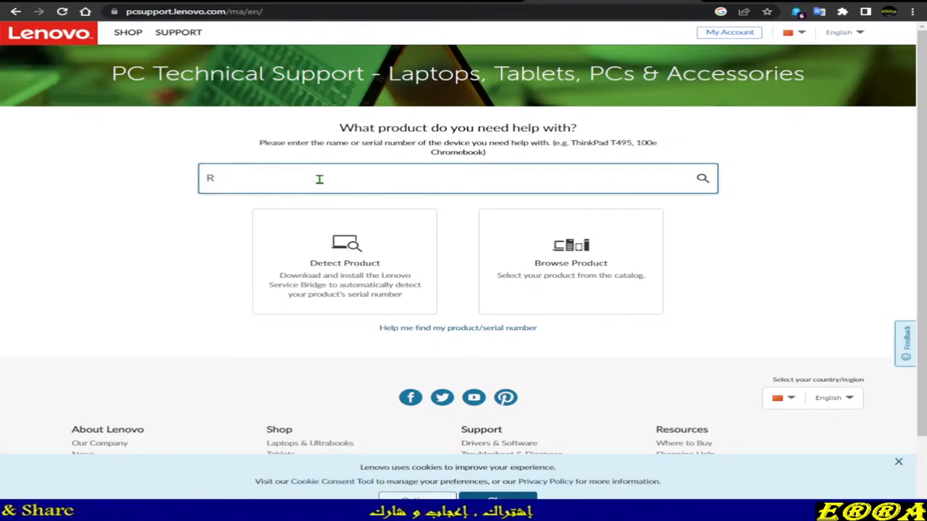
{"action": "type", "text": "9"}
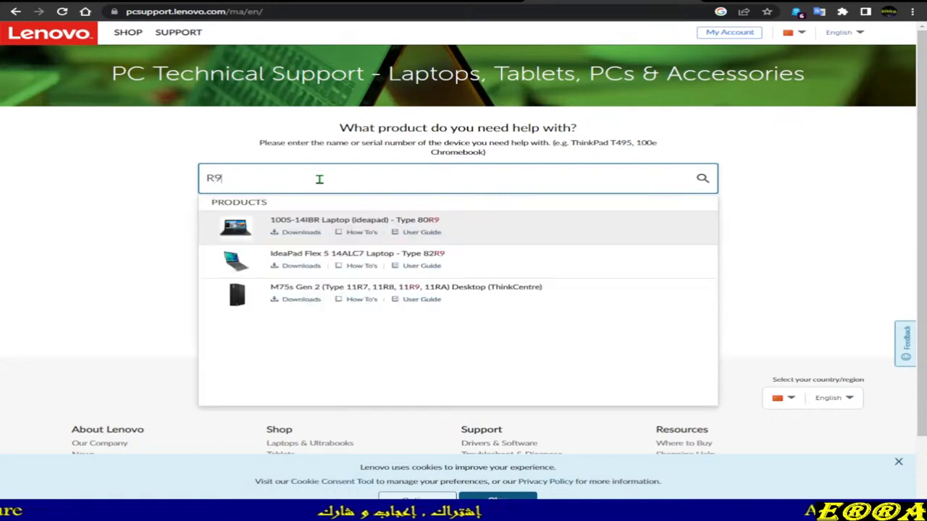
{"action": "type", "text": "0"}
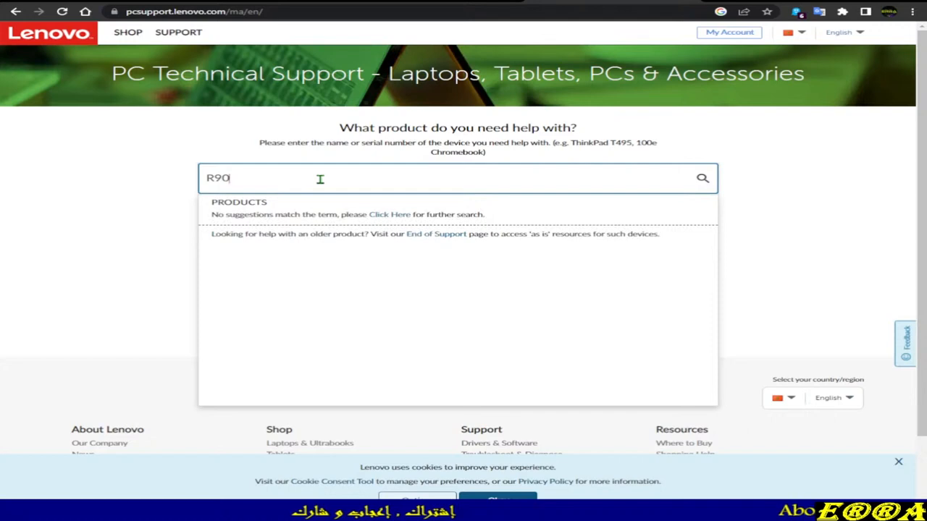
{"action": "type", "text": "JUW"}
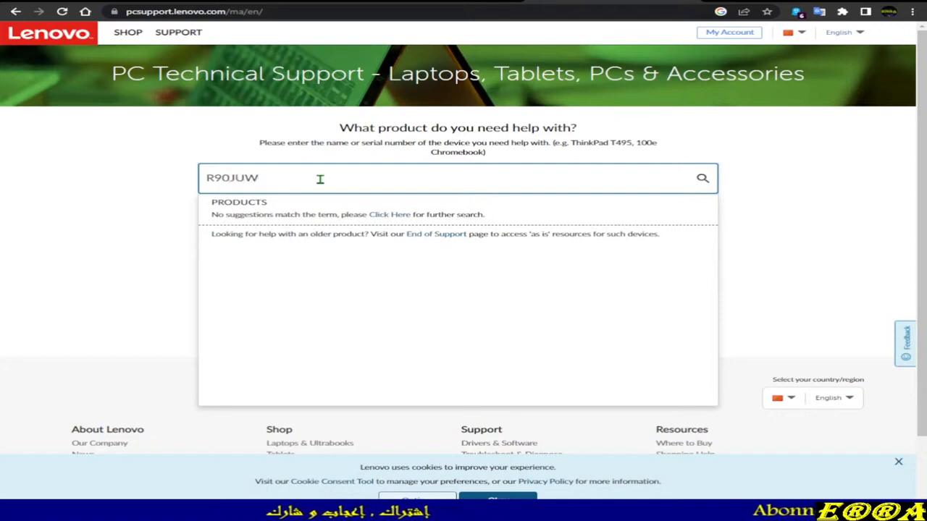
{"action": "type", "text": "P"}
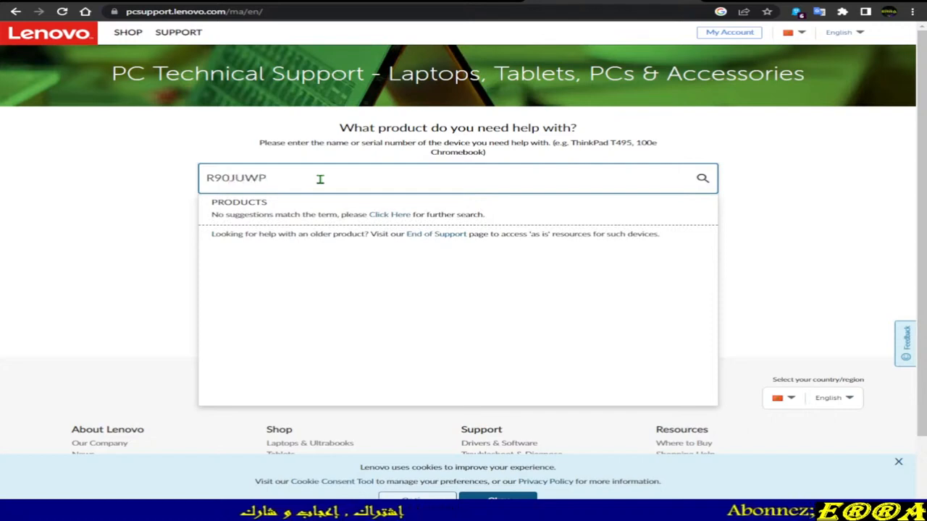
{"action": "type", "text": "5"}
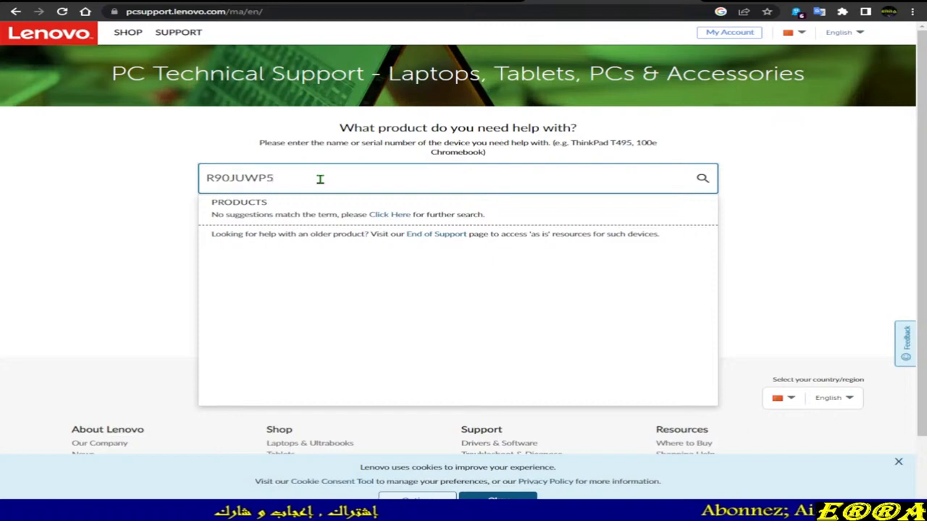
{"action": "left_click", "coordinate": [701, 178]}
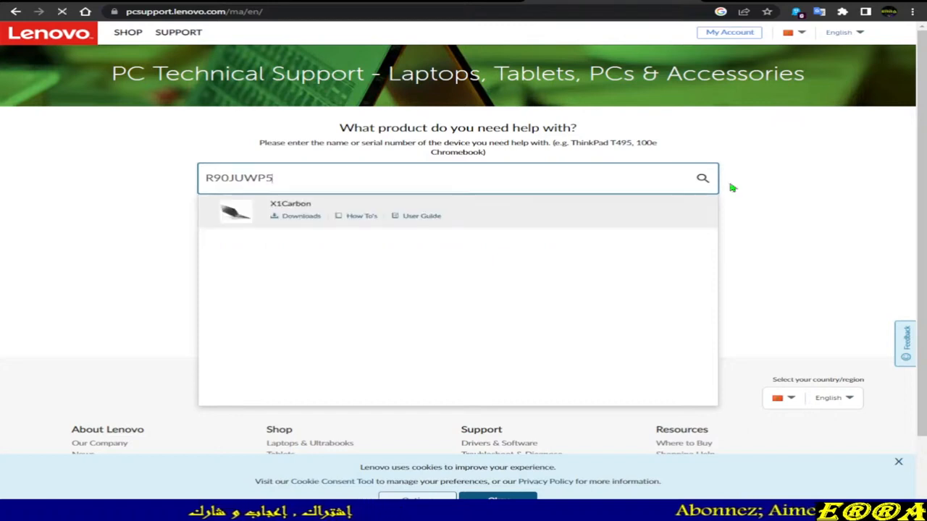
{"action": "left_click", "coordinate": [289, 210]}
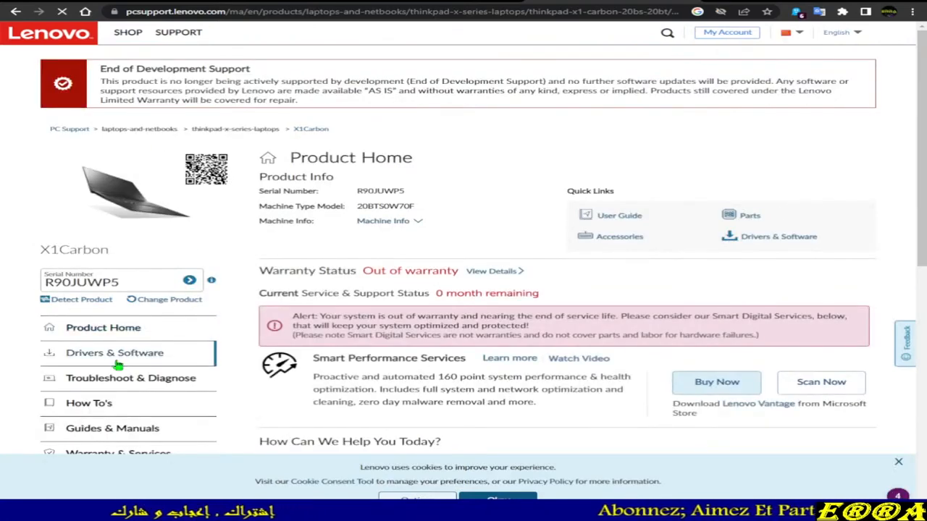
- Go to Drivers & Software, choose manual update and show the BIOS/UEFI downloads
{"action": "left_click", "coordinate": [114, 354]}
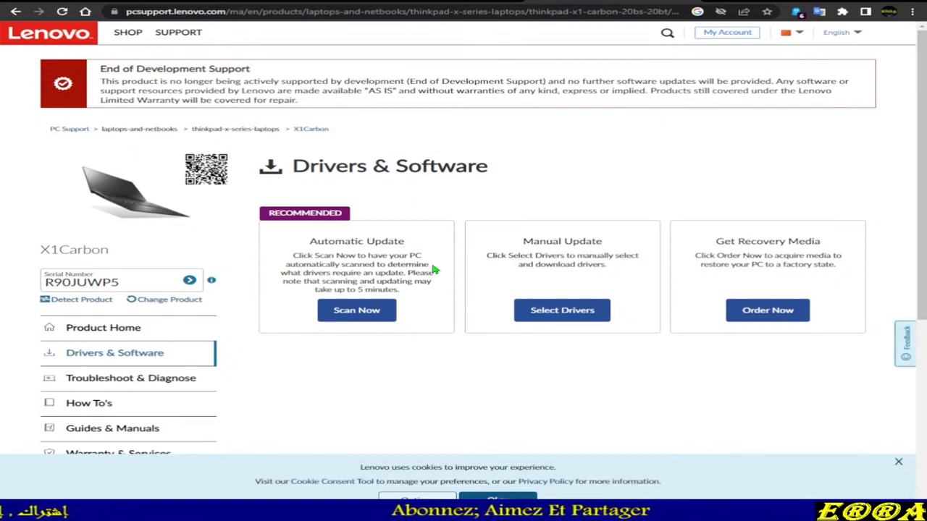
{"action": "mouse_move", "coordinate": [557, 253]}
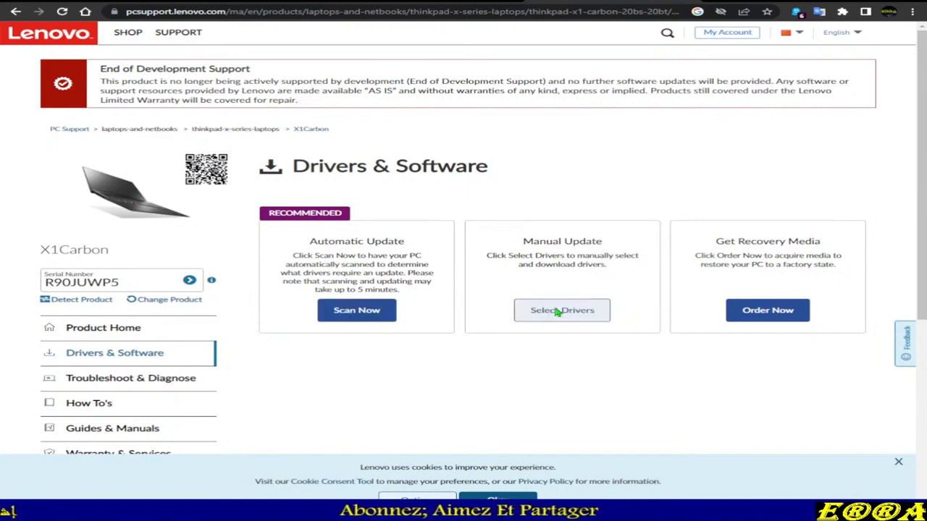
{"action": "left_click", "coordinate": [562, 310]}
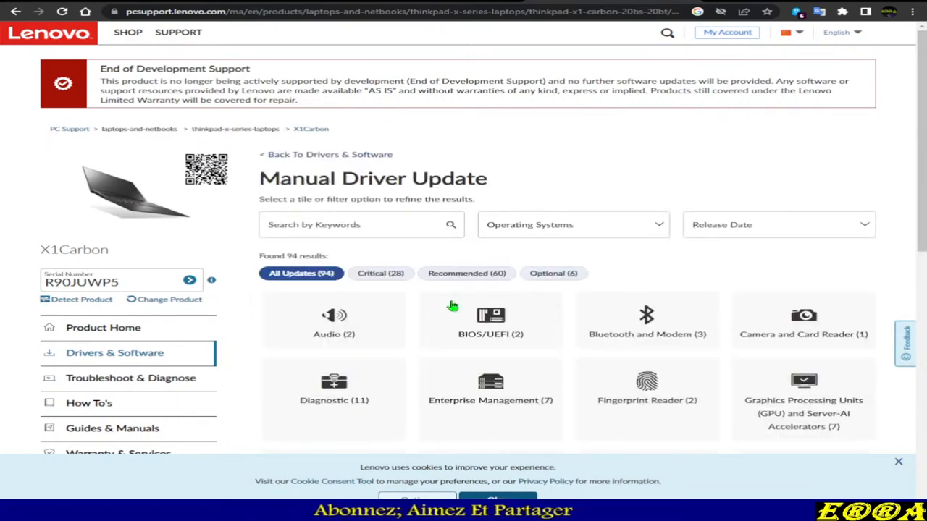
{"action": "mouse_move", "coordinate": [490, 321]}
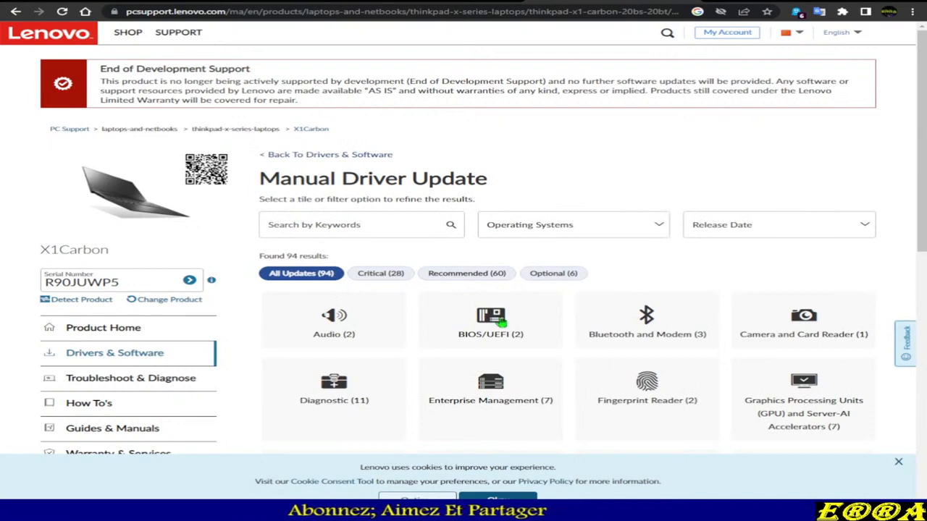
{"action": "mouse_move", "coordinate": [530, 357]}
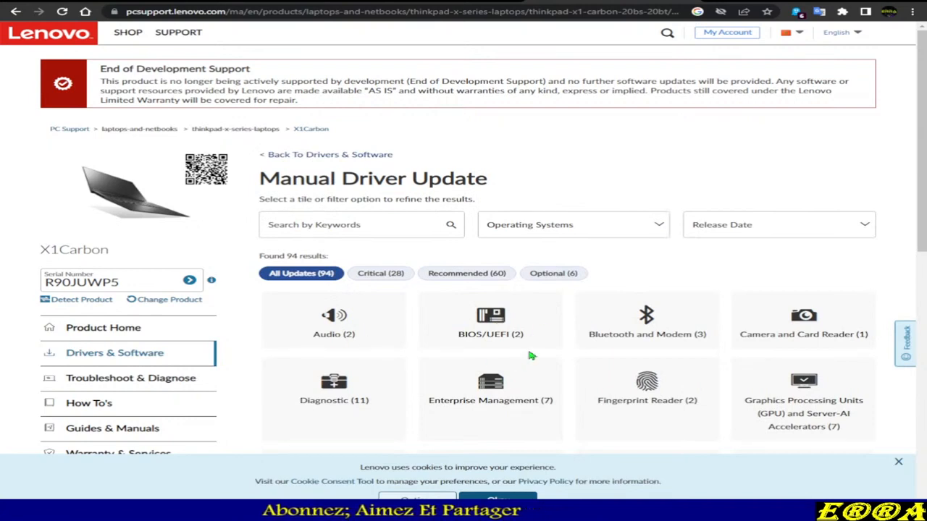
{"action": "mouse_move", "coordinate": [495, 332]}
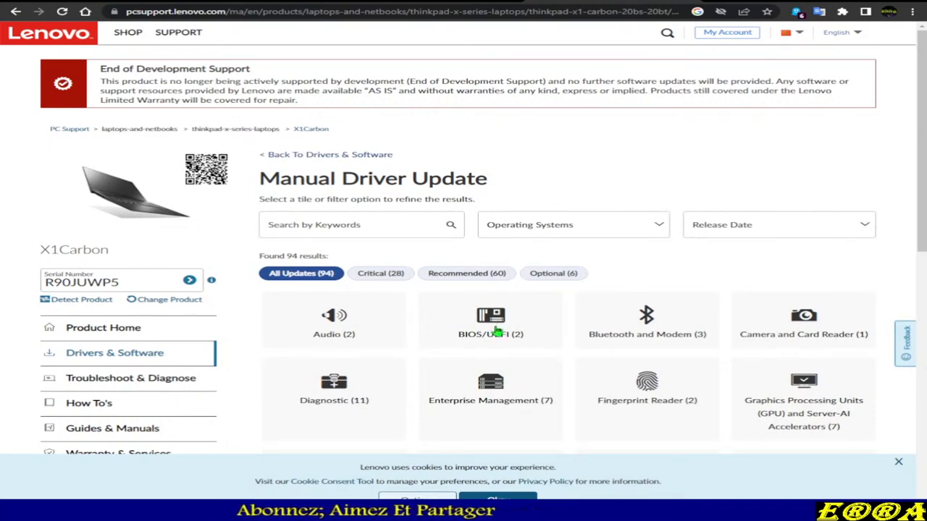
{"action": "left_click", "coordinate": [489, 322]}
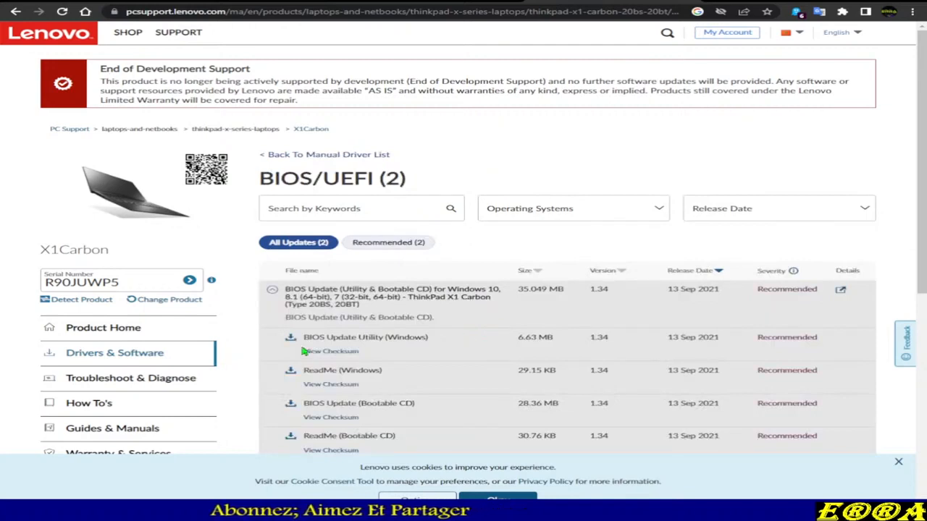
{"action": "mouse_move", "coordinate": [318, 382]}
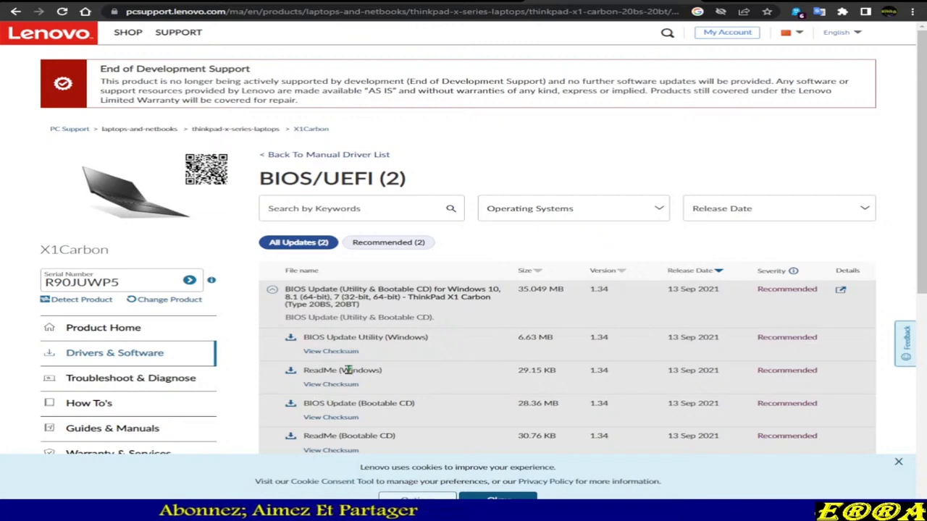
{"action": "mouse_move", "coordinate": [385, 403]}
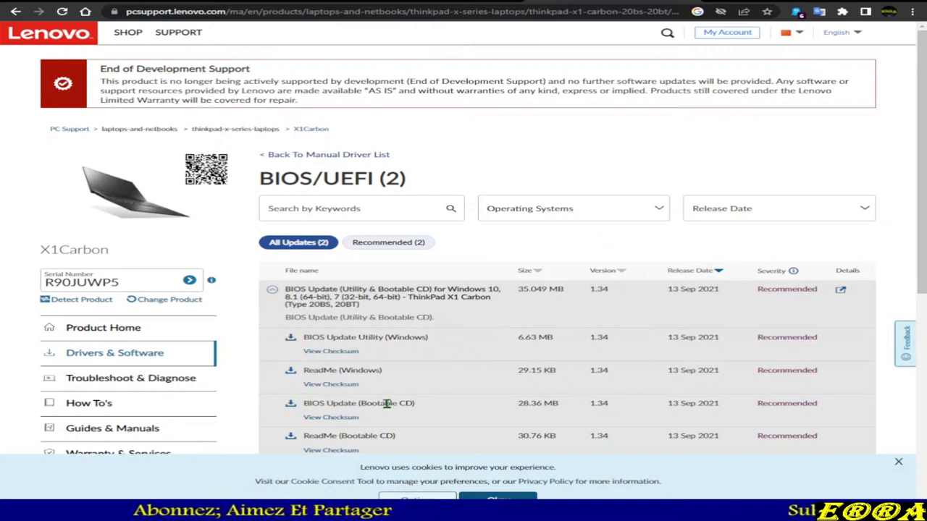
{"action": "mouse_move", "coordinate": [388, 424]}
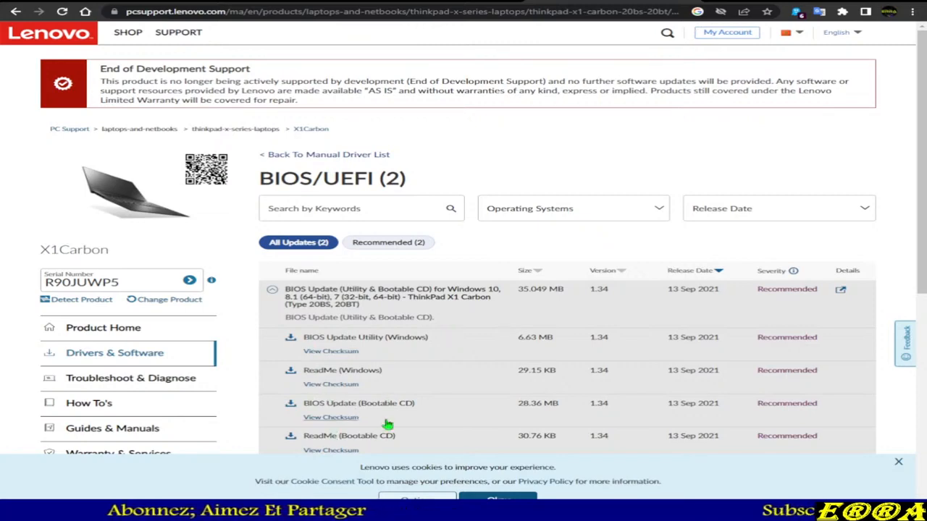
{"action": "mouse_move", "coordinate": [312, 349]}
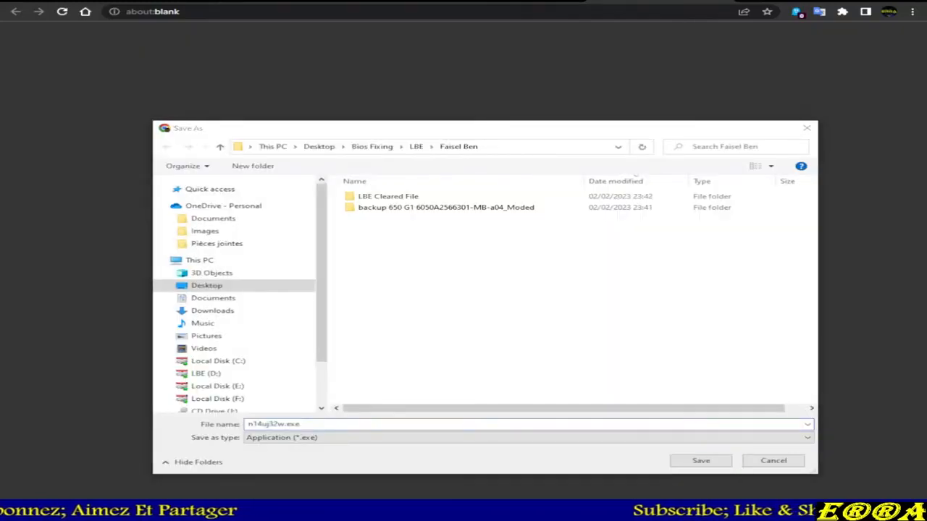
- Save n14uj32w.exe into a new Hashir folder under Desktop > Bios Fixing > Telegram
{"action": "left_click", "coordinate": [206, 285]}
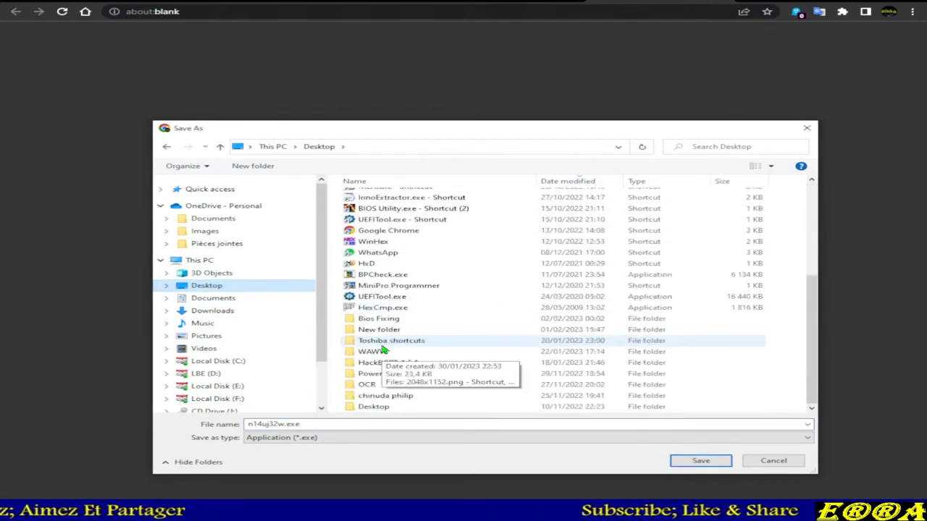
{"action": "double_click", "coordinate": [380, 318]}
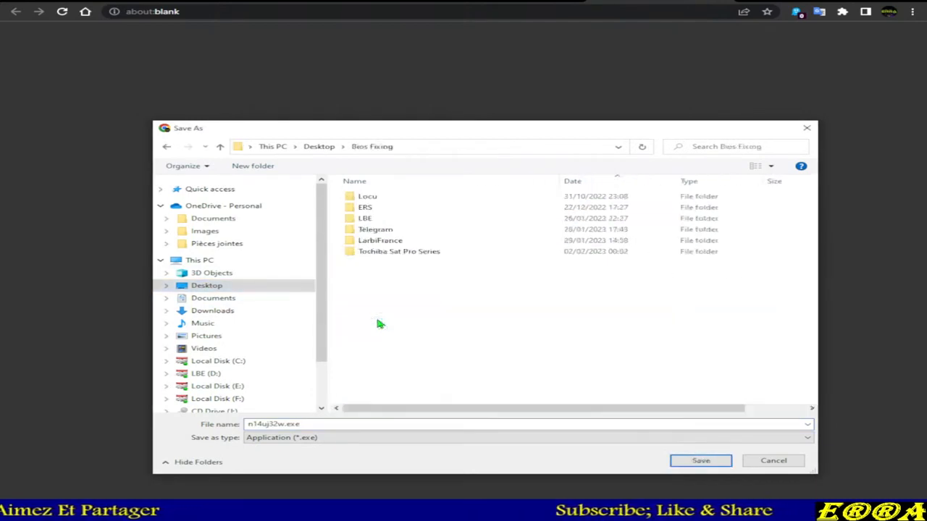
{"action": "double_click", "coordinate": [375, 229]}
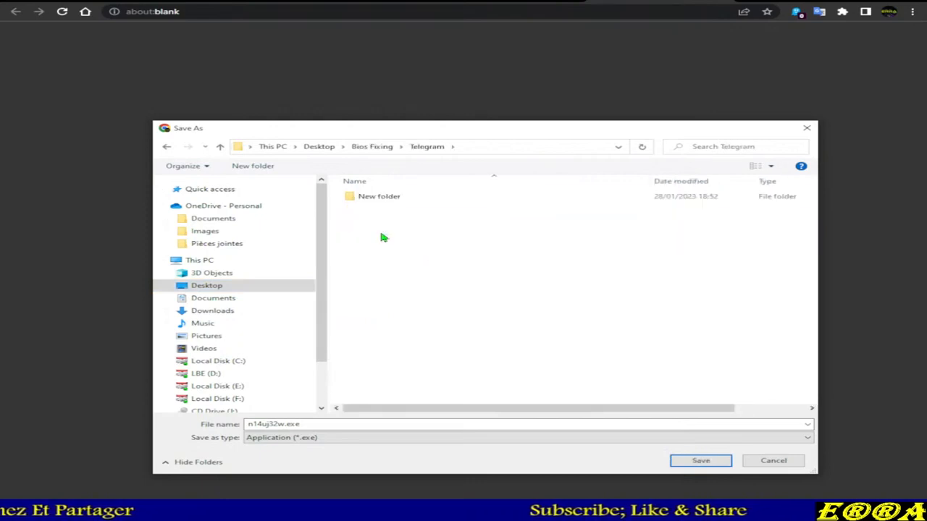
{"action": "left_click", "coordinate": [252, 165]}
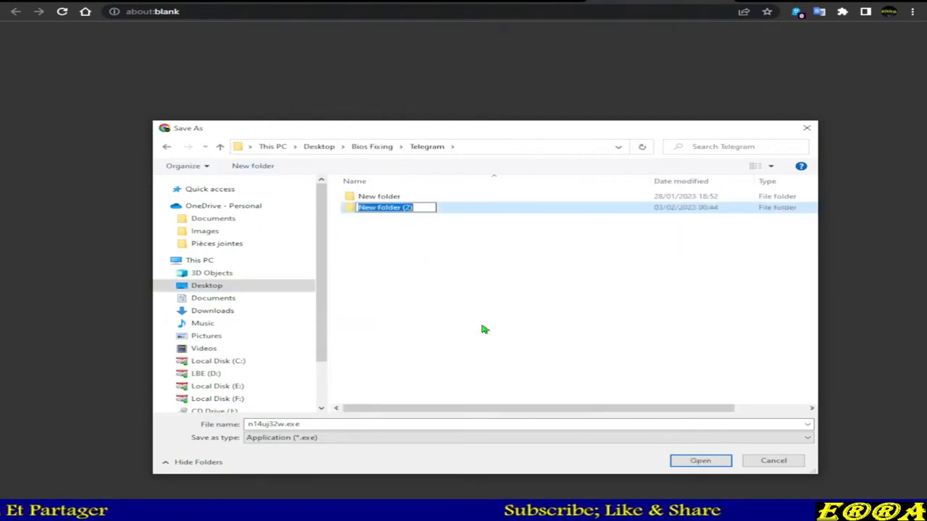
{"action": "type", "text": "hAS"}
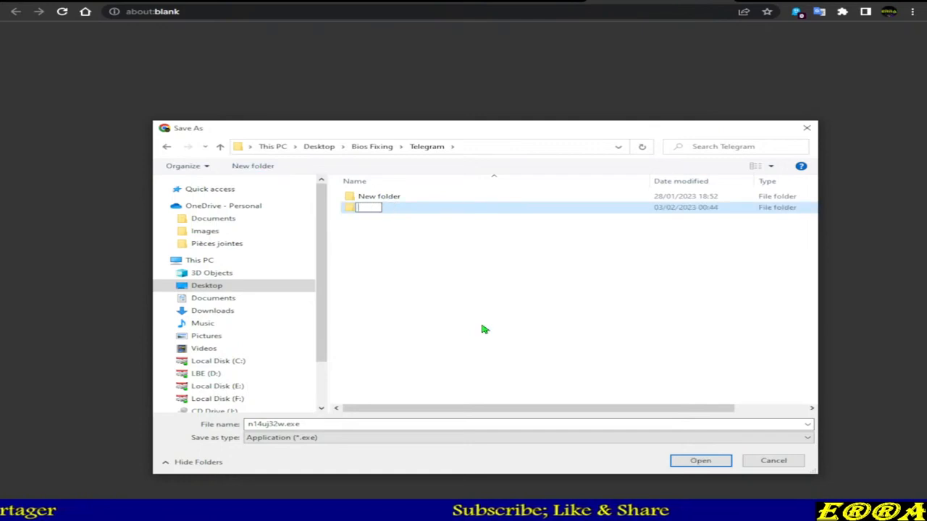
{"action": "type", "text": "Hash"}
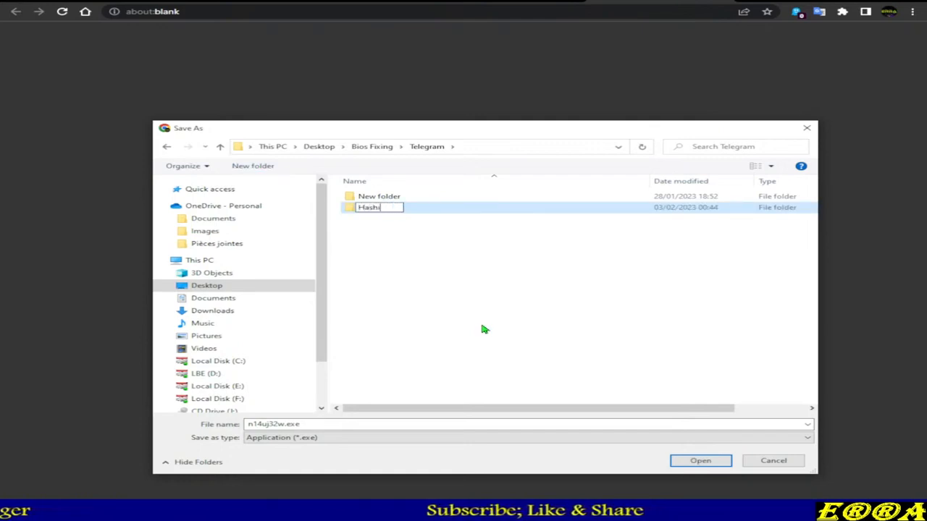
{"action": "type", "text": "ir"}
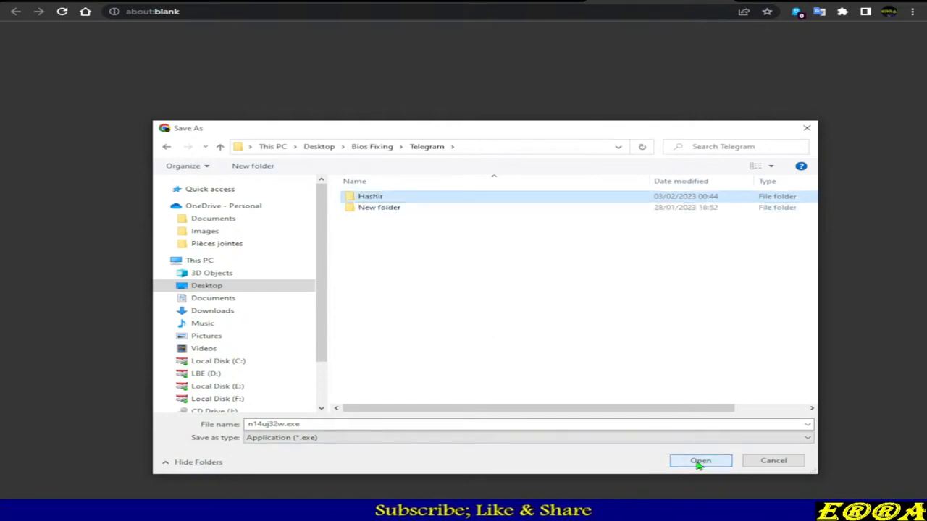
{"action": "double_click", "coordinate": [370, 197]}
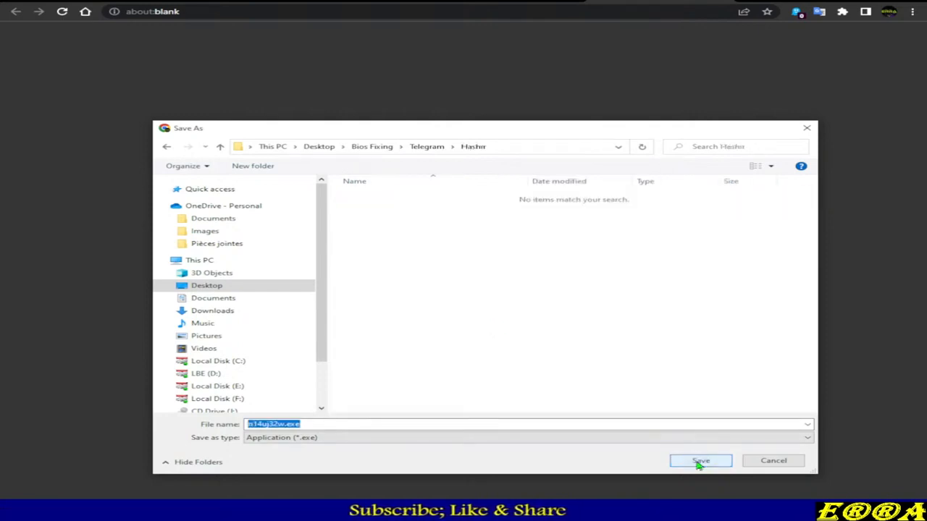
{"action": "left_click", "coordinate": [699, 460]}
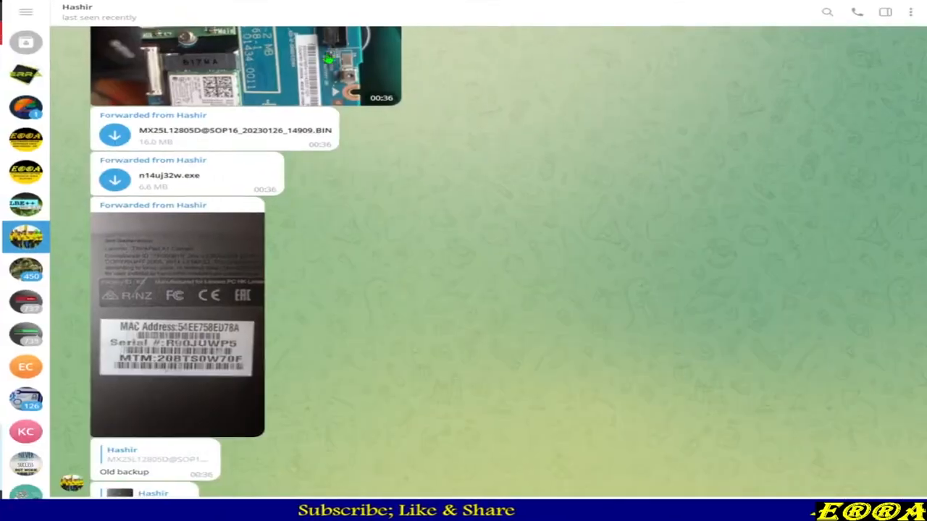
- Save the forwarded MX25L12805D .BIN dump via Save As into the Hashir folder
{"action": "right_click", "coordinate": [215, 130]}
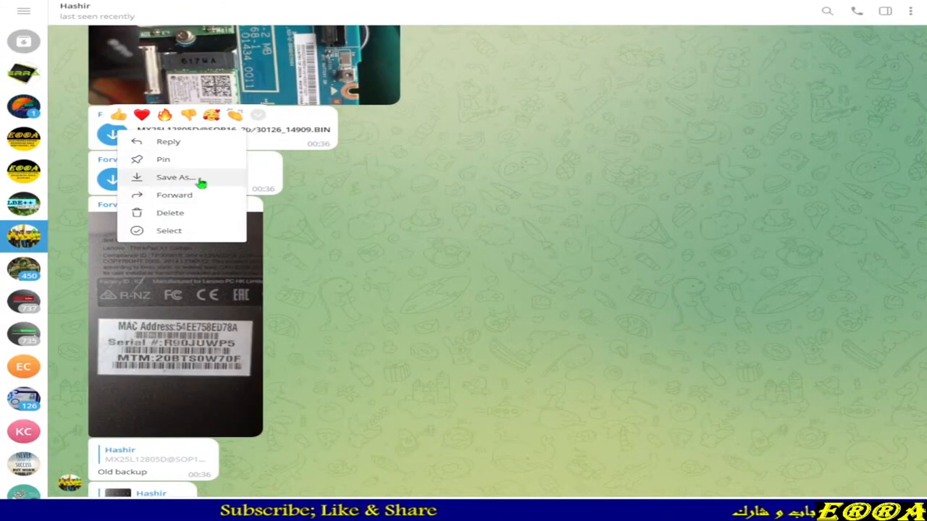
{"action": "left_click", "coordinate": [173, 176]}
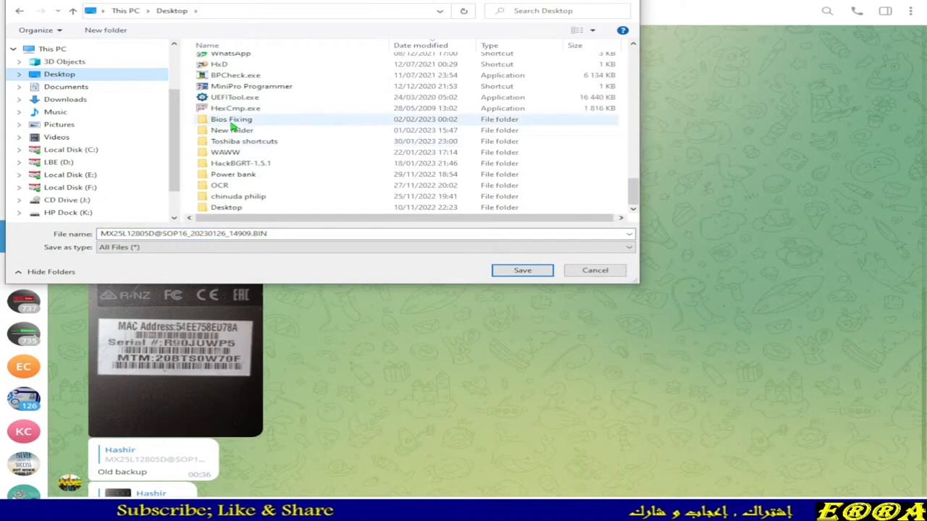
{"action": "double_click", "coordinate": [232, 119]}
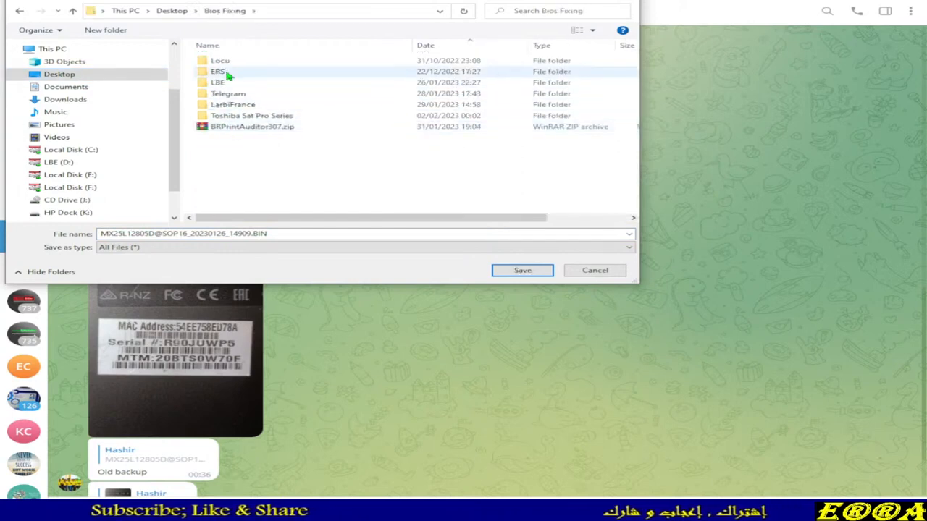
{"action": "left_click", "coordinate": [217, 81]}
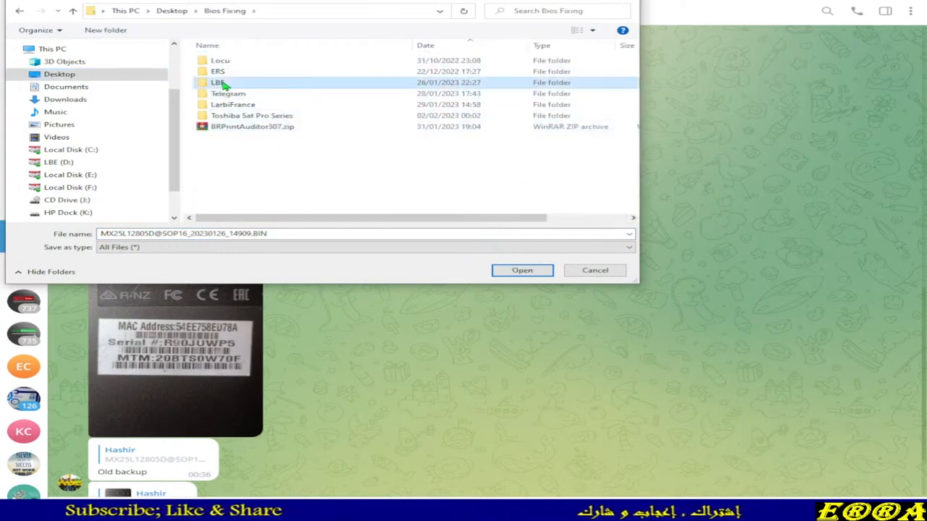
{"action": "double_click", "coordinate": [217, 81]}
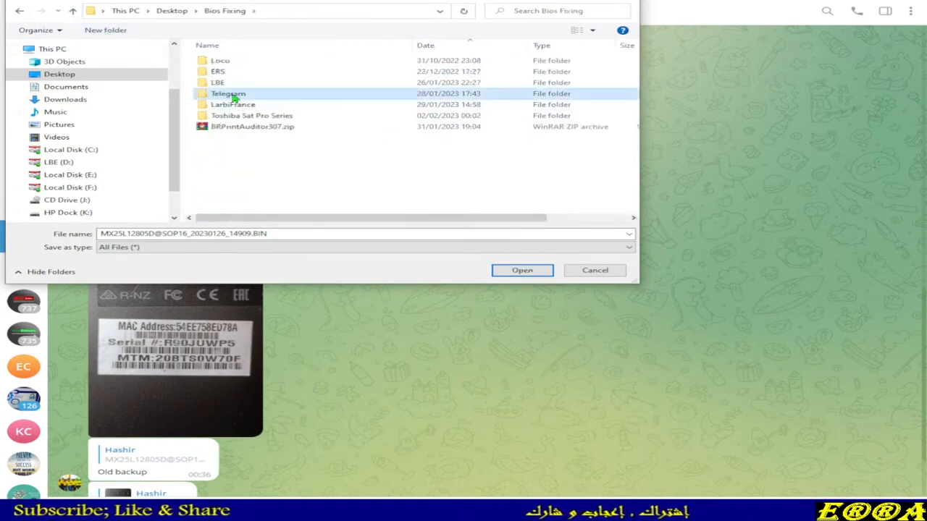
{"action": "double_click", "coordinate": [228, 93]}
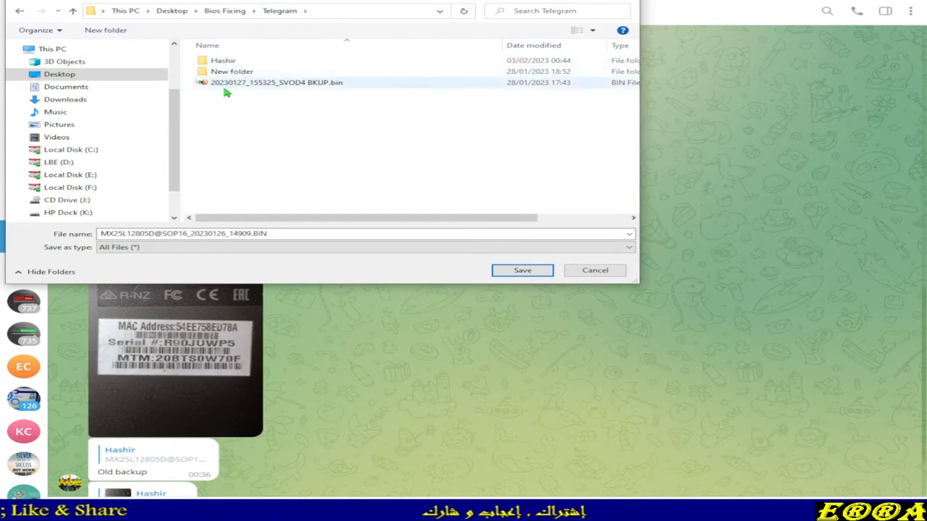
{"action": "double_click", "coordinate": [223, 61]}
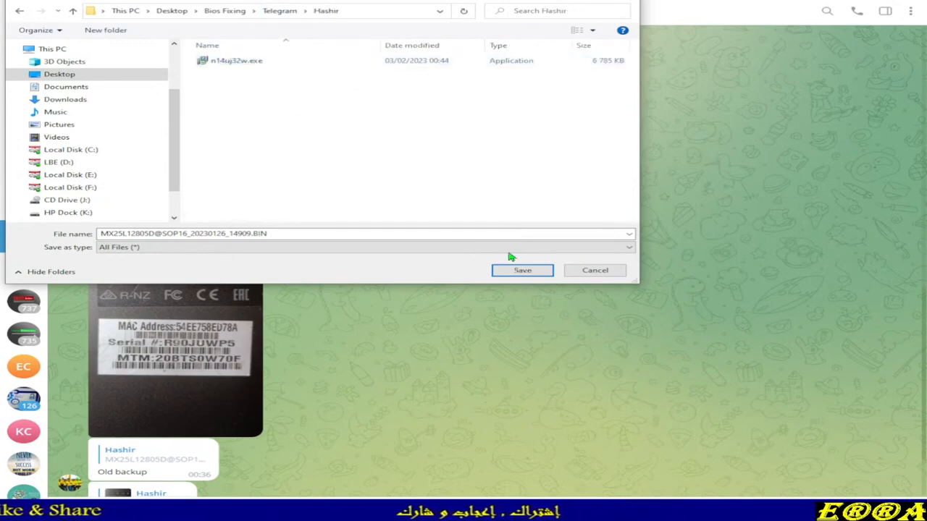
{"action": "left_click", "coordinate": [521, 271]}
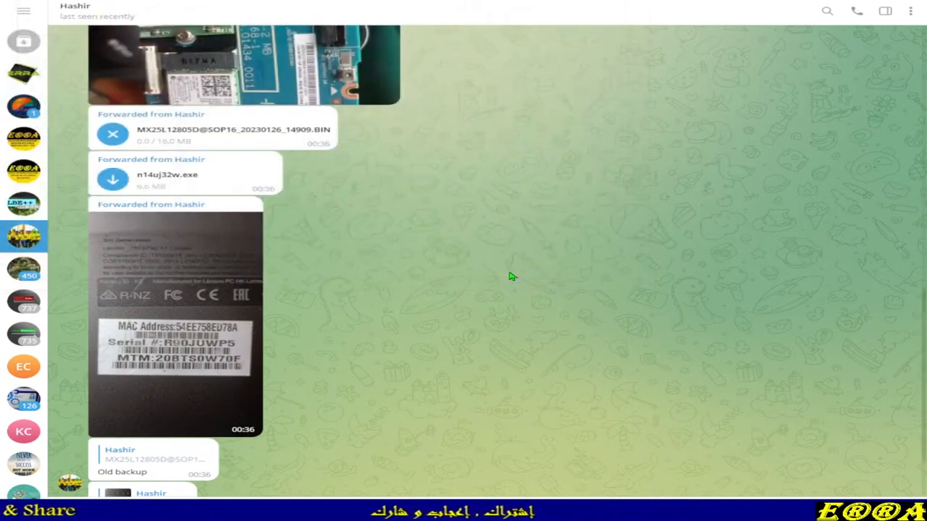
{"action": "scroll", "scroll_direction": "down", "scroll_amount": 3}
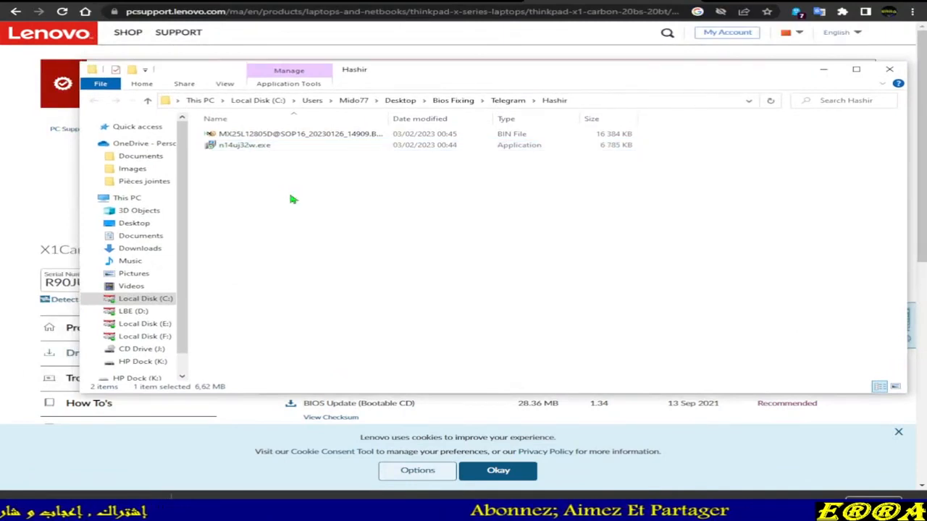
- Create an EXE folder in Hashir and move n14uj32w.exe into it
{"action": "right_click", "coordinate": [293, 200]}
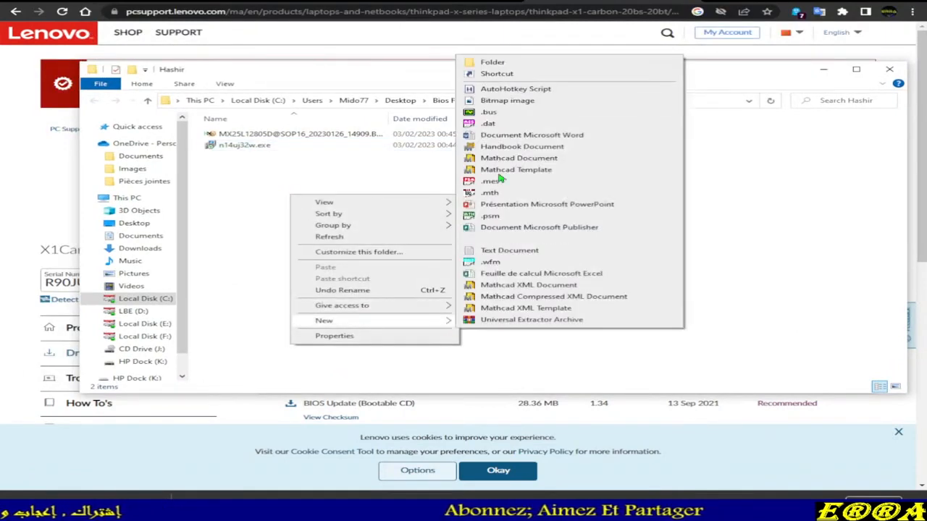
{"action": "left_click", "coordinate": [493, 61]}
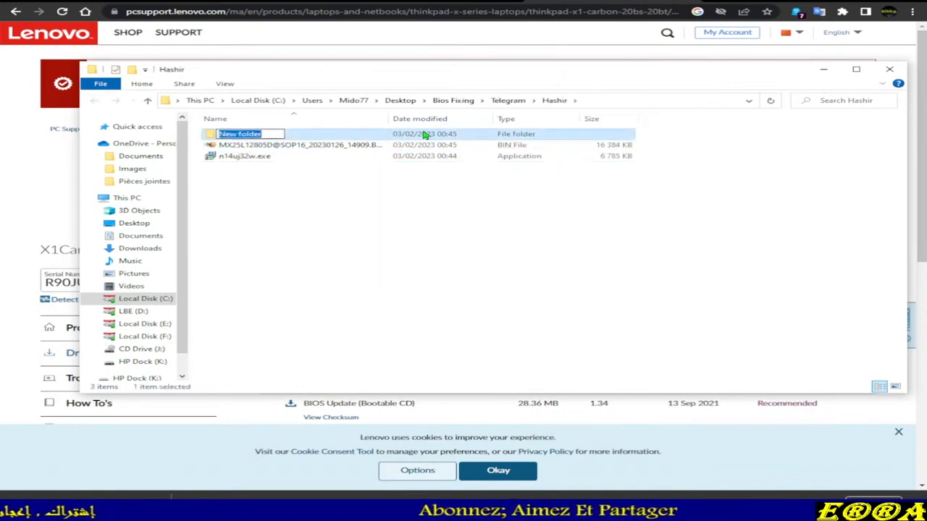
{"action": "type", "text": "EXE"}
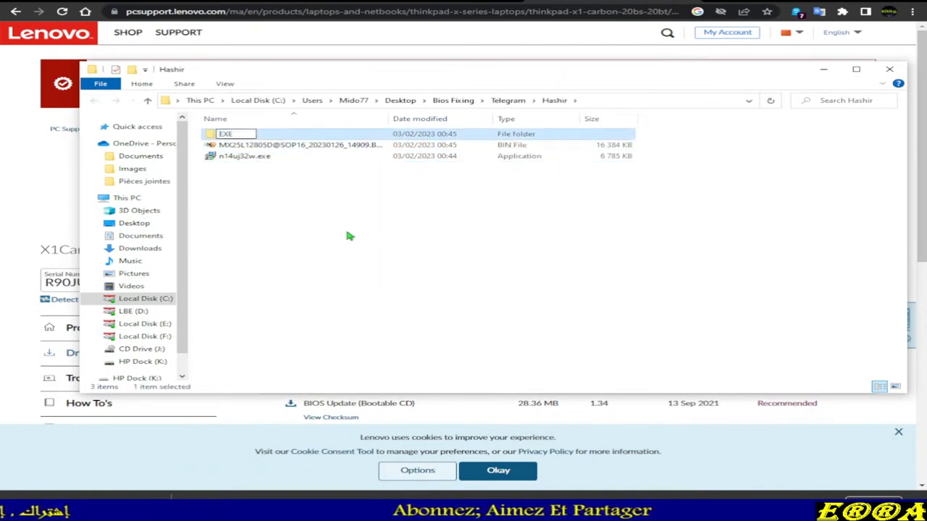
{"action": "left_click", "coordinate": [244, 156]}
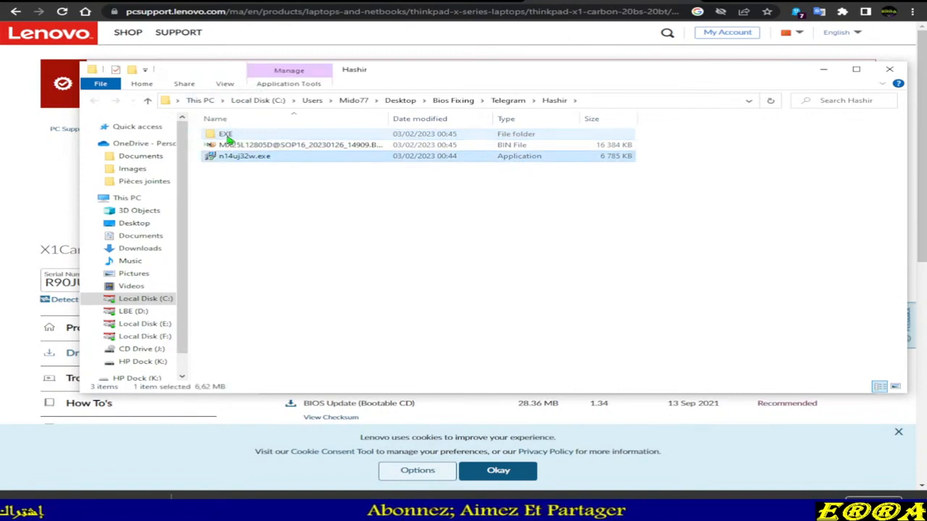
{"action": "key", "text": "Delete"}
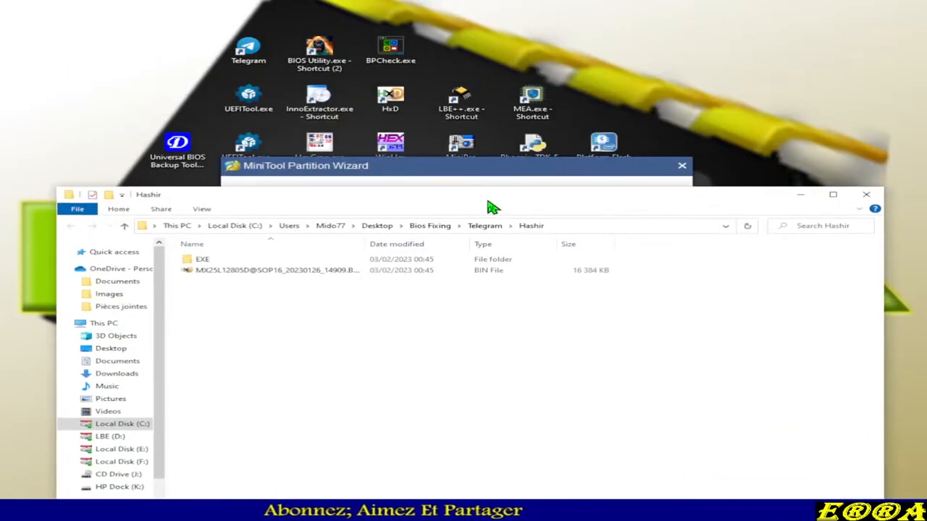
- Launch InnoExtractor and load the BIOS update exe from the EXE folder
{"action": "left_click", "coordinate": [680, 165]}
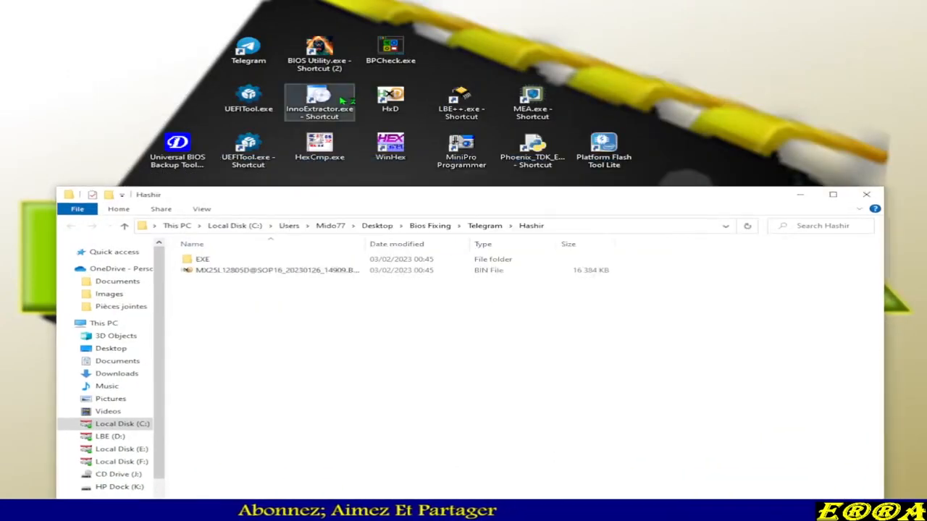
{"action": "double_click", "coordinate": [319, 98]}
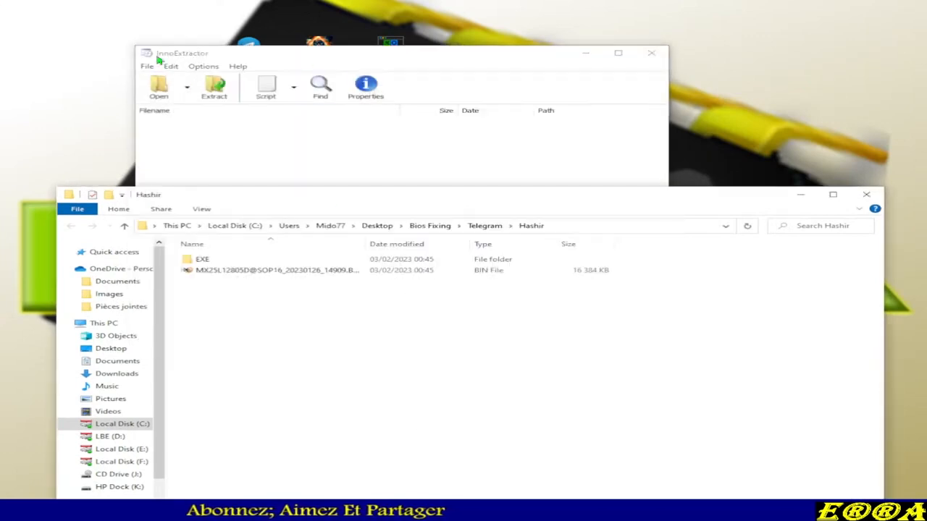
{"action": "left_click", "coordinate": [203, 259]}
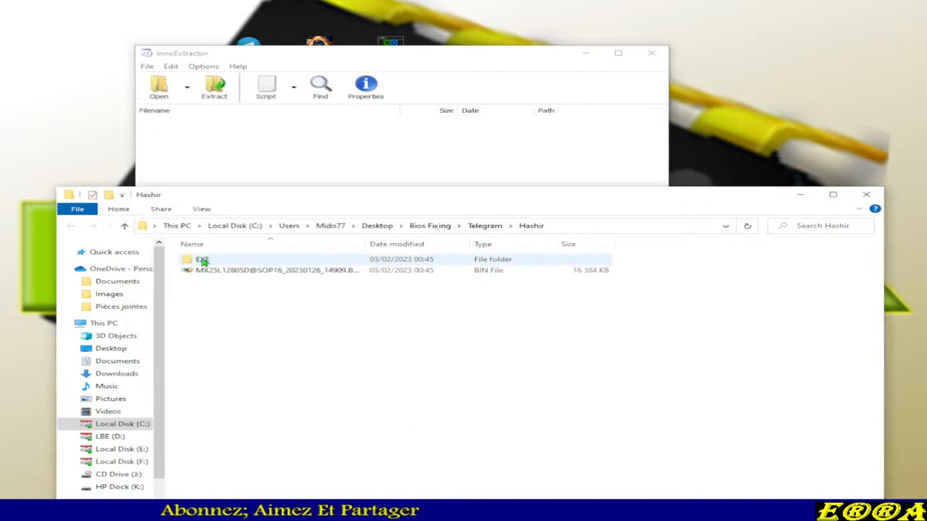
{"action": "double_click", "coordinate": [201, 259]}
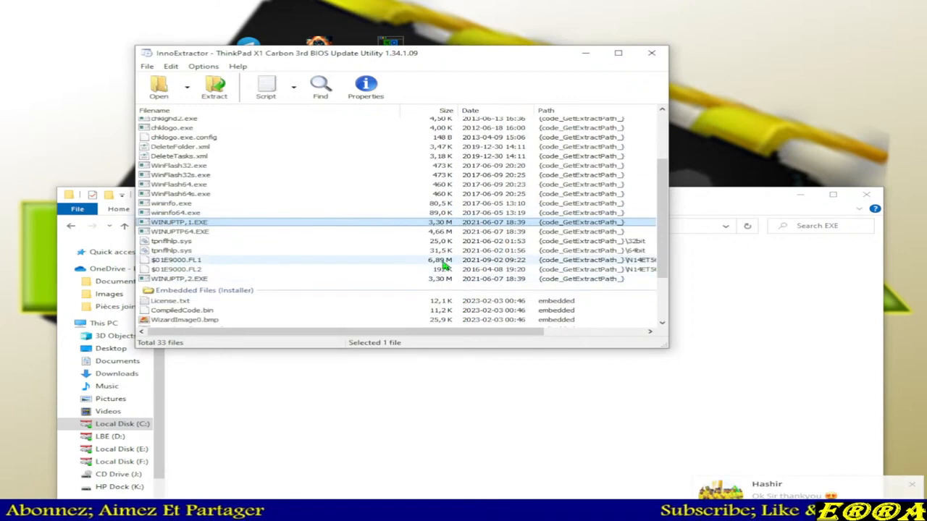
- Browse the package's file list and extract the $01E9000.FL1 BIOS image
{"action": "scroll", "scroll_direction": "down", "scroll_amount": 3}
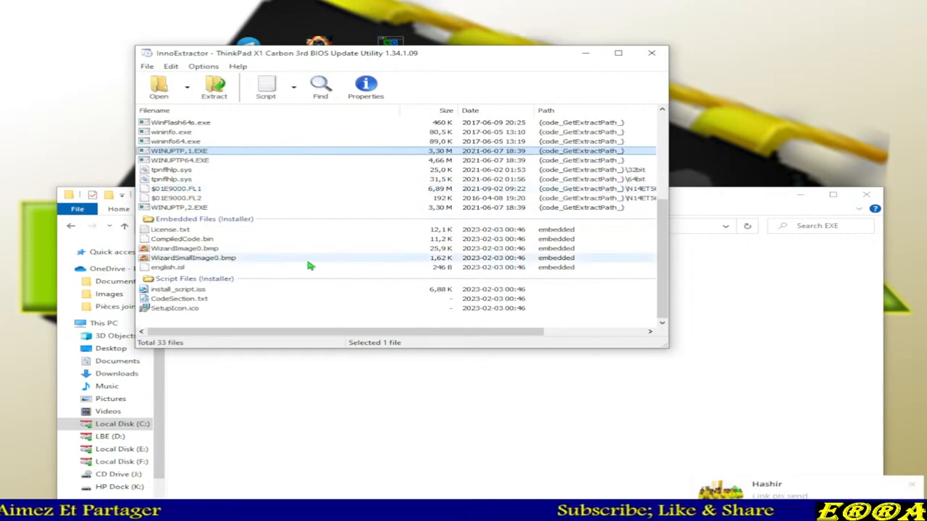
{"action": "scroll", "scroll_direction": "up", "scroll_amount": 3}
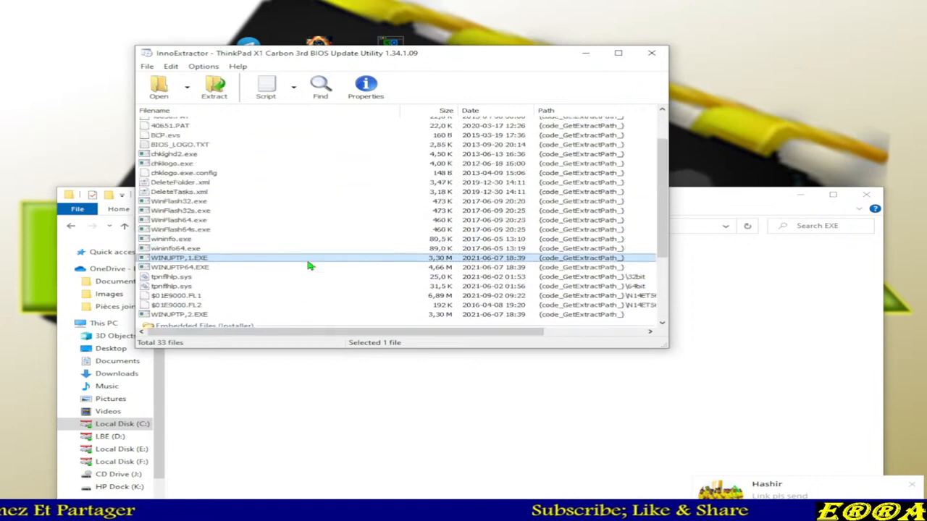
{"action": "scroll", "scroll_direction": "up", "scroll_amount": 3}
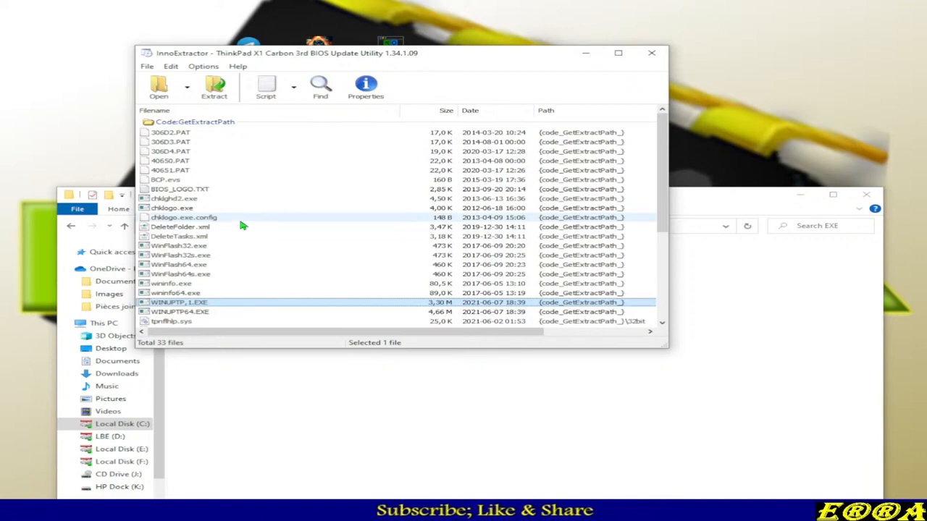
{"action": "scroll", "scroll_direction": "down", "scroll_amount": 3}
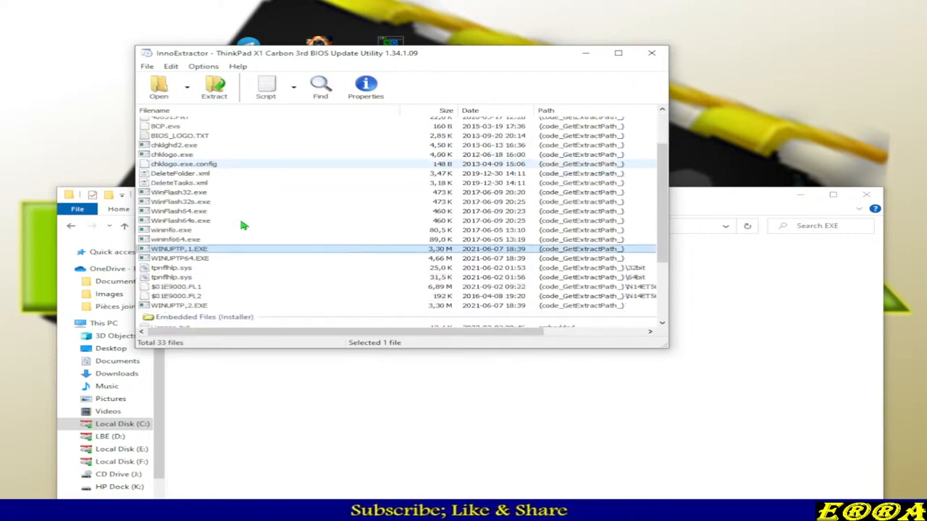
{"action": "scroll", "scroll_direction": "down", "scroll_amount": 3}
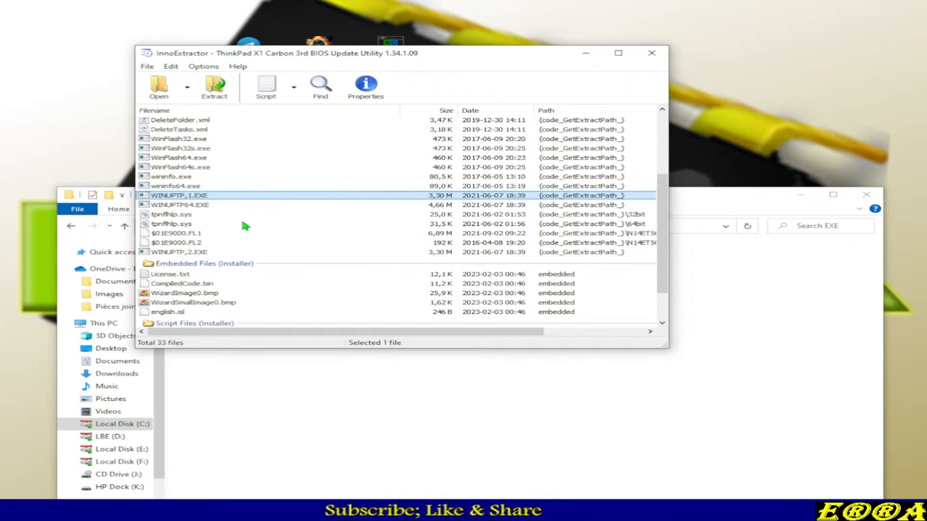
{"action": "scroll", "scroll_direction": "down", "scroll_amount": 3}
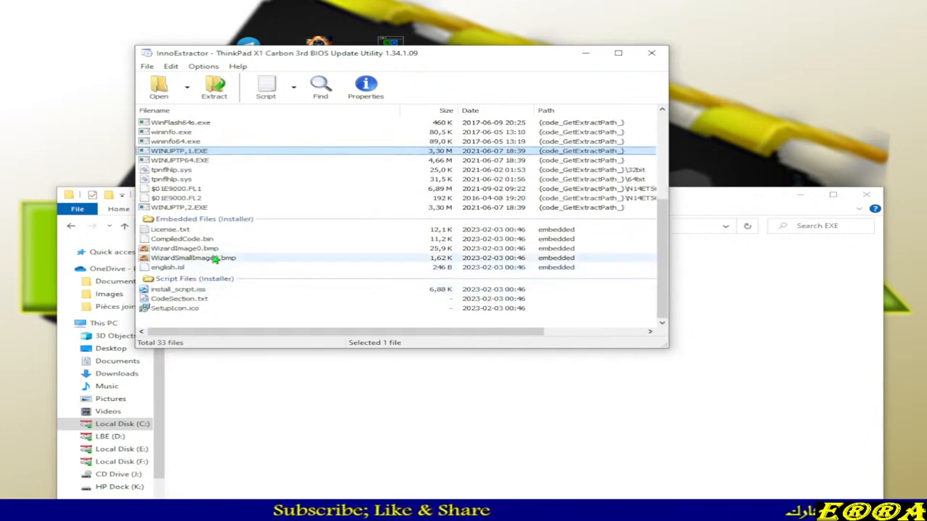
{"action": "left_click", "coordinate": [183, 239]}
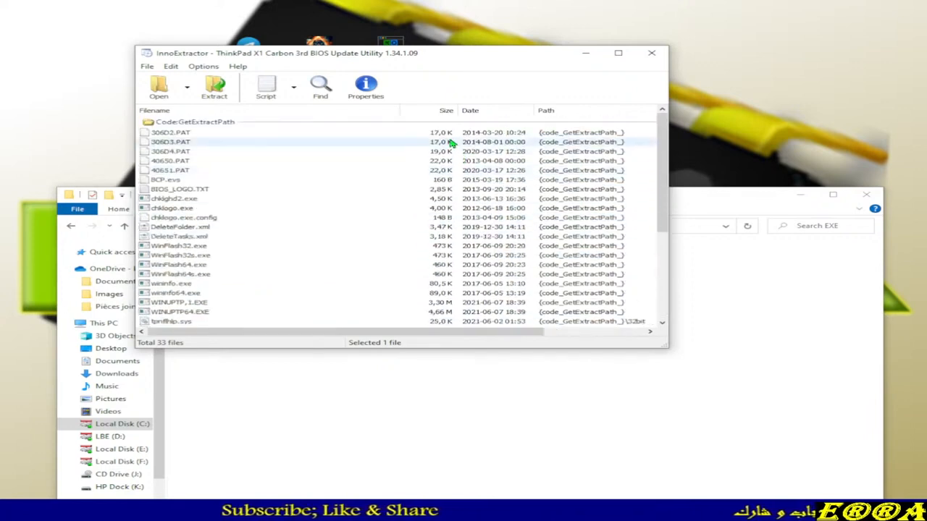
{"action": "left_click", "coordinate": [174, 198]}
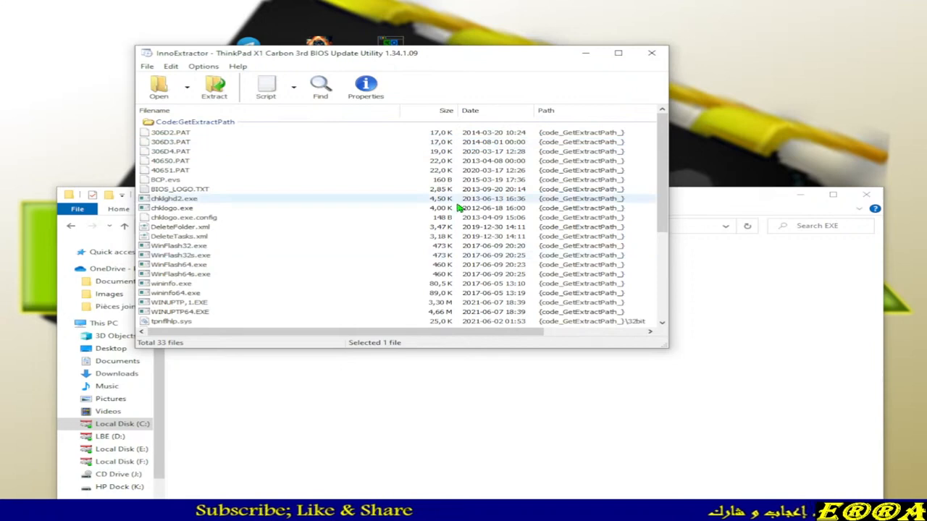
{"action": "left_click", "coordinate": [180, 302]}
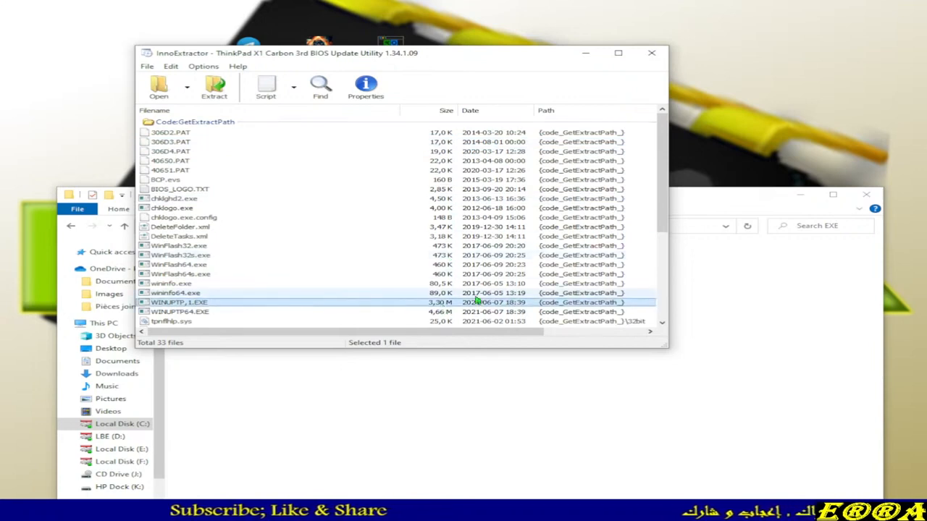
{"action": "scroll", "scroll_direction": "down", "scroll_amount": 3}
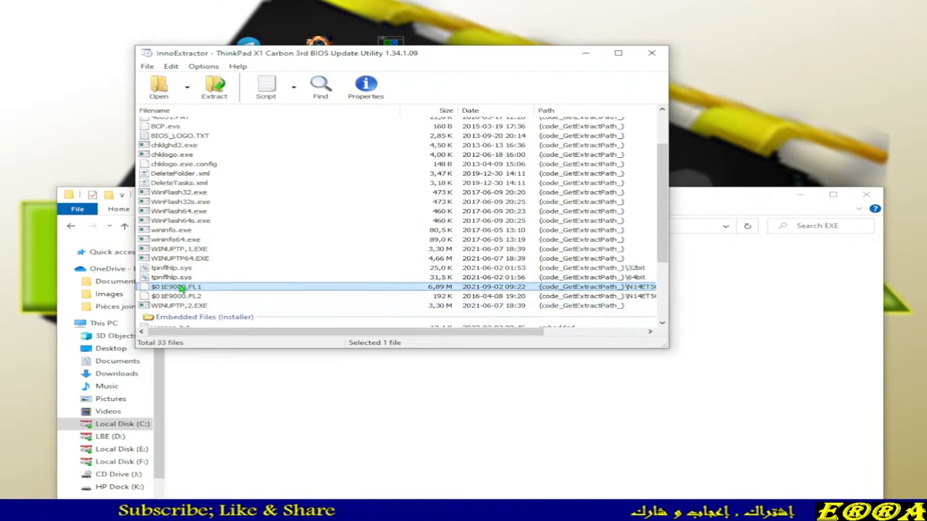
{"action": "mouse_move", "coordinate": [295, 400]}
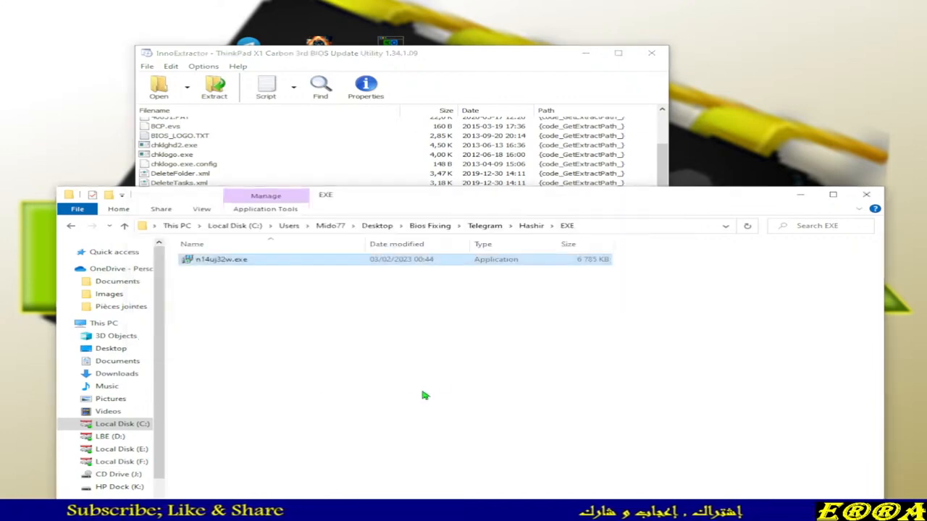
- Copy $01E9000.FL1 from {code_GetExtractPath_} > N14ET56W into Hashir and close InnoExtractor
{"action": "double_click", "coordinate": [220, 258]}
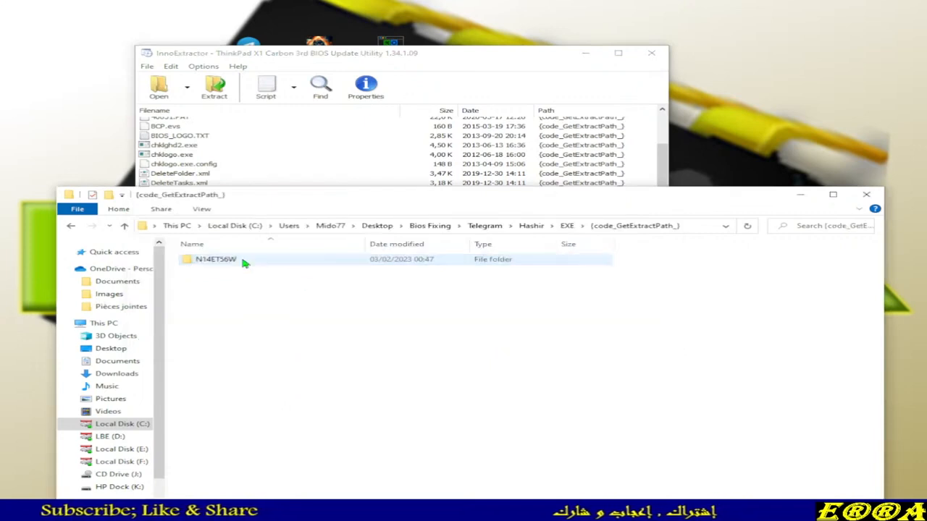
{"action": "double_click", "coordinate": [215, 259]}
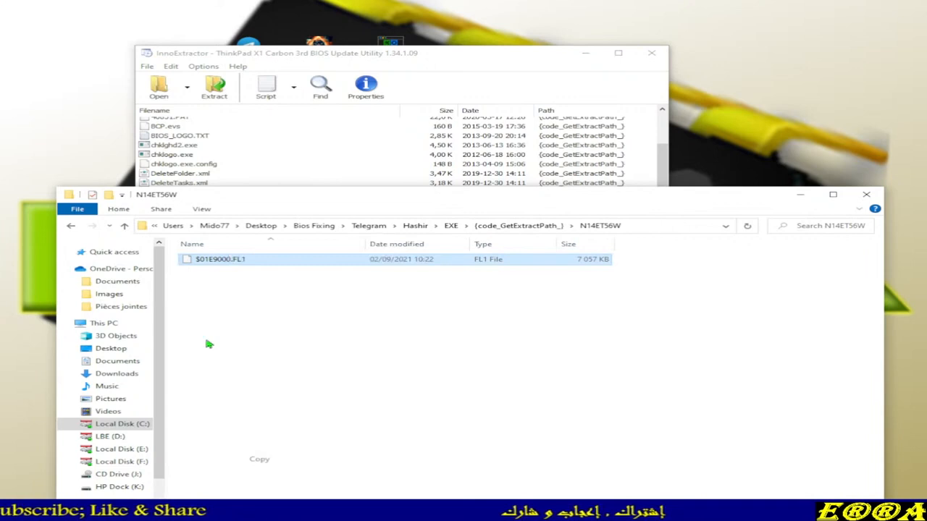
{"action": "left_click", "coordinate": [123, 226]}
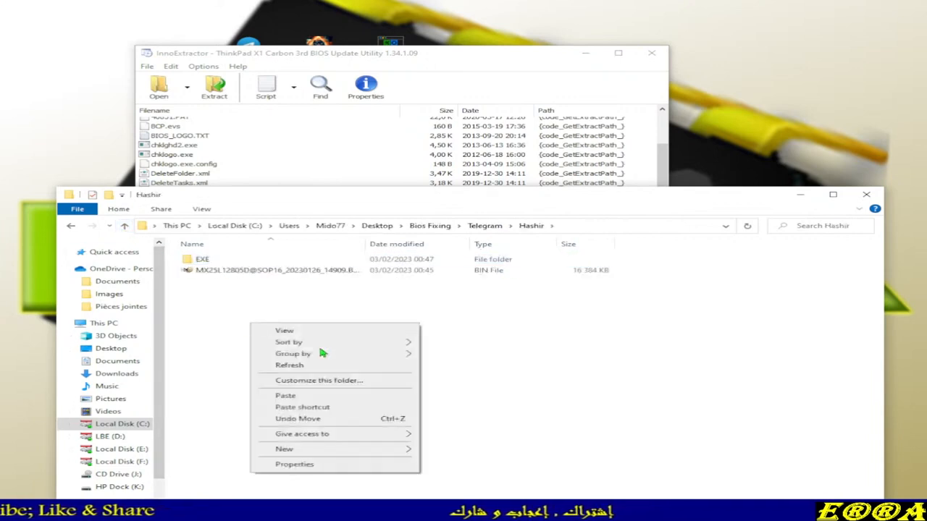
{"action": "left_click", "coordinate": [286, 395]}
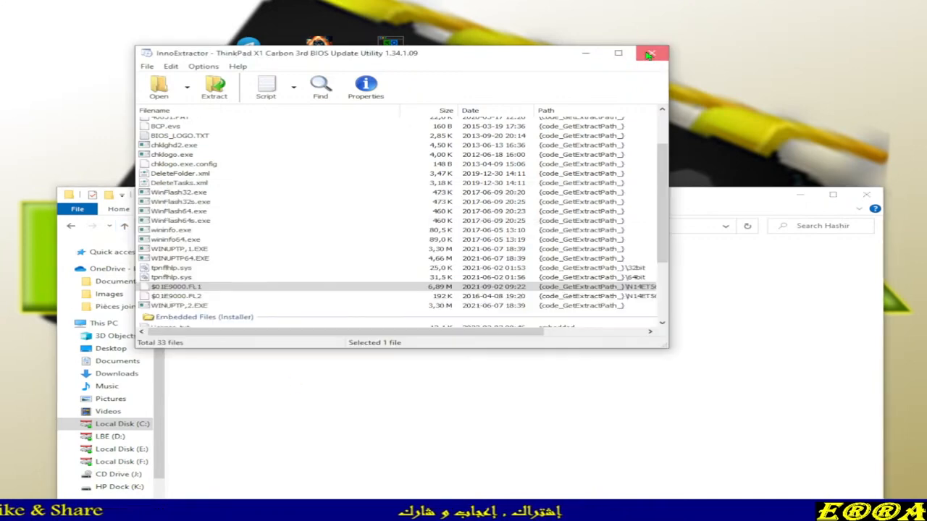
{"action": "left_click", "coordinate": [650, 52]}
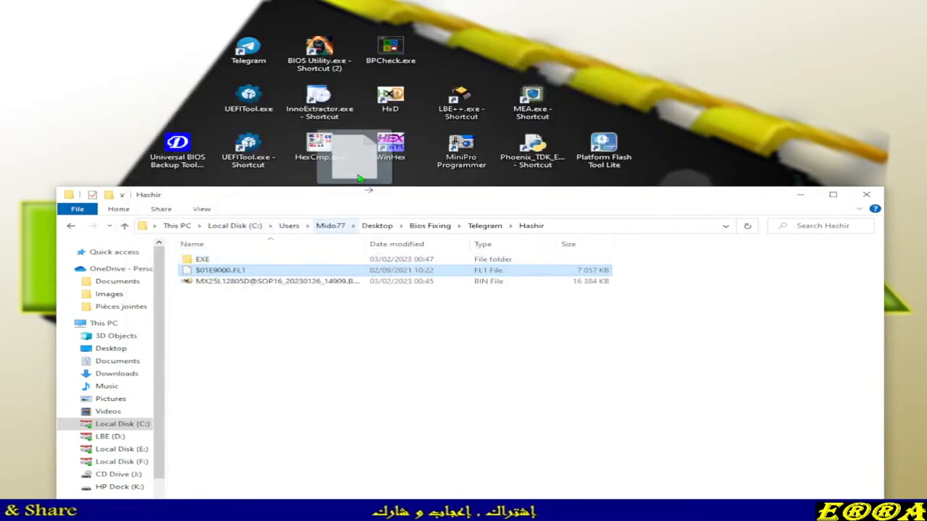
- Run the Lenovo Bios Extractor with ME check on $01E9000.FL1, working on a temporary copy
{"action": "double_click", "coordinate": [221, 269]}
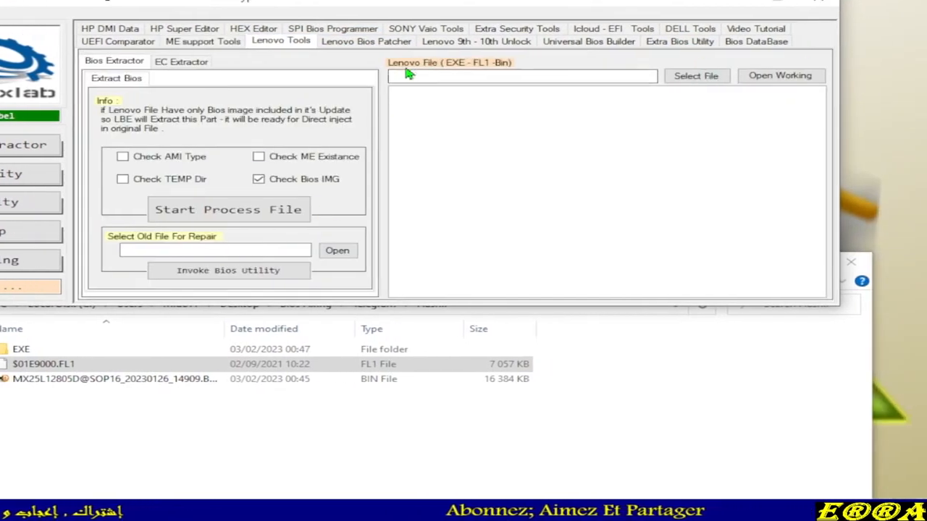
{"action": "mouse_move", "coordinate": [476, 69]}
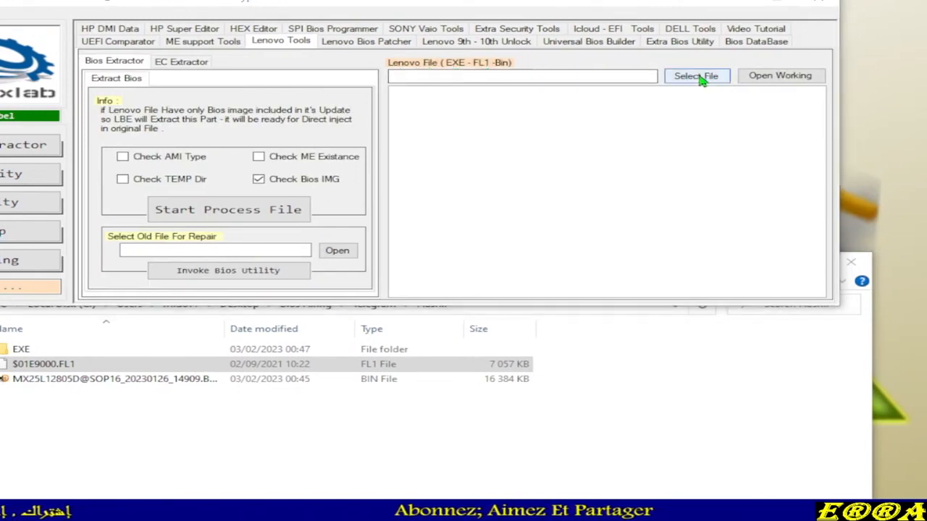
{"action": "left_click", "coordinate": [695, 76]}
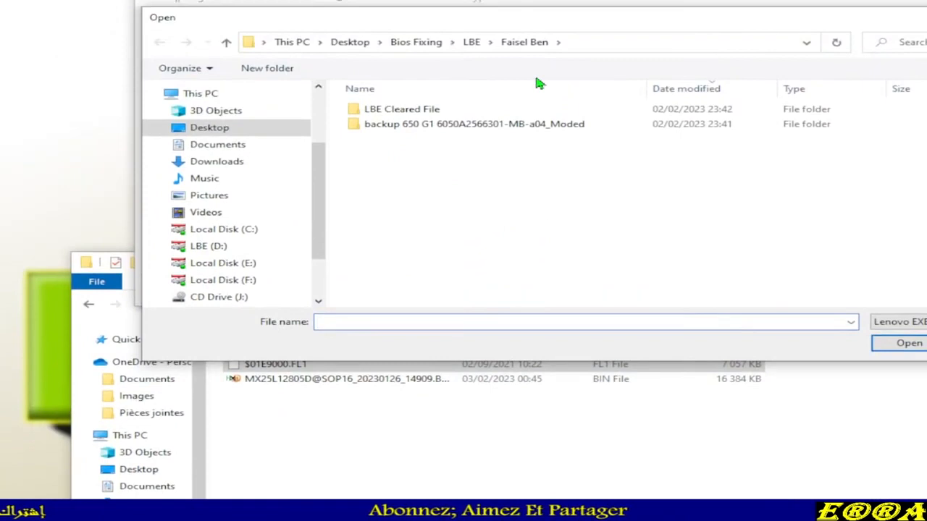
{"action": "left_click", "coordinate": [416, 41]}
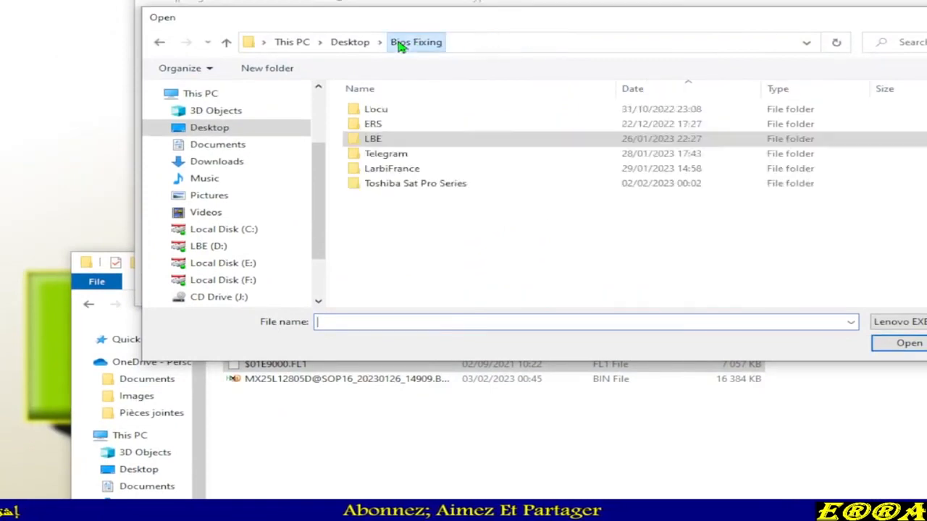
{"action": "left_click", "coordinate": [385, 153]}
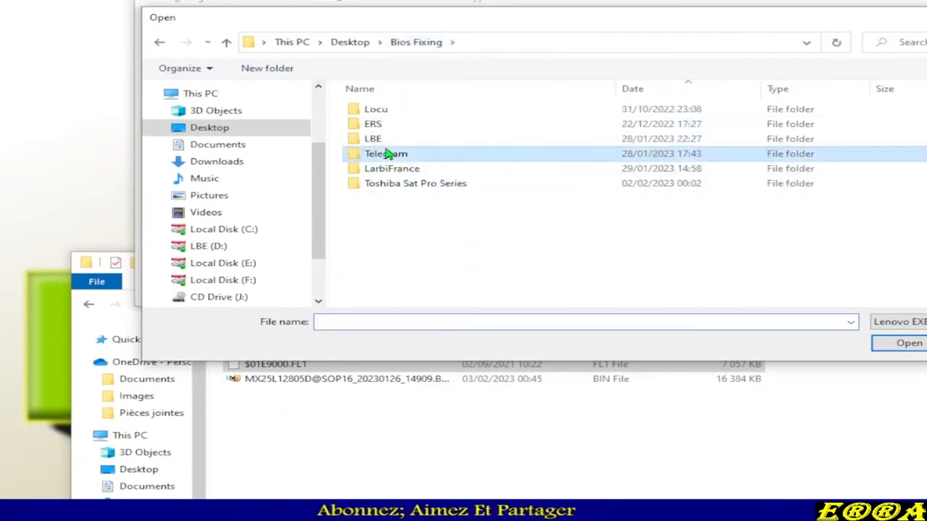
{"action": "double_click", "coordinate": [385, 154]}
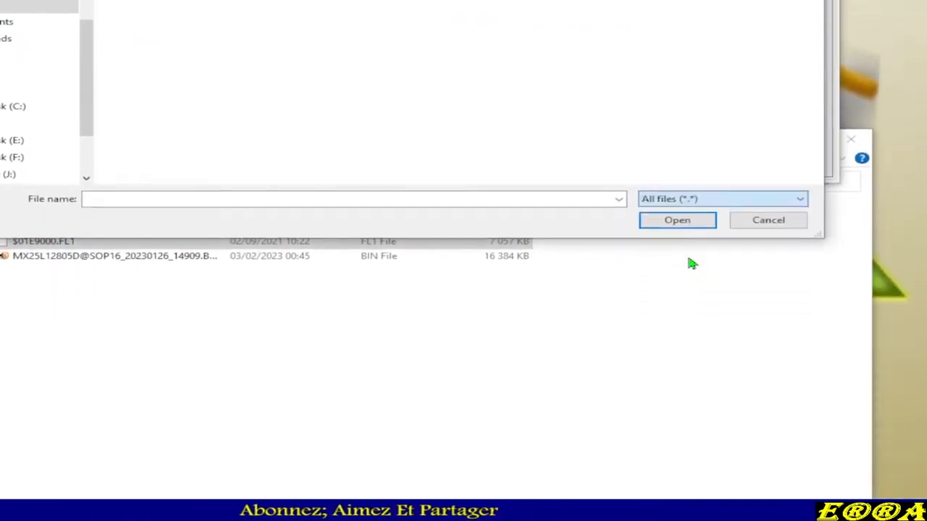
{"action": "left_click", "coordinate": [767, 220]}
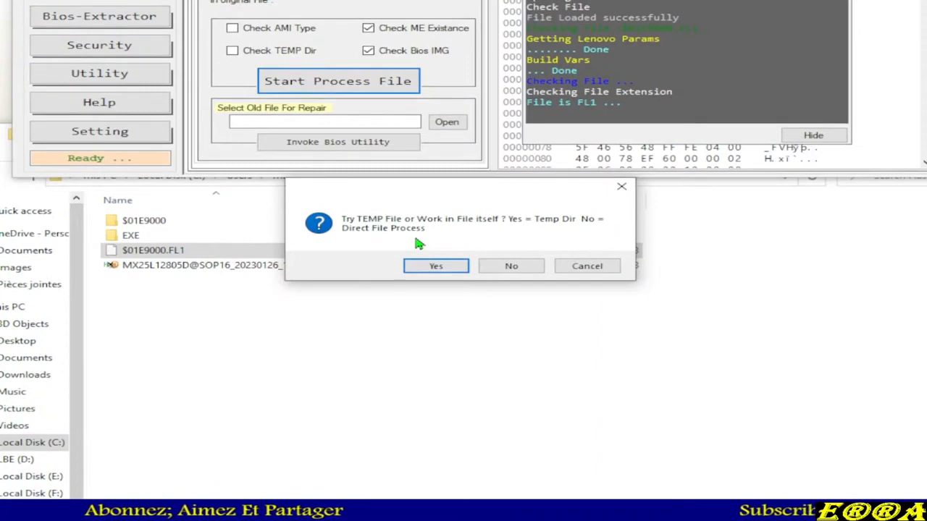
{"action": "left_click", "coordinate": [510, 267]}
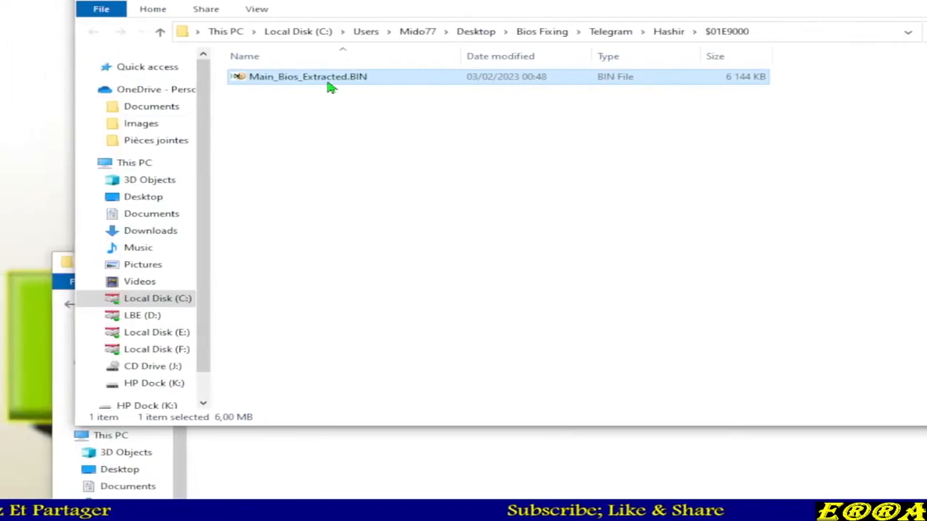
{"action": "mouse_move", "coordinate": [330, 85]}
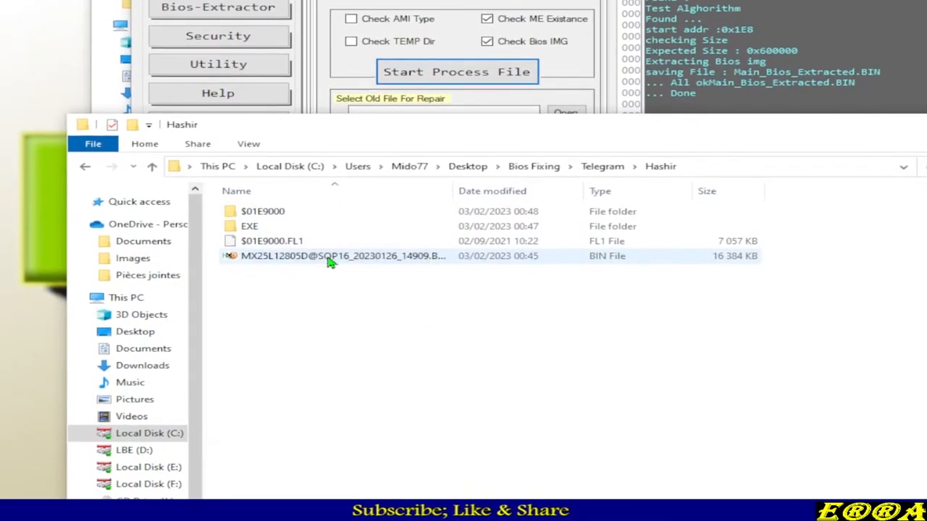
- Move Main_Bios_Extracted.BIN from the $01E9000 folder into Hashir and open it in HxD
{"action": "double_click", "coordinate": [263, 211]}
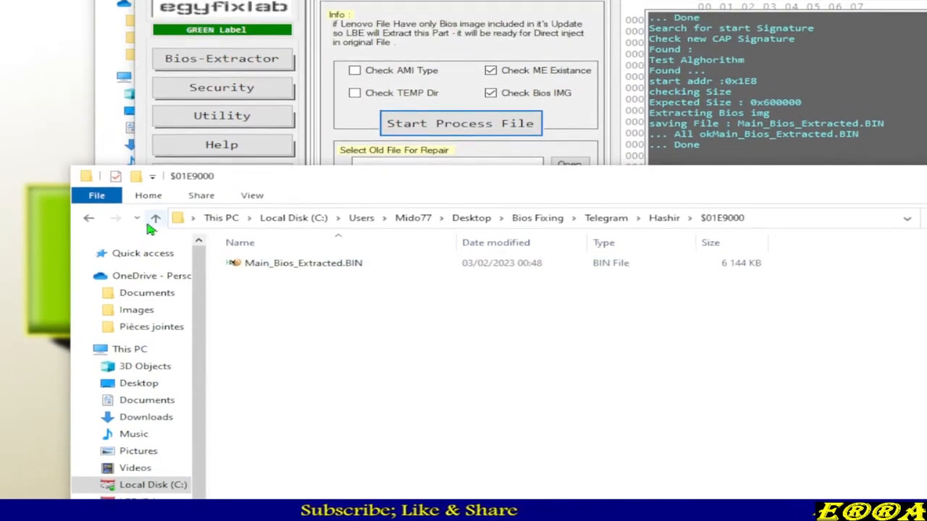
{"action": "left_click", "coordinate": [154, 217]}
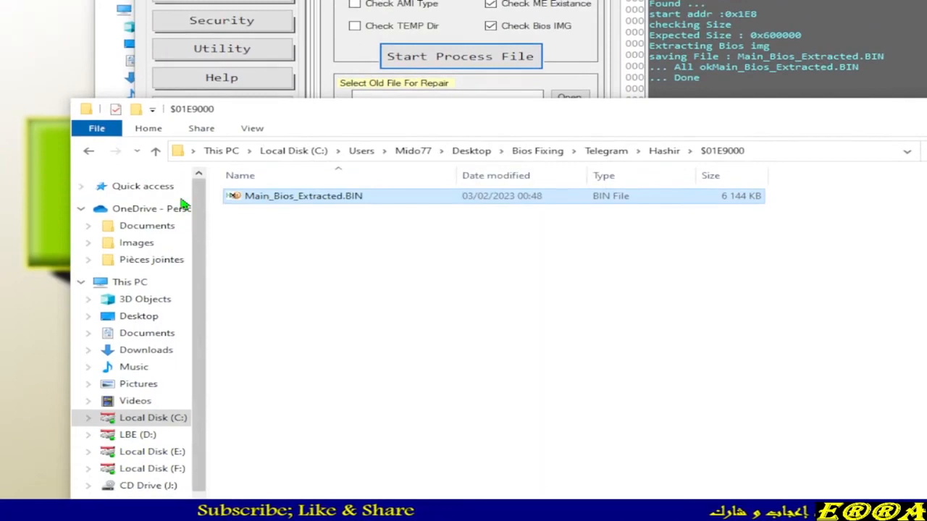
{"action": "right_click", "coordinate": [311, 267]}
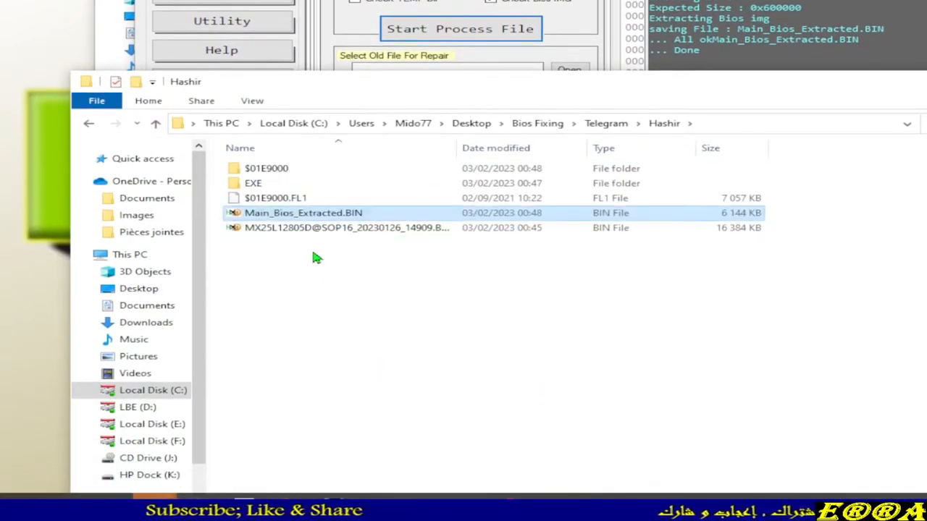
{"action": "double_click", "coordinate": [302, 212]}
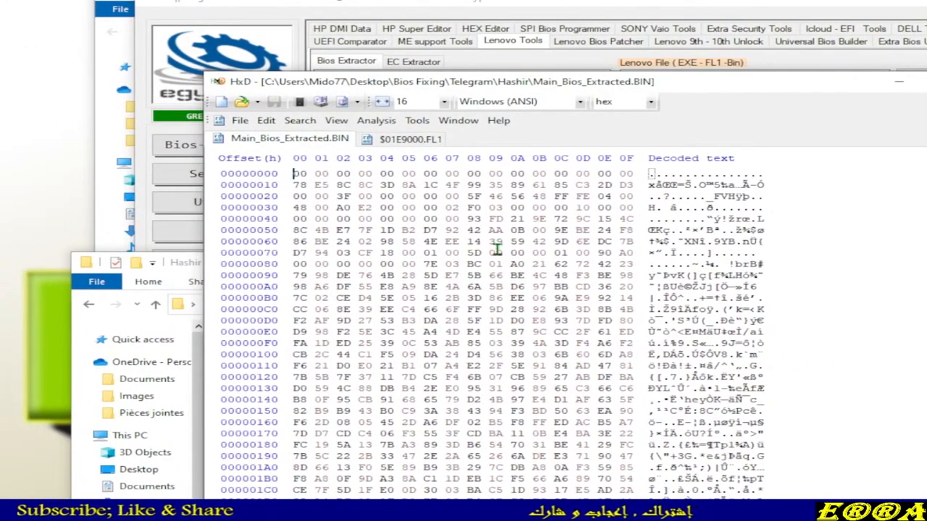
- Search $01E9000.FL1 for the extracted BIOS header bytes and land on the image start at offset 1E8
{"action": "scroll", "scroll_direction": "down", "scroll_amount": 3}
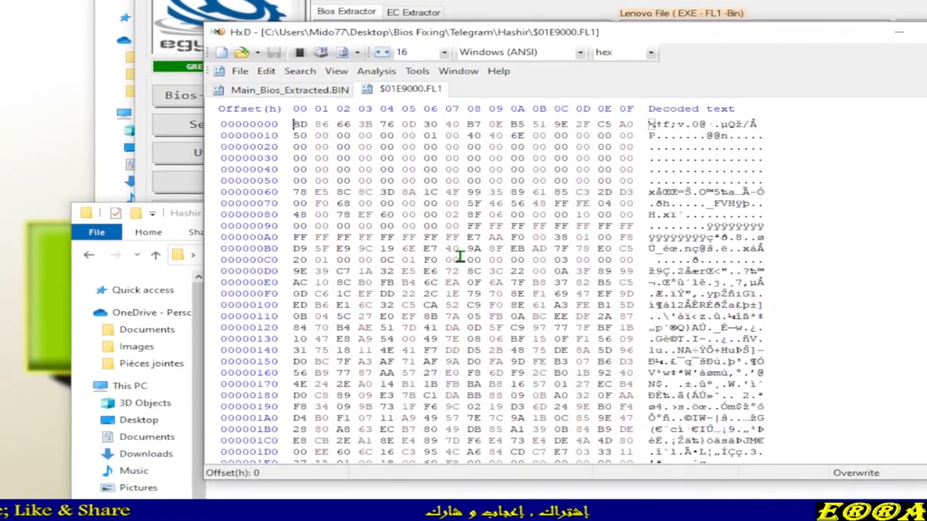
{"action": "left_click", "coordinate": [300, 70]}
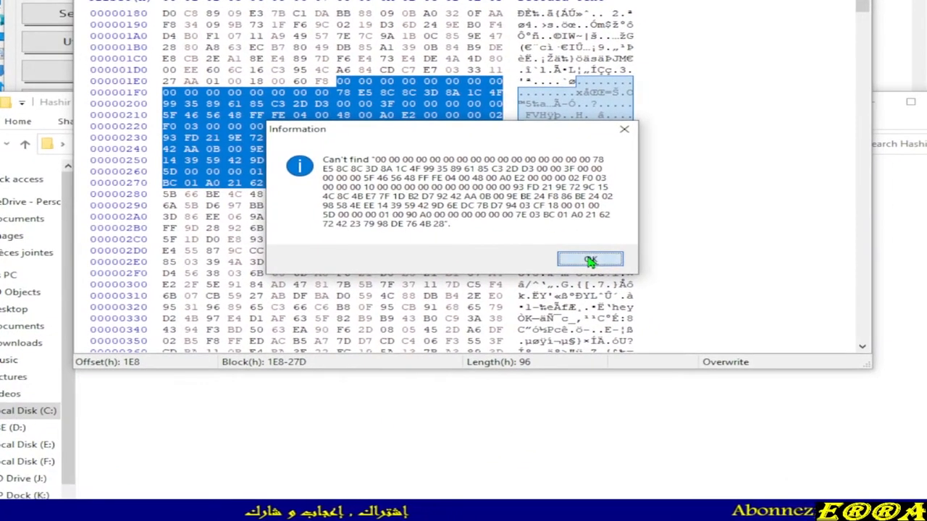
{"action": "left_click", "coordinate": [590, 259]}
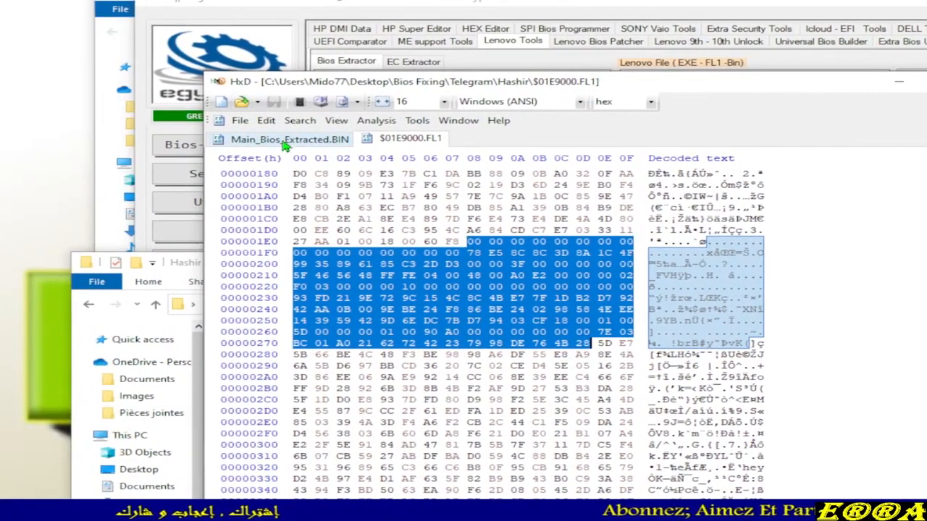
{"action": "left_click", "coordinate": [288, 139]}
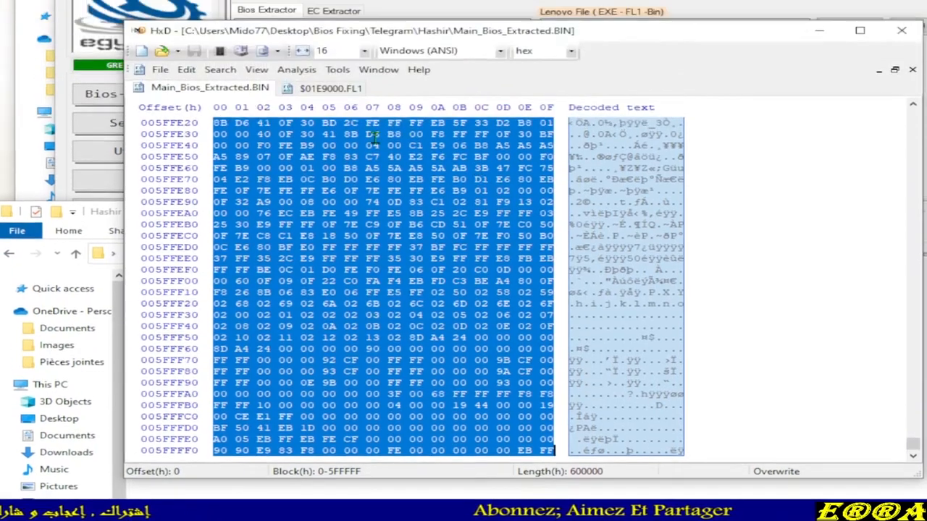
{"action": "left_click", "coordinate": [330, 88]}
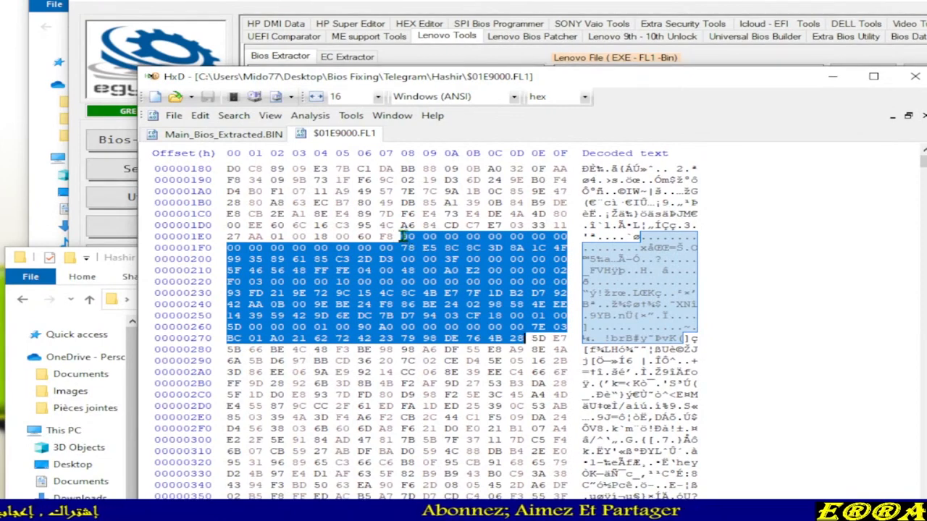
{"action": "left_click", "coordinate": [406, 236]}
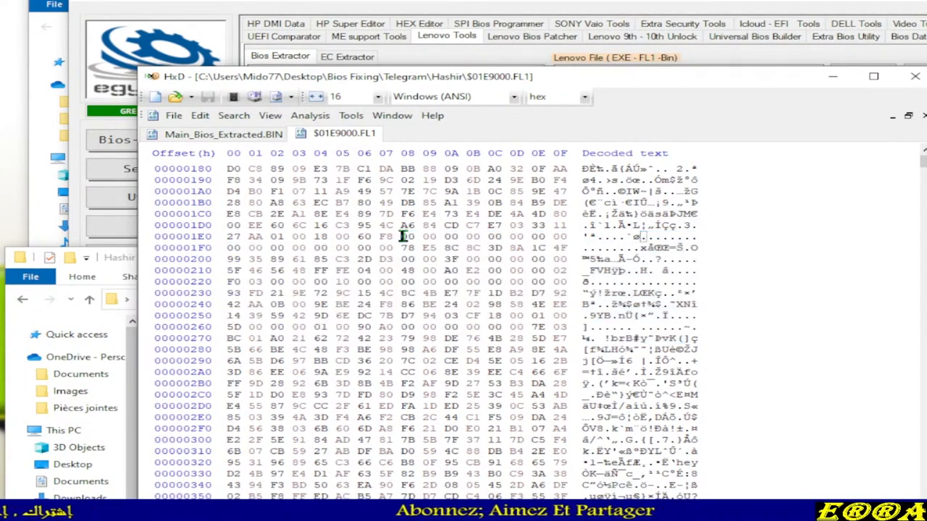
- Select a block of length 600000 hex starting at offset 1E8 of the FL1 file
{"action": "right_click", "coordinate": [405, 238]}
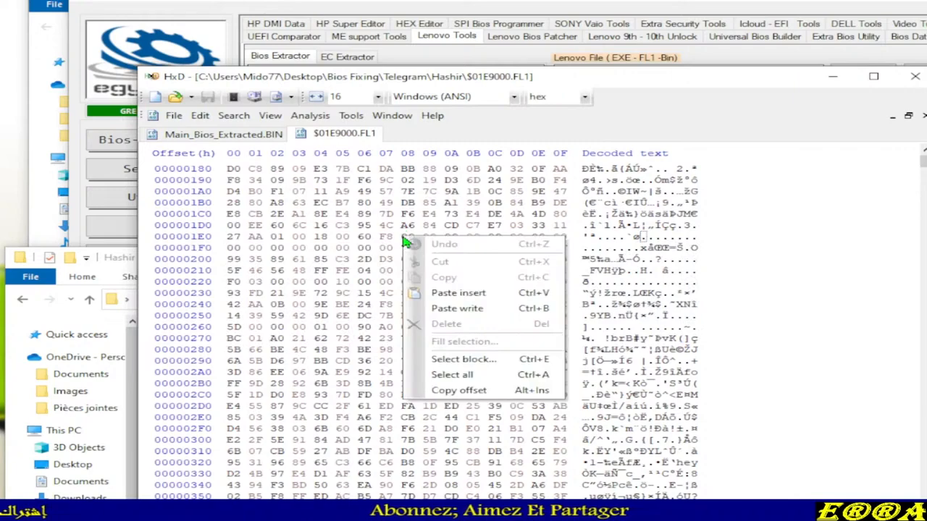
{"action": "left_click", "coordinate": [463, 359]}
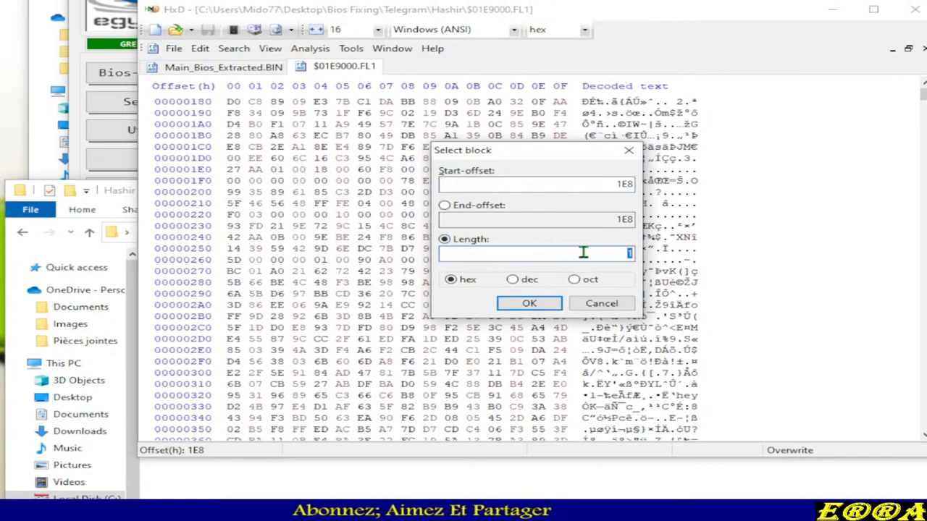
{"action": "type", "text": "600000"}
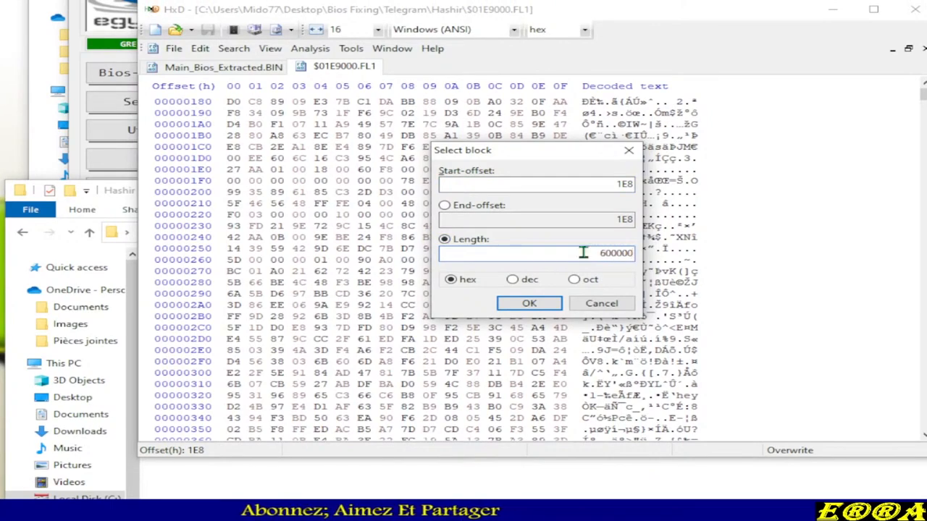
{"action": "left_click", "coordinate": [529, 302]}
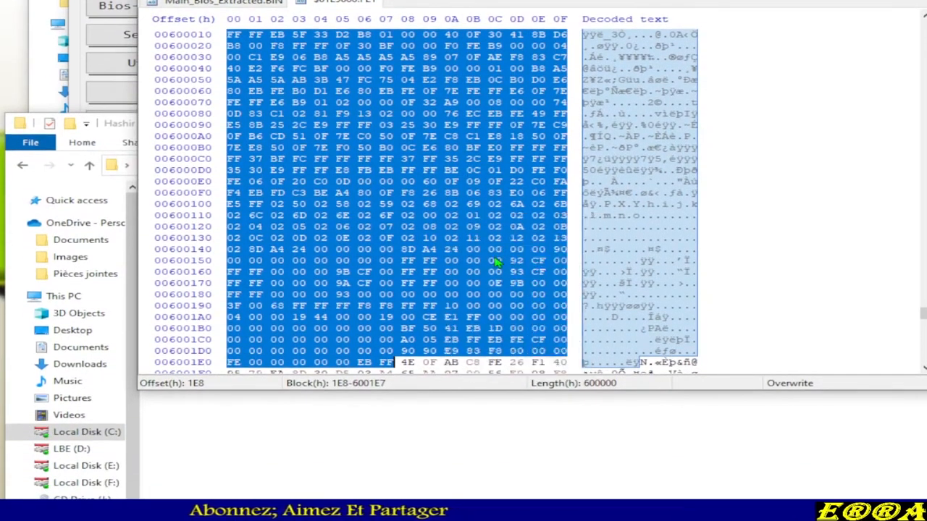
- Paste the copied block into a new untitled HxD document and start saving it
{"action": "left_click", "coordinate": [241, 121]}
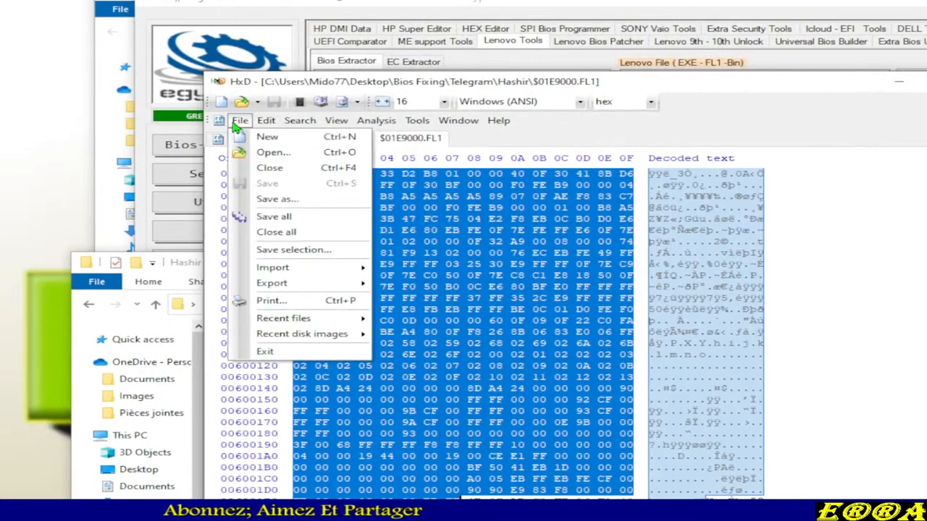
{"action": "left_click", "coordinate": [266, 136]}
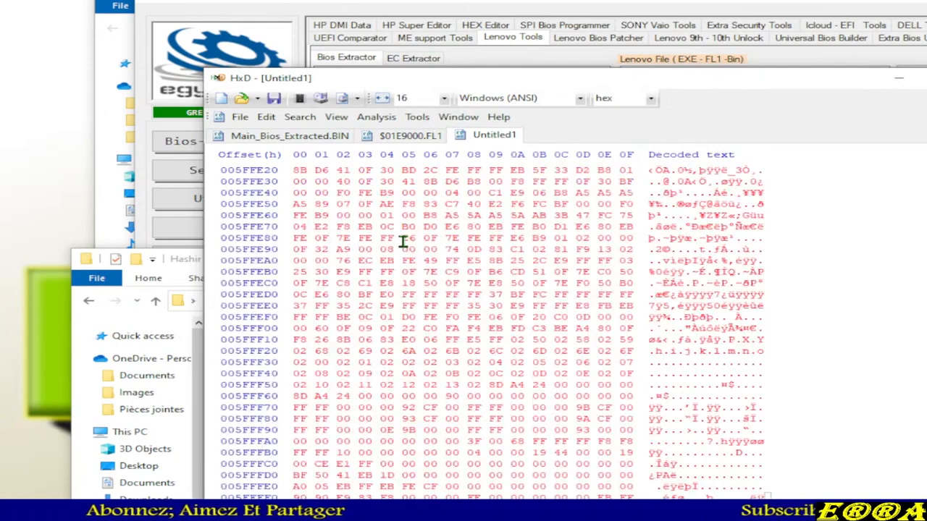
{"action": "left_click", "coordinate": [240, 120]}
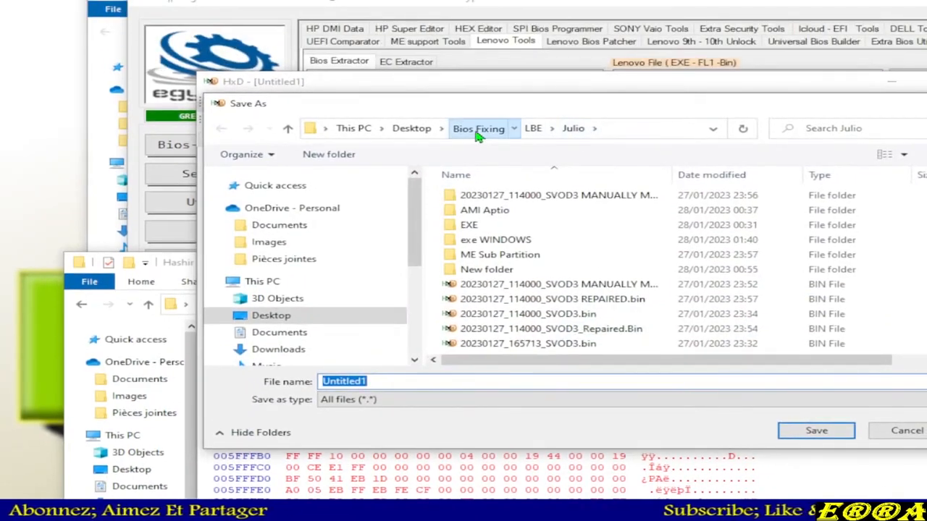
- Browse the save dialog to Bios Fixing > Telegram > Hashir
{"action": "left_click", "coordinate": [478, 128]}
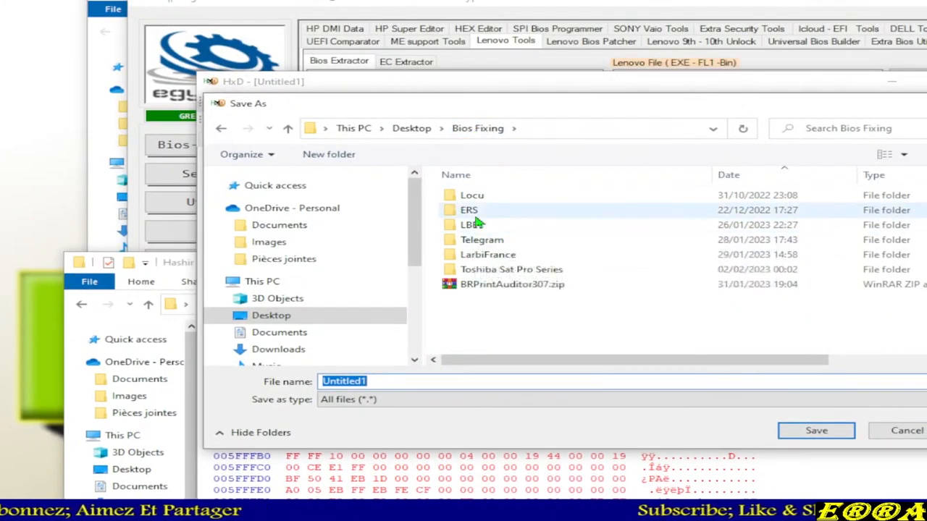
{"action": "double_click", "coordinate": [481, 241]}
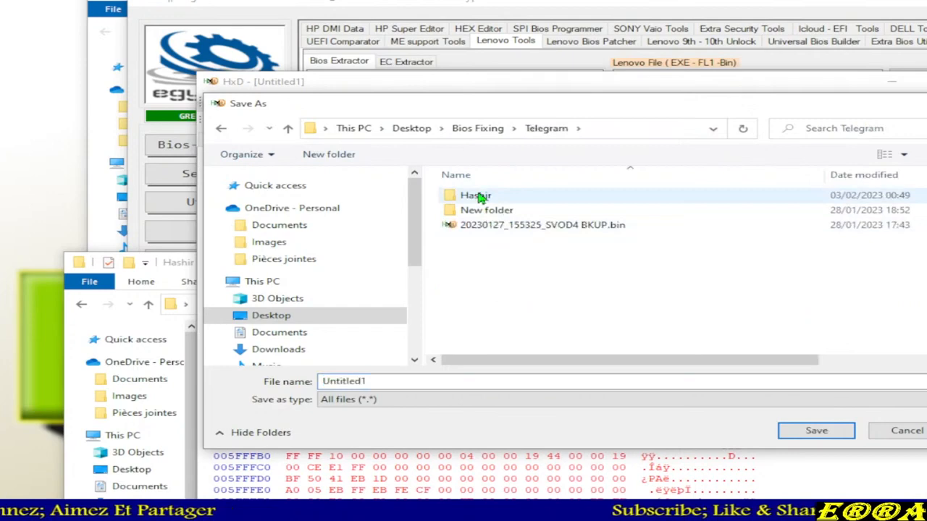
{"action": "double_click", "coordinate": [475, 194]}
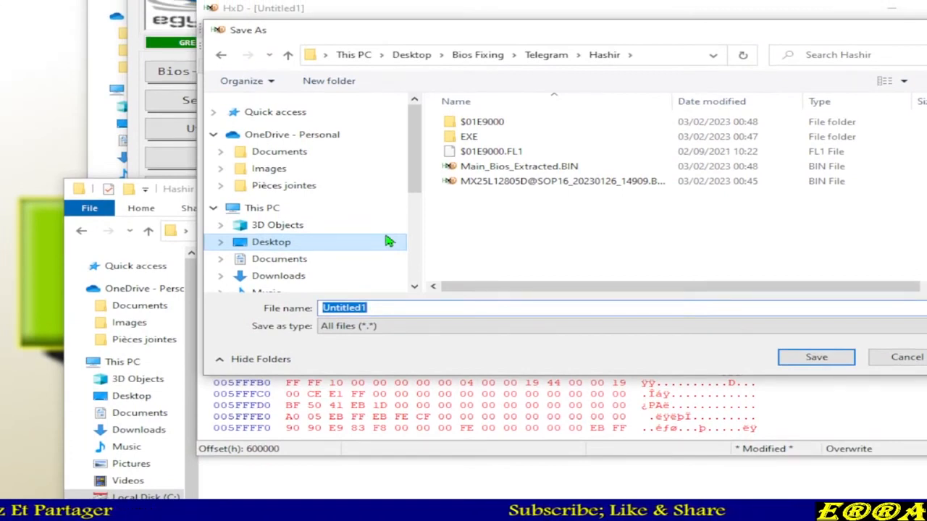
- Save the block as 'To compare with the one extracted by LBE.bin'
{"action": "type", "text": "To"}
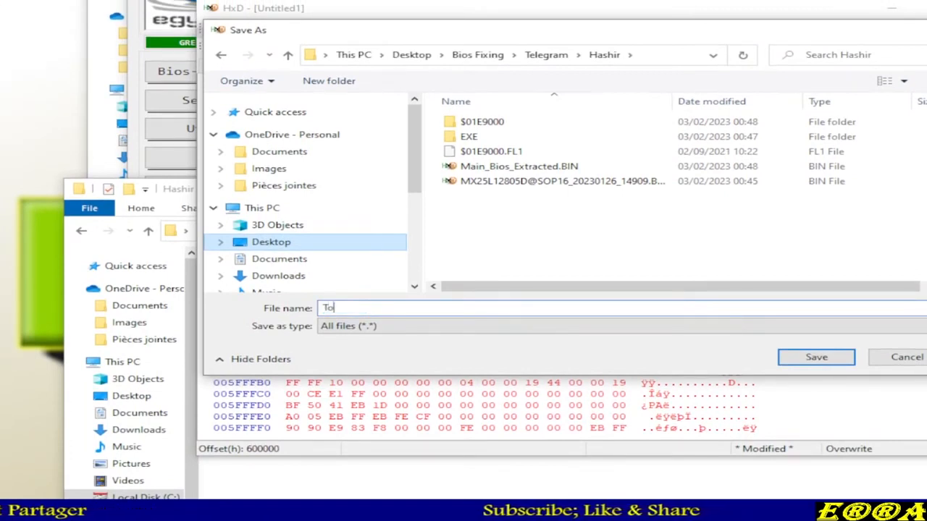
{"action": "type", "text": "ca"}
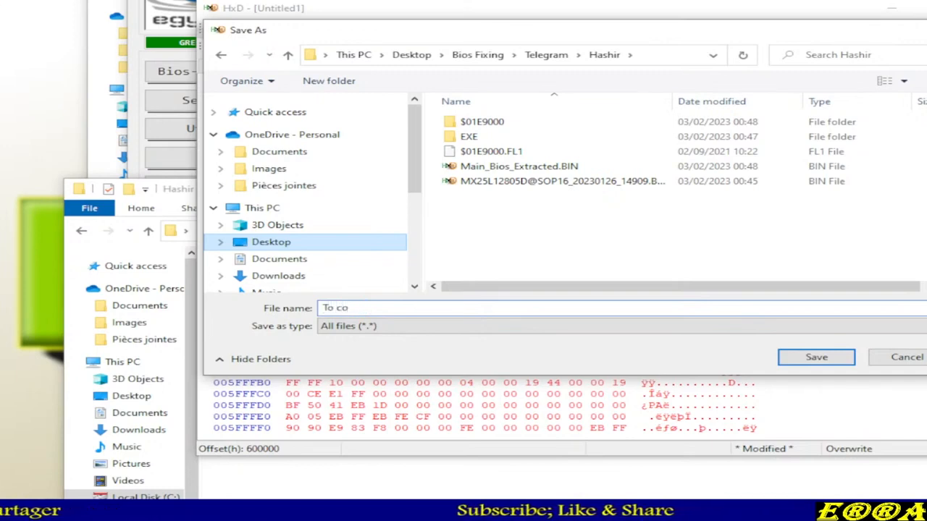
{"action": "type", "text": "mpare"}
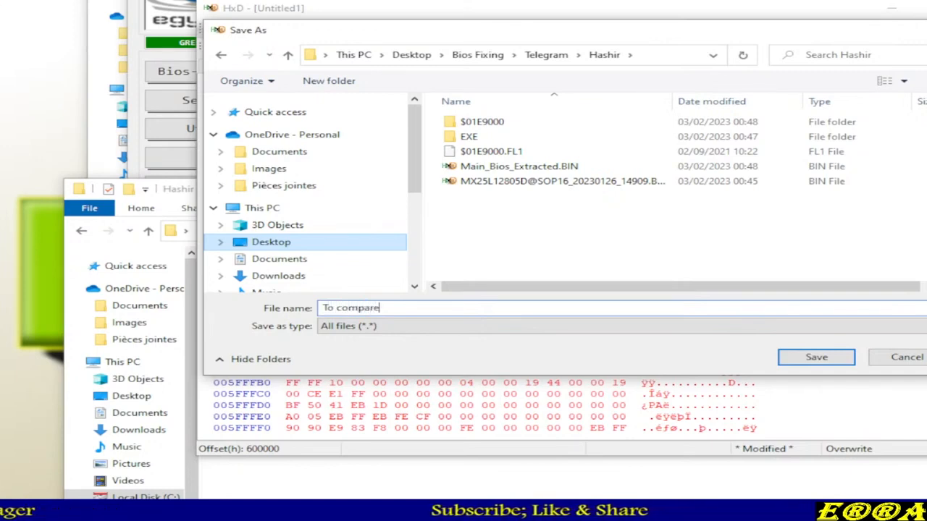
{"action": "type", "text": "with the on"}
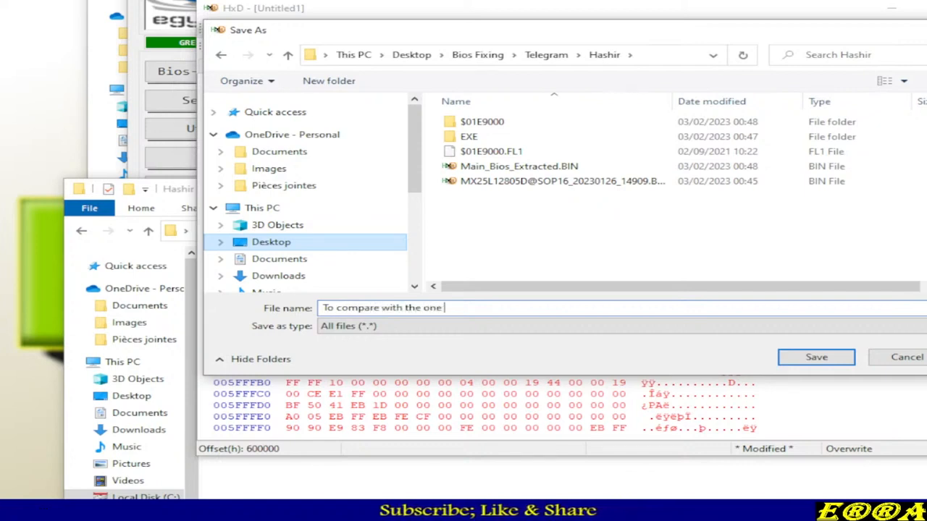
{"action": "type", "text": "extracted by"}
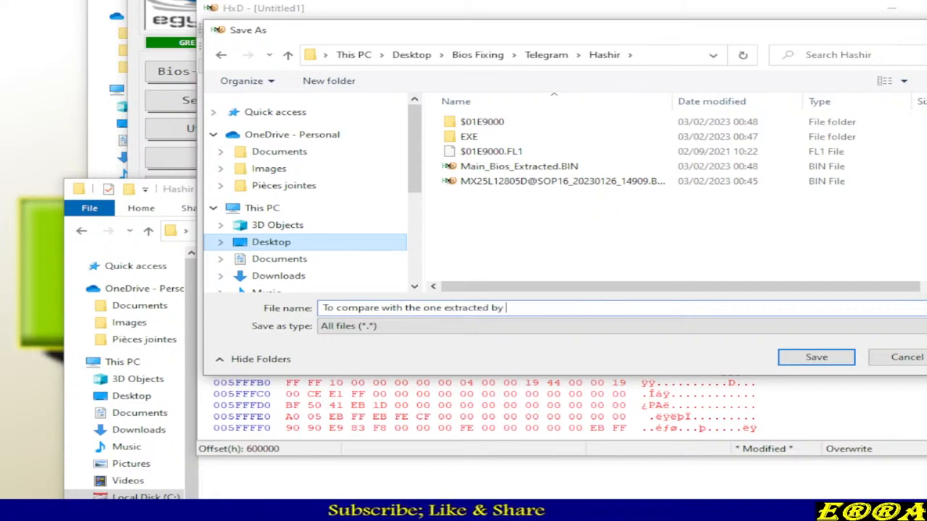
{"action": "type", "text": "LBE"}
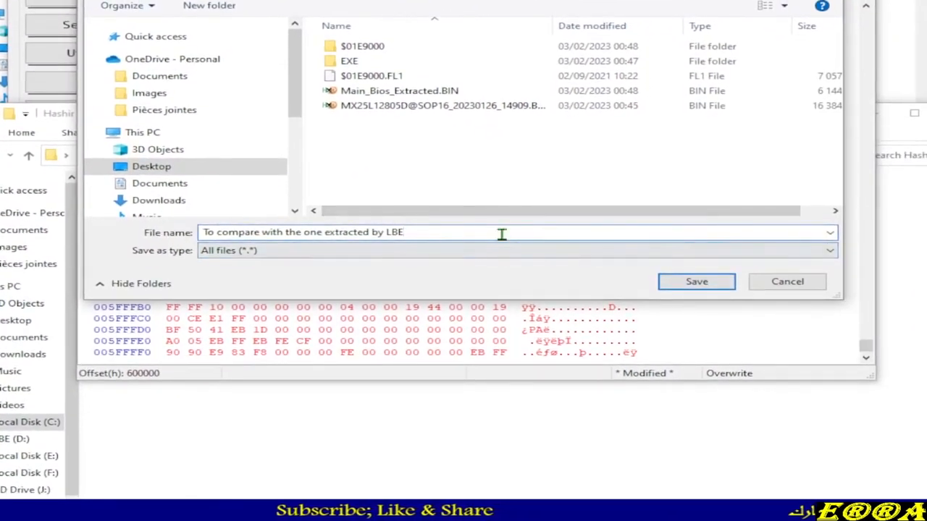
{"action": "type", "text": ".bin"}
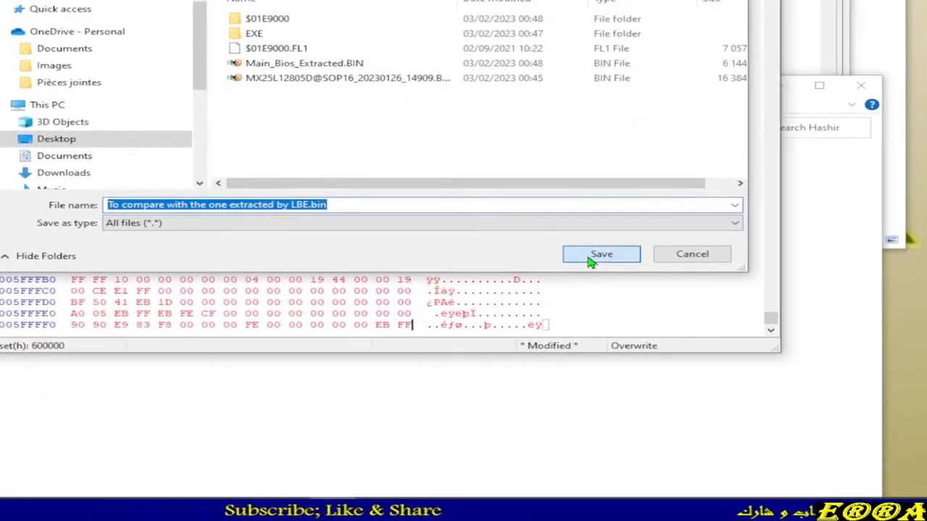
{"action": "left_click", "coordinate": [601, 255]}
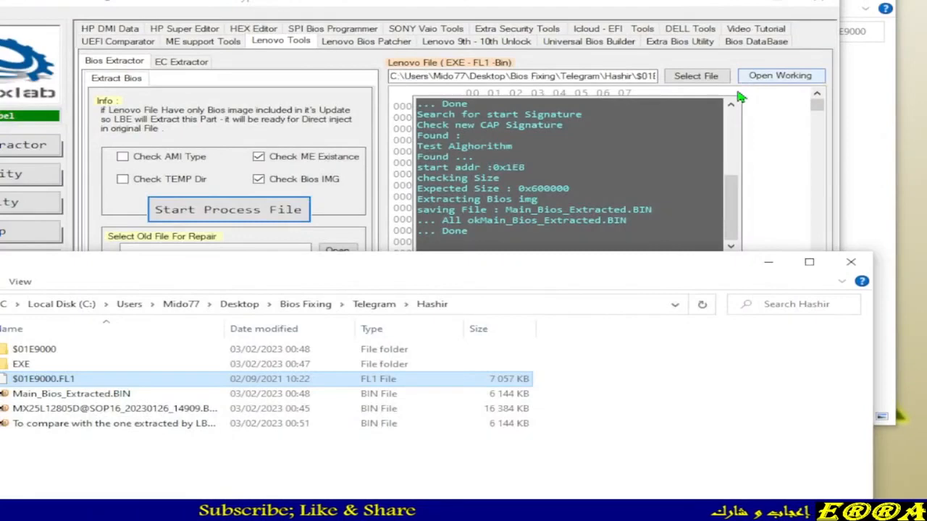
{"action": "left_click", "coordinate": [325, 235]}
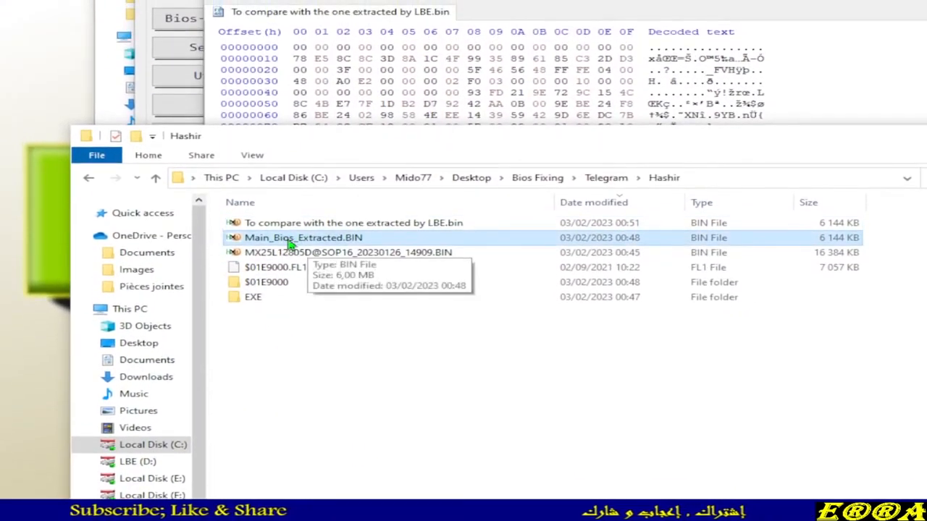
- Run HxD's data comparison on Main_Bios_Extracted.BIN versus the LBE copy and confirm they are identical
{"action": "double_click", "coordinate": [303, 237]}
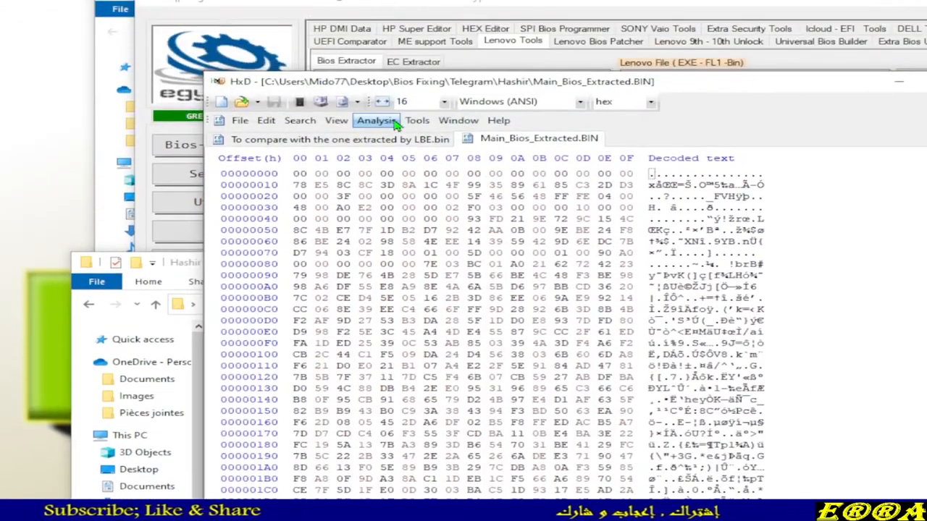
{"action": "left_click", "coordinate": [377, 121]}
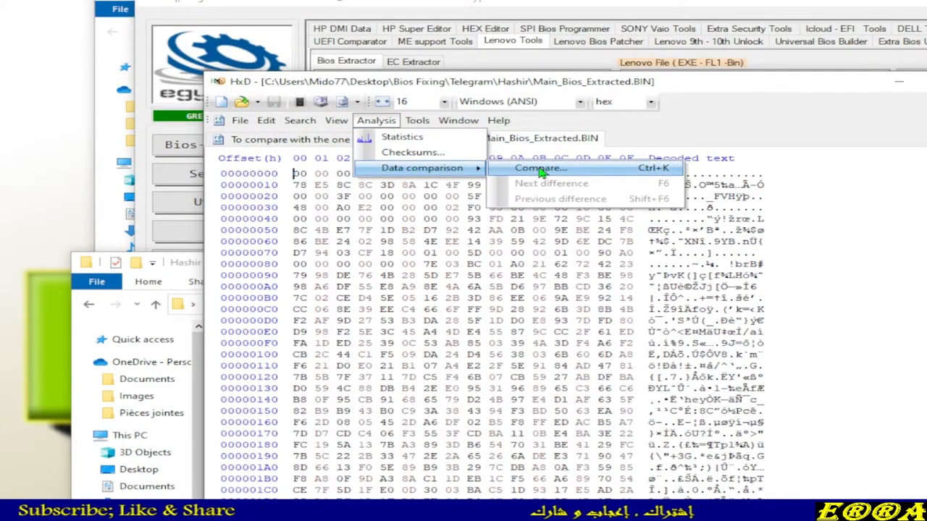
{"action": "left_click", "coordinate": [539, 168]}
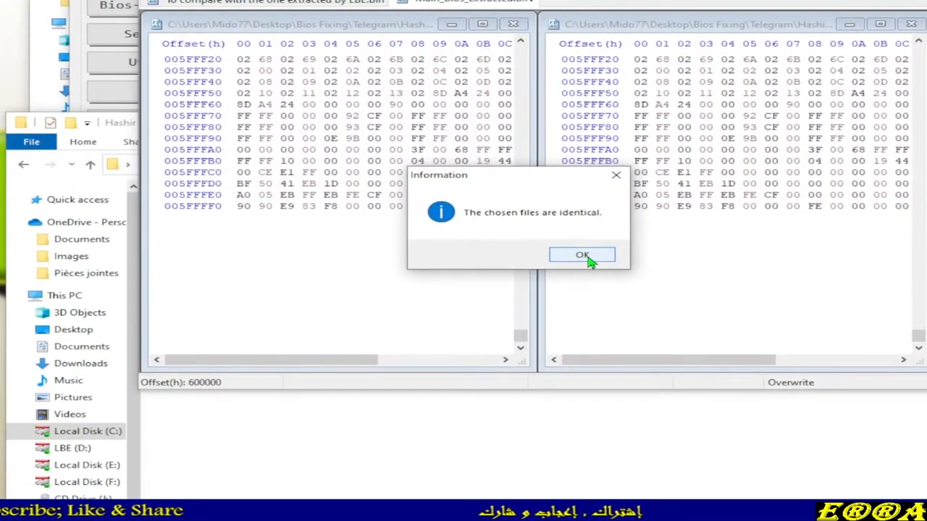
{"action": "left_click", "coordinate": [583, 255]}
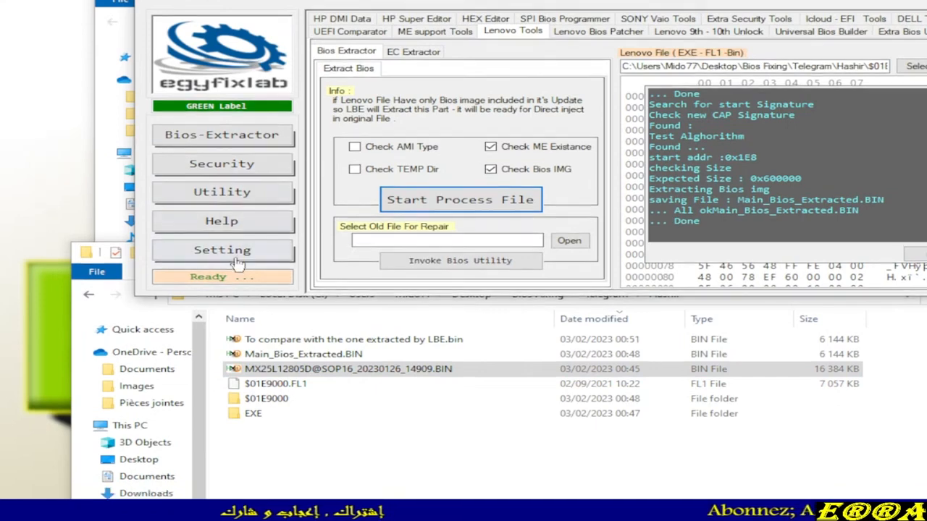
- In Utility > Bios Seperate-Repair, load the 600000-byte file from Hashir as the repair target
{"action": "left_click", "coordinate": [222, 191]}
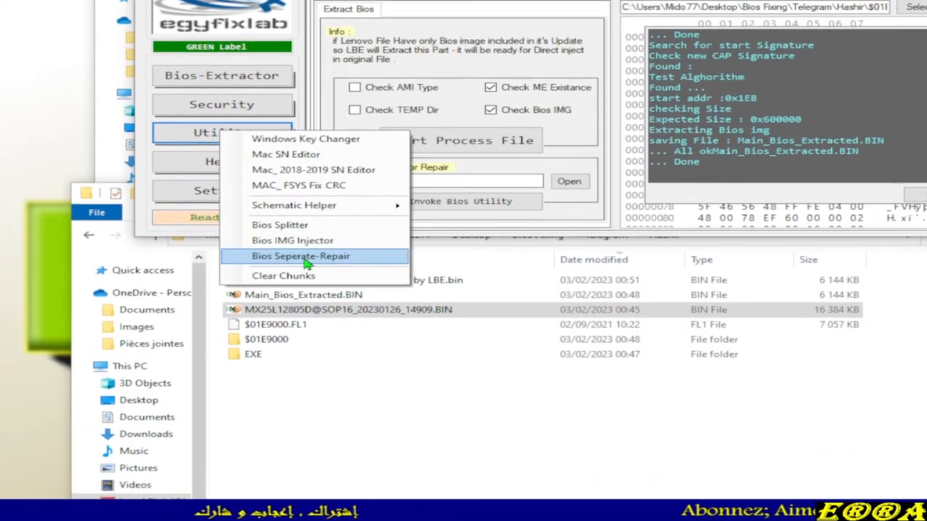
{"action": "left_click", "coordinate": [302, 255]}
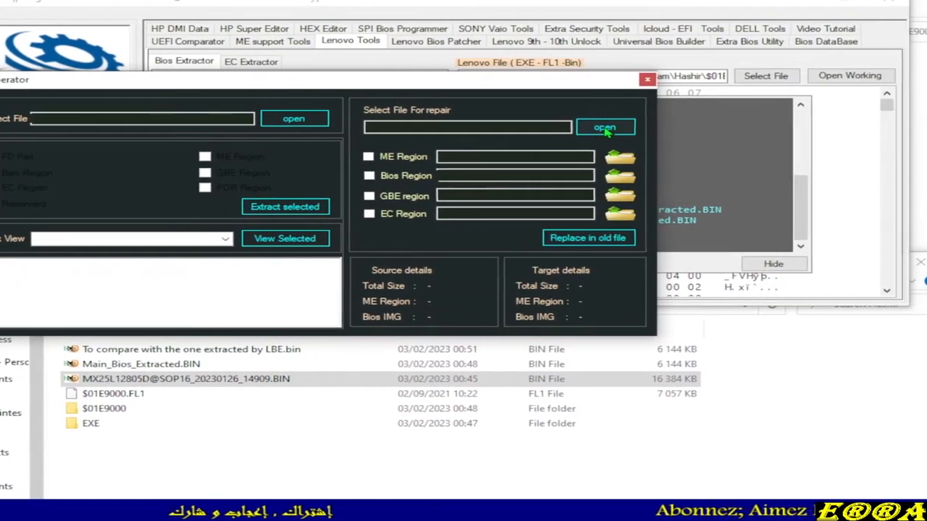
{"action": "left_click", "coordinate": [606, 128]}
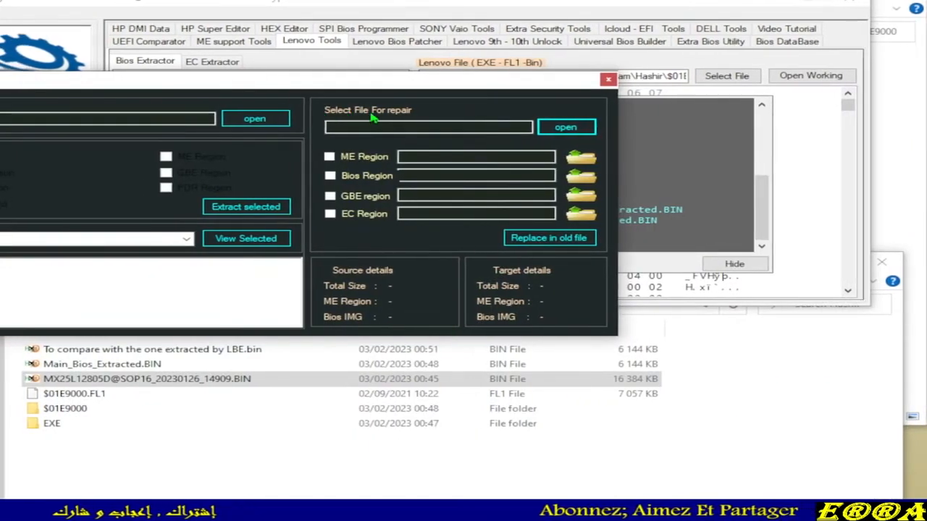
{"action": "left_click", "coordinate": [565, 127]}
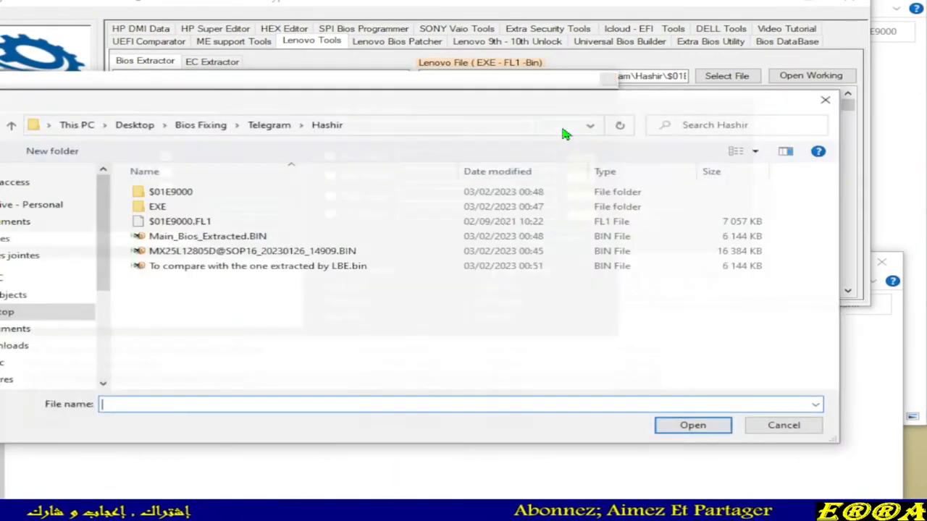
{"action": "left_click", "coordinate": [498, 171]}
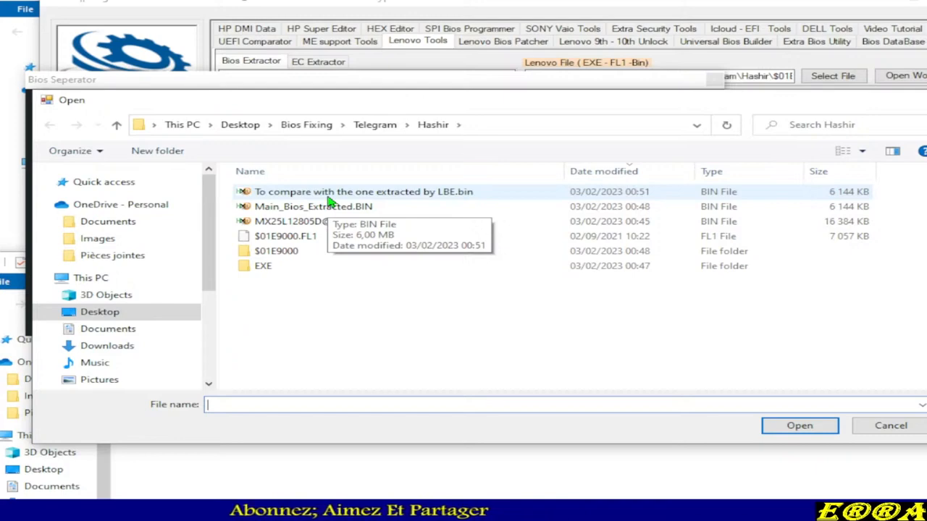
{"action": "left_click", "coordinate": [362, 191]}
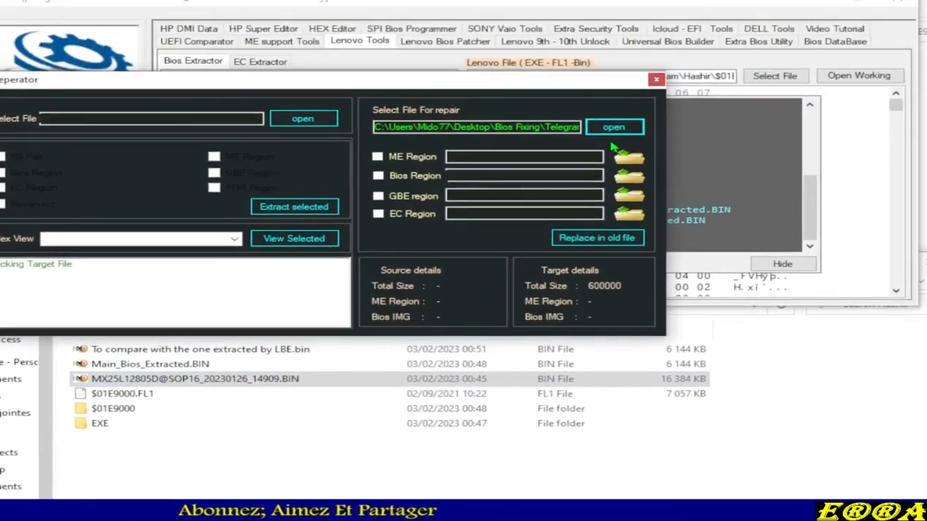
- Load Main_Bios_Extracted.BIN as the BIOS region, replace it in the old file writing from the end
{"action": "left_click", "coordinate": [614, 128]}
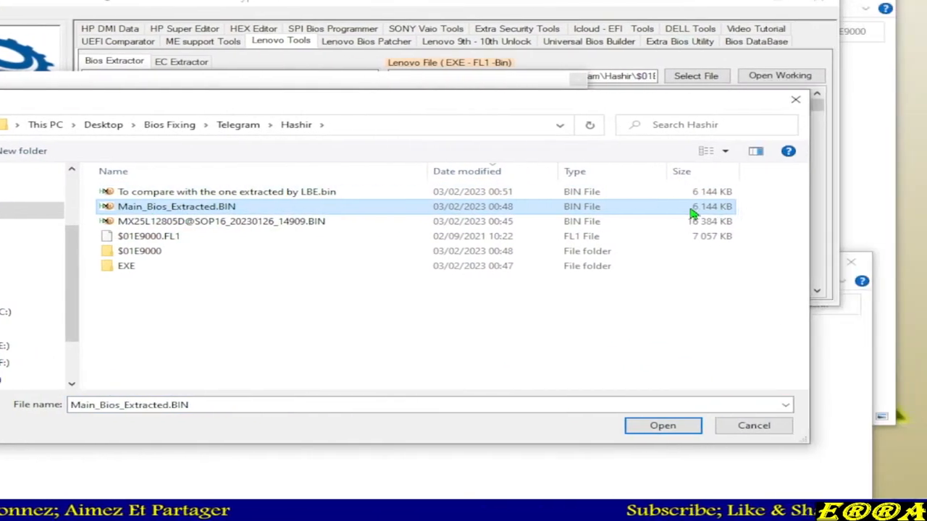
{"action": "left_click", "coordinate": [226, 191]}
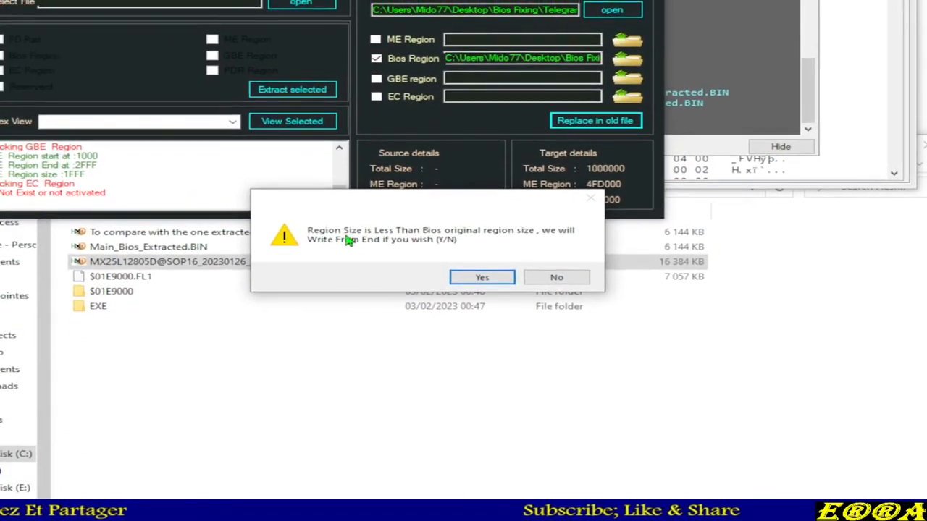
{"action": "mouse_move", "coordinate": [461, 249]}
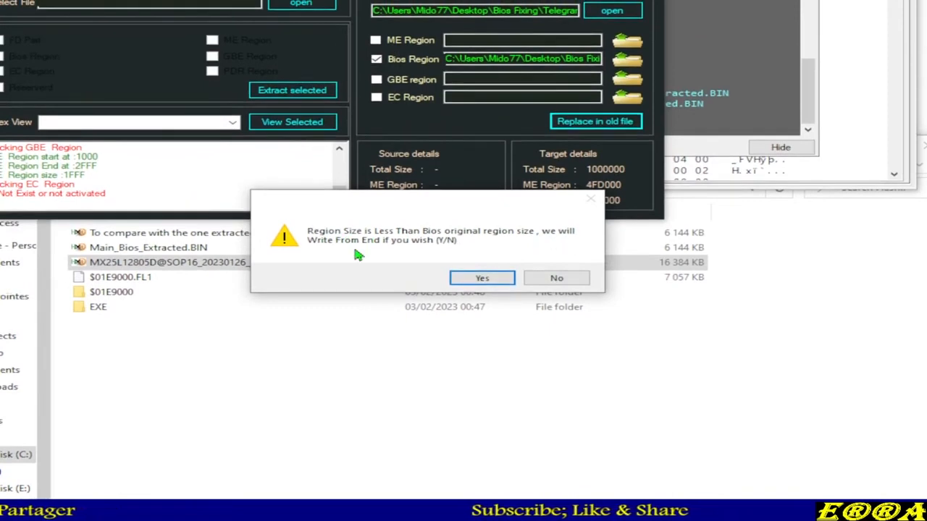
{"action": "mouse_move", "coordinate": [336, 258]}
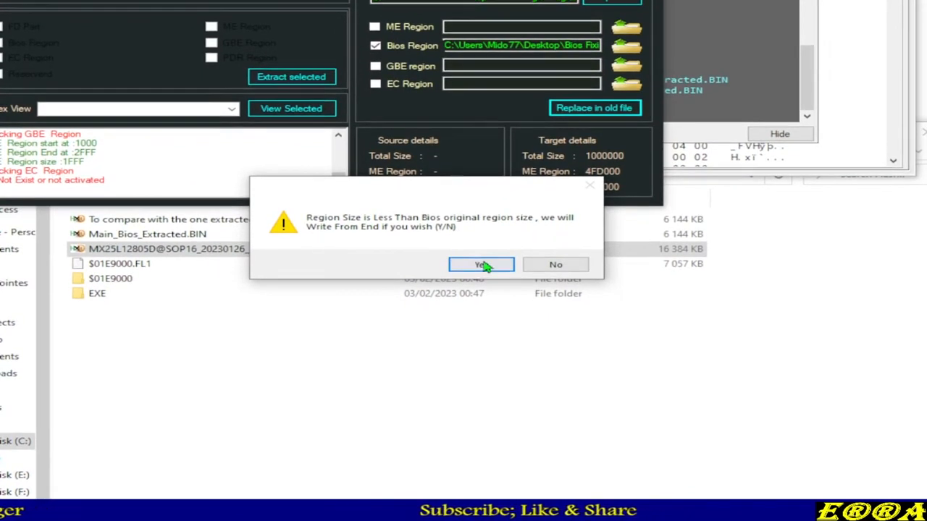
{"action": "left_click", "coordinate": [481, 263]}
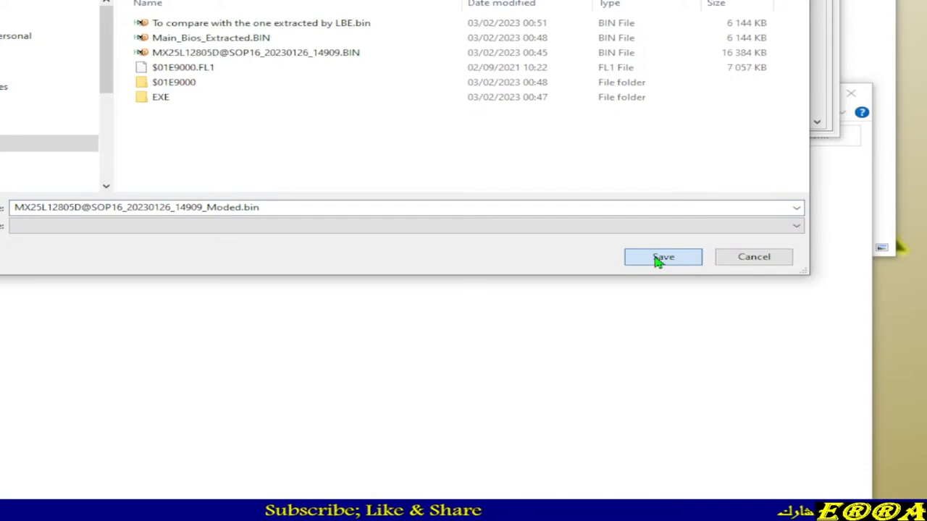
- Save the _Moded.bin dump in Hashir and check its flash region layout with BPCheck.exe
{"action": "left_click", "coordinate": [662, 258]}
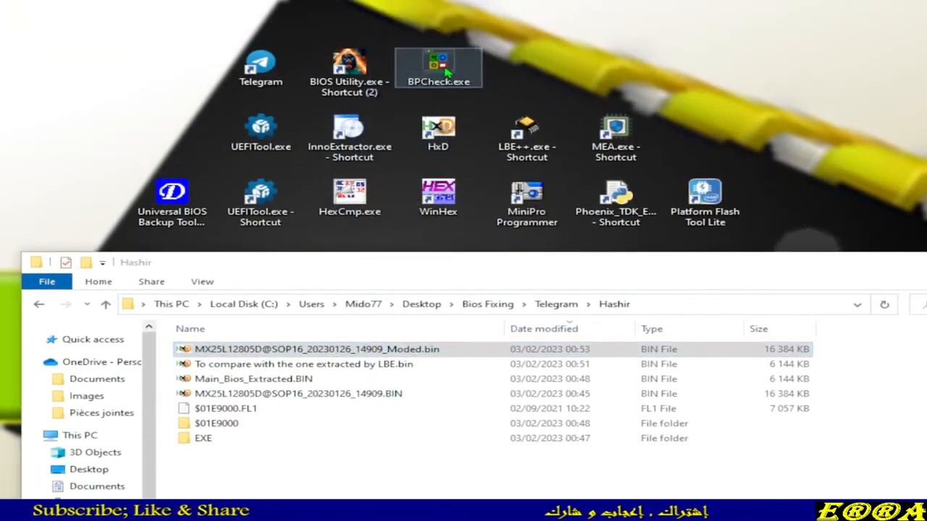
{"action": "double_click", "coordinate": [437, 68]}
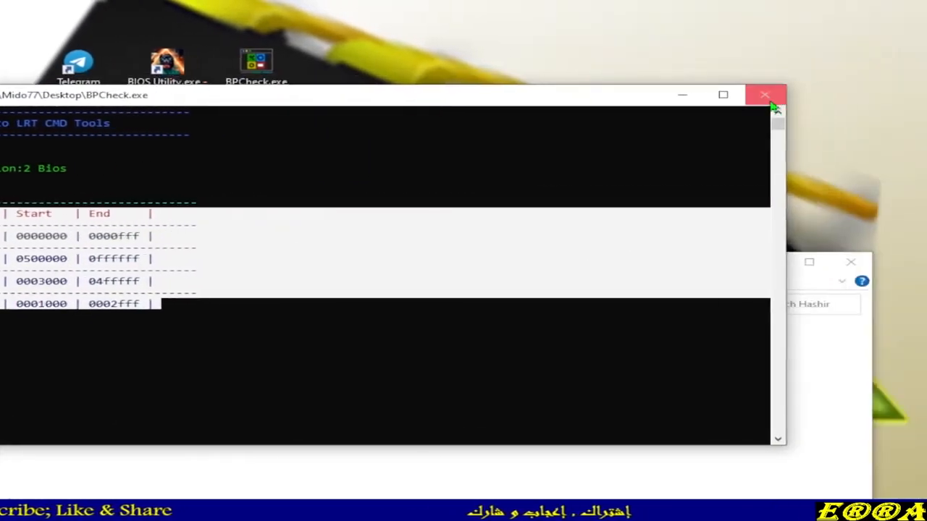
{"action": "left_click", "coordinate": [764, 95]}
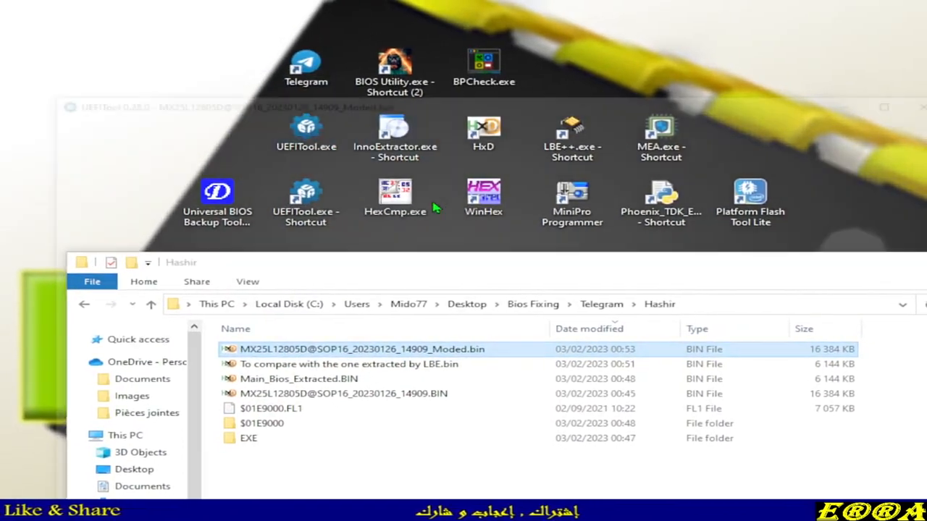
{"action": "double_click", "coordinate": [362, 349]}
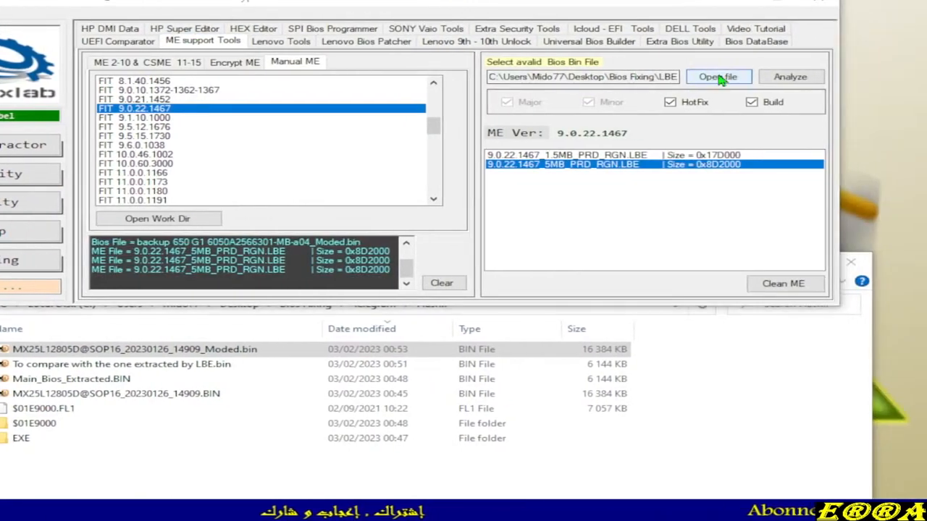
- Load the _Moded.bin dump in Manual ME and analyze its ME firmware as 10.0.45.1024
{"action": "left_click", "coordinate": [717, 76]}
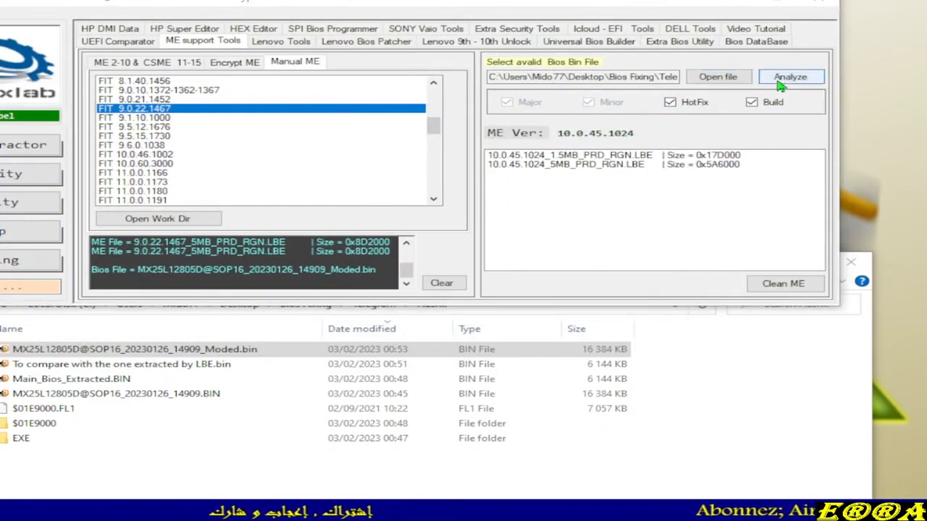
{"action": "left_click", "coordinate": [791, 77]}
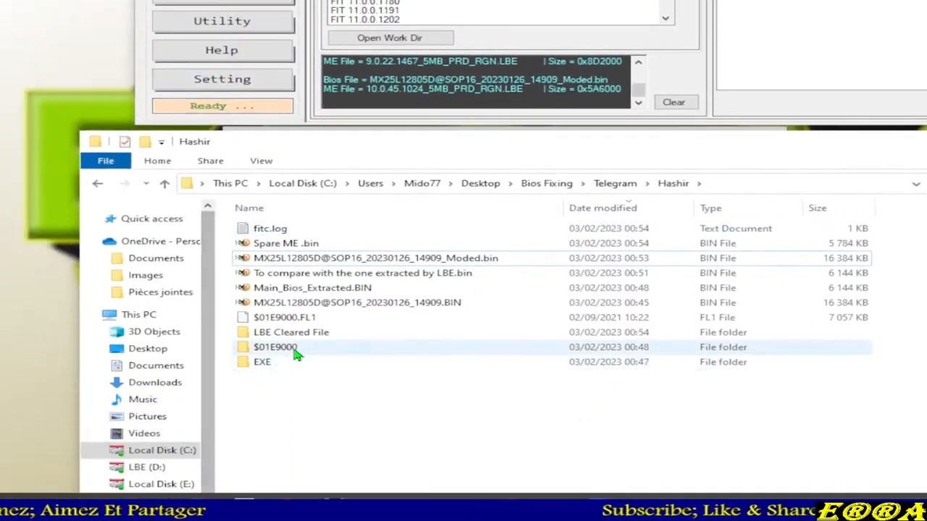
- Launch FIT 10.0.46.1002 from LBE++ and dismiss the LoadXmlConfig error to get a default layout
{"action": "left_click", "coordinate": [287, 243]}
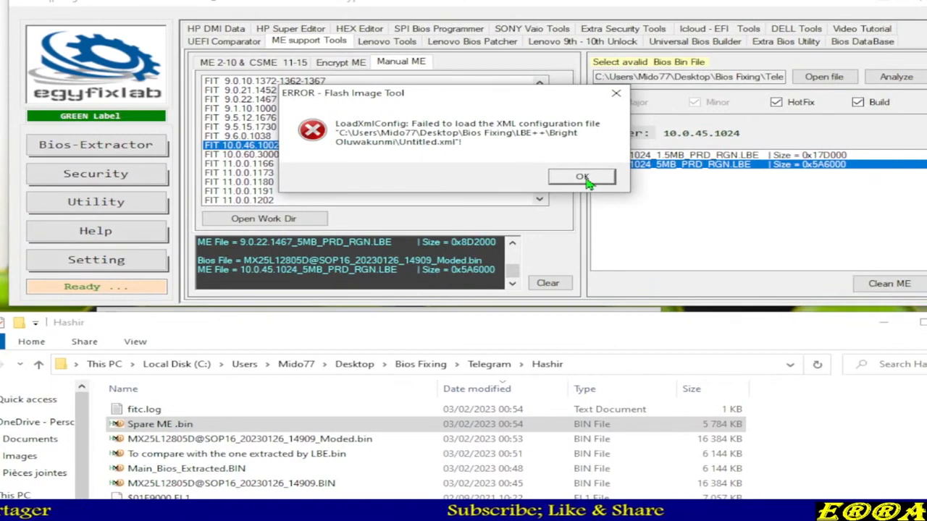
{"action": "left_click", "coordinate": [582, 177]}
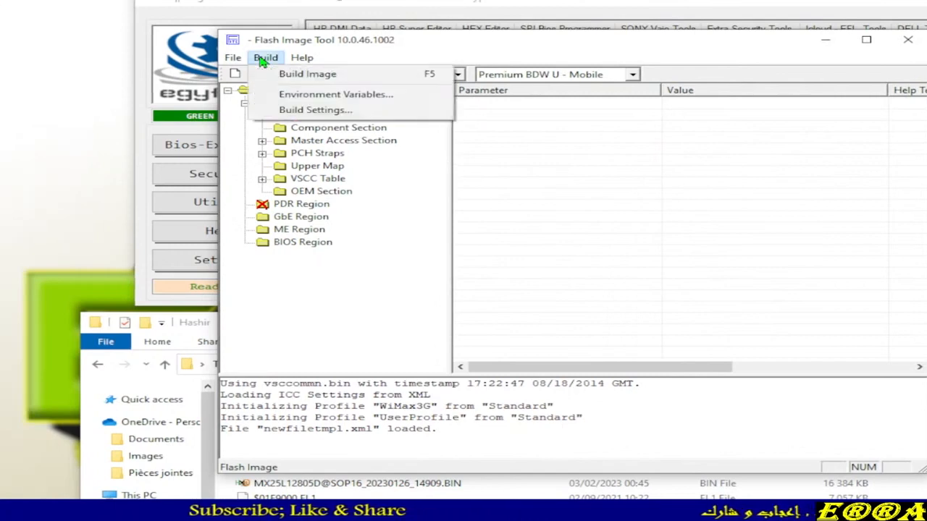
- Start opening a file and switch the filter to list all file types
{"action": "left_click", "coordinate": [232, 58]}
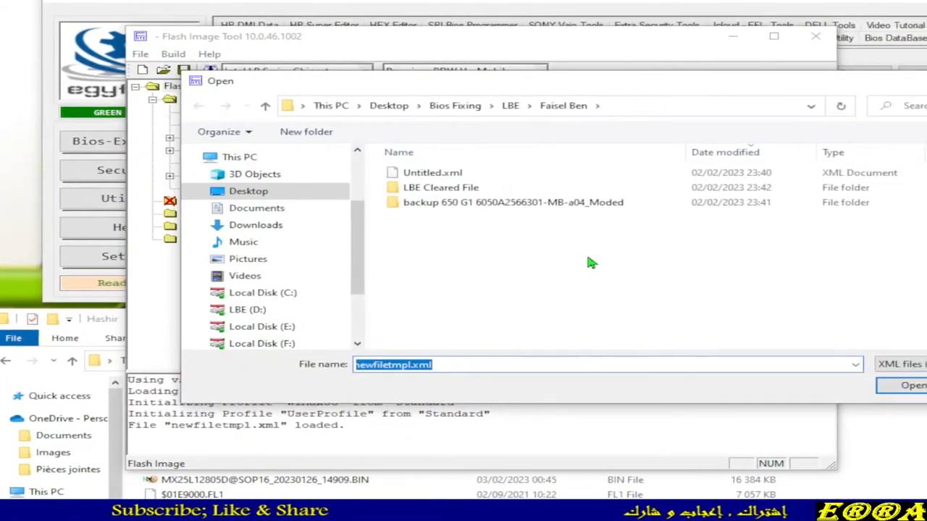
{"action": "left_click", "coordinate": [898, 363]}
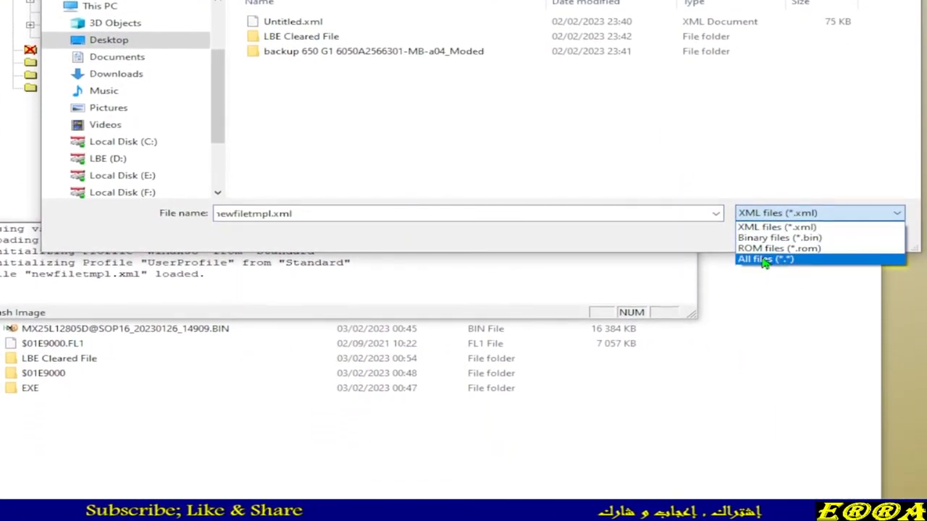
{"action": "left_click", "coordinate": [765, 259]}
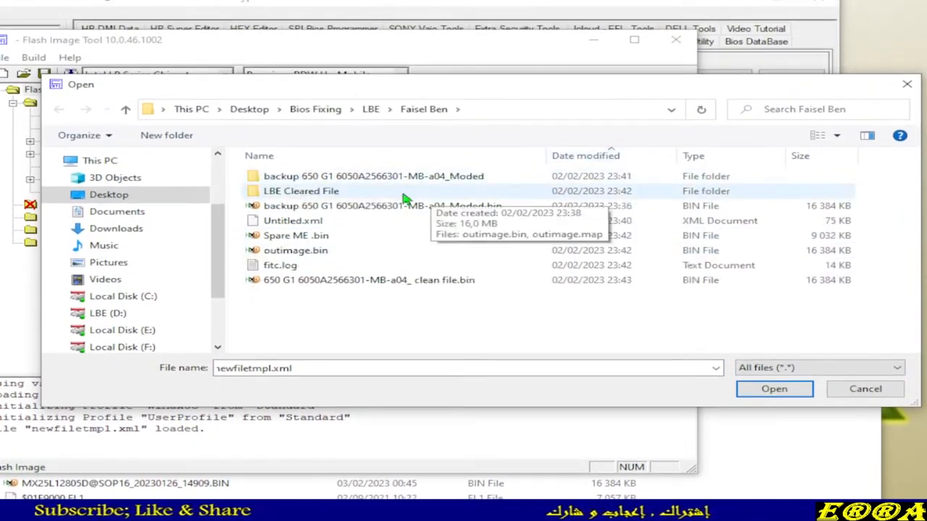
{"action": "mouse_move", "coordinate": [434, 206]}
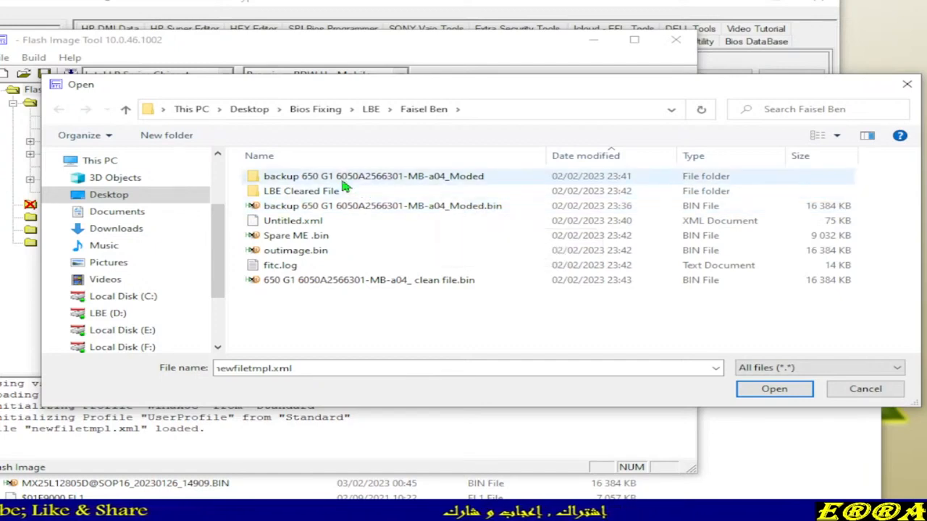
{"action": "mouse_move", "coordinate": [374, 177]}
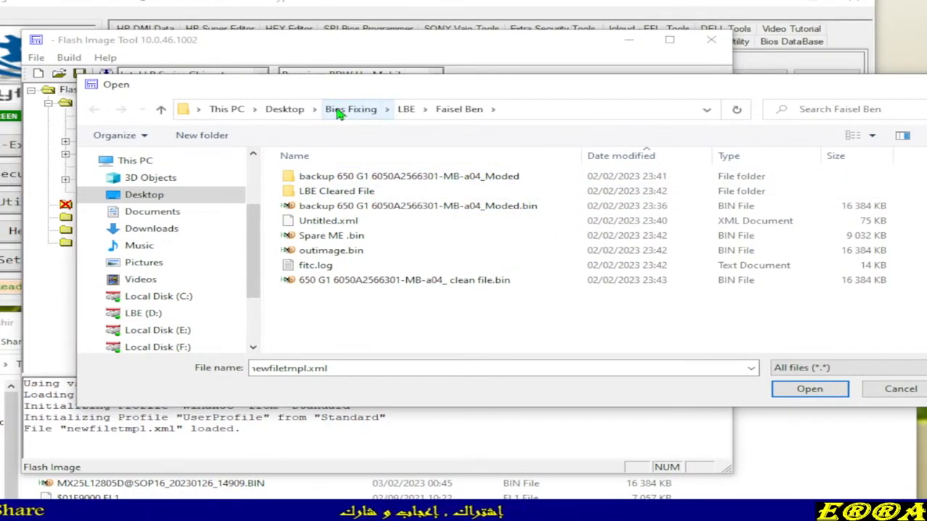
{"action": "left_click", "coordinate": [351, 109]}
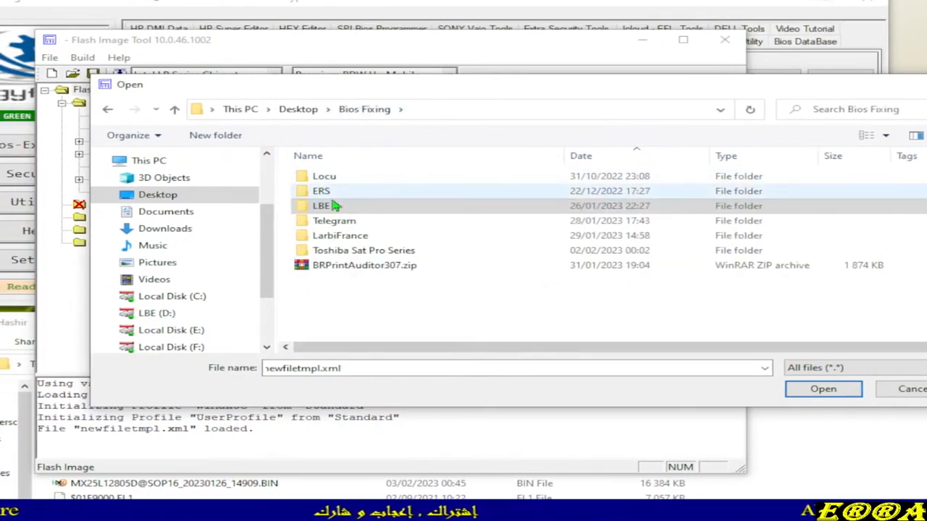
{"action": "double_click", "coordinate": [333, 220]}
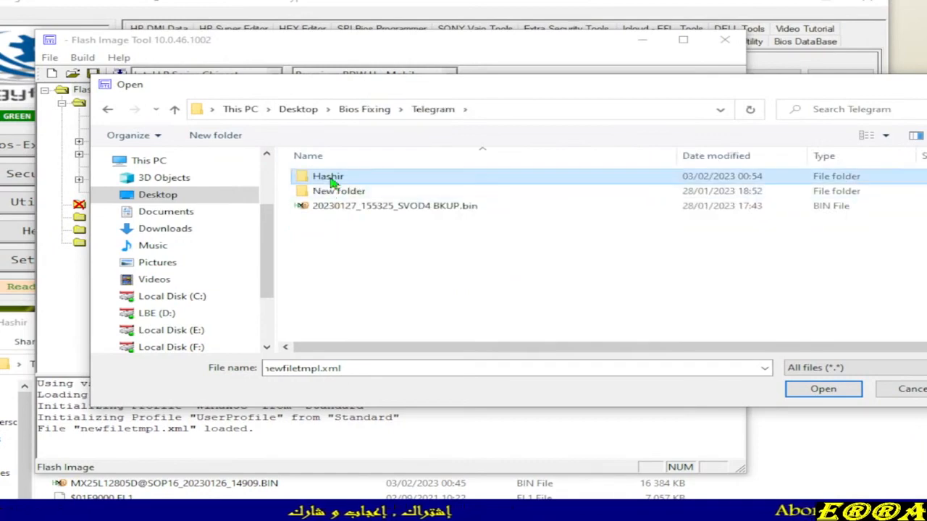
{"action": "double_click", "coordinate": [327, 177]}
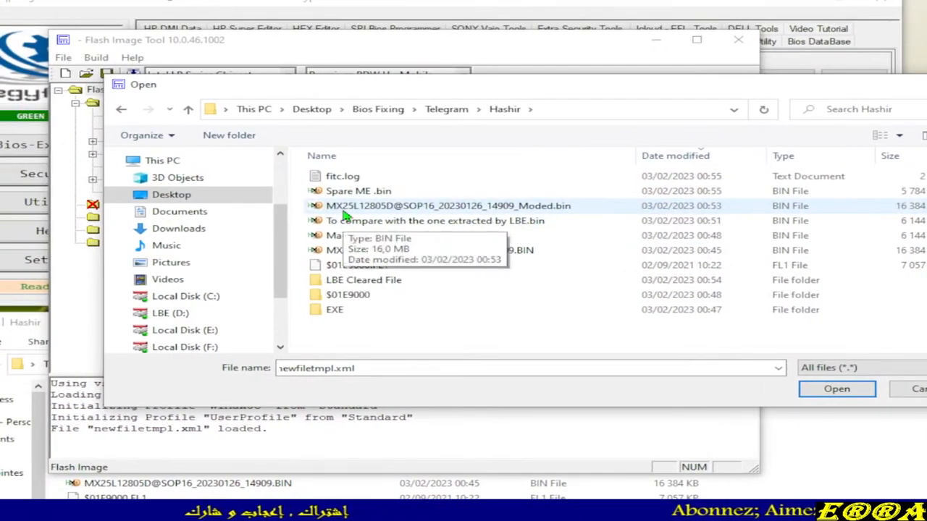
{"action": "mouse_move", "coordinate": [417, 216]}
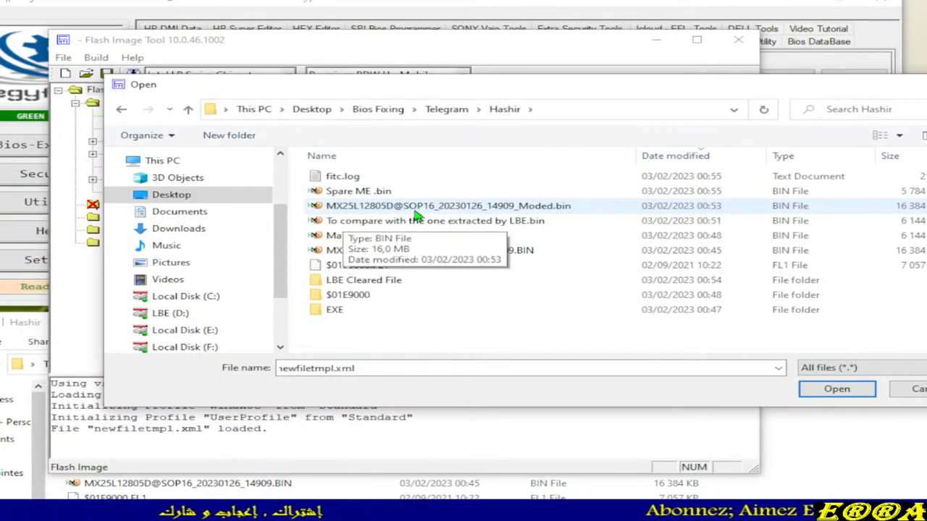
{"action": "mouse_move", "coordinate": [449, 217]}
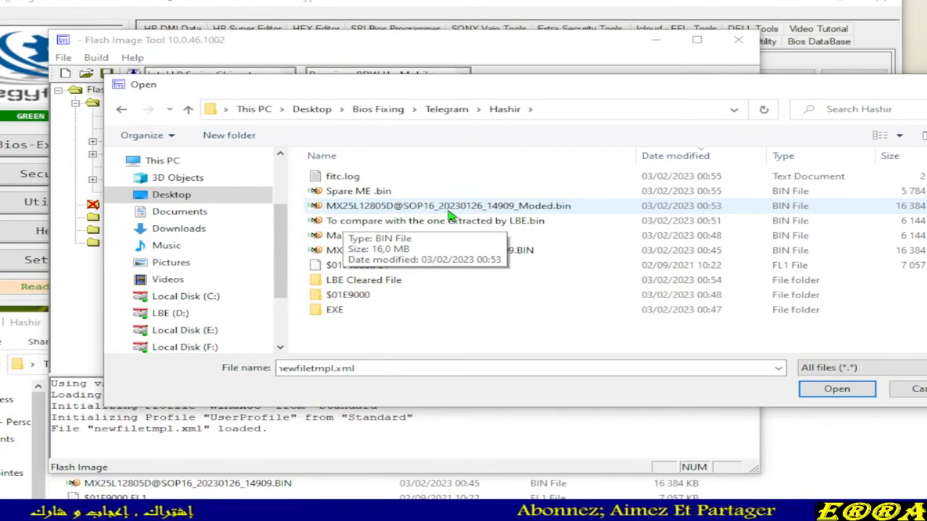
{"action": "left_click", "coordinate": [446, 206]}
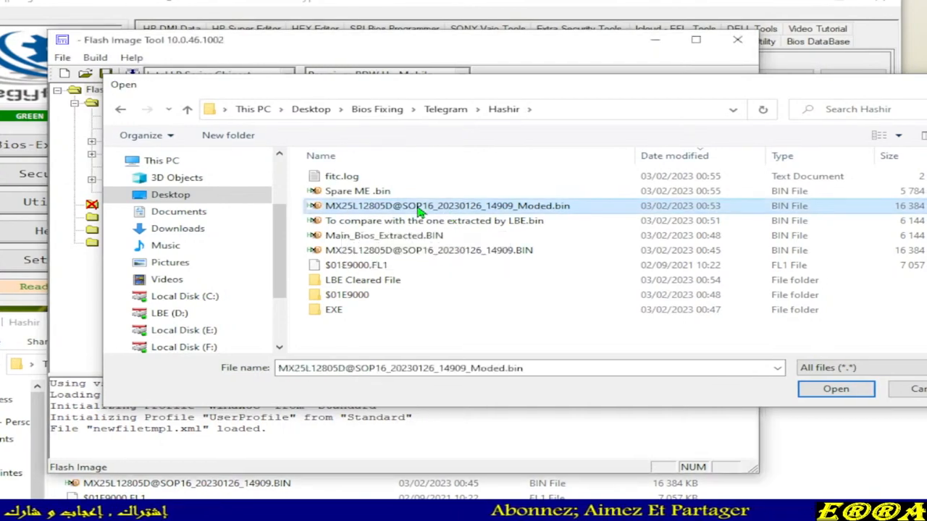
{"action": "left_click", "coordinate": [835, 388]}
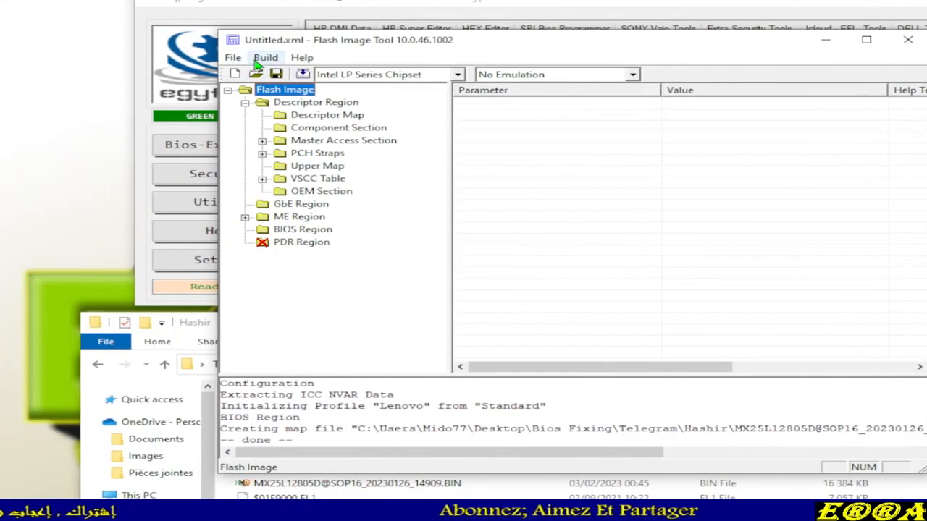
- Review the Build Settings, dismiss them, and expand the ME Region configuration
{"action": "left_click", "coordinate": [265, 58]}
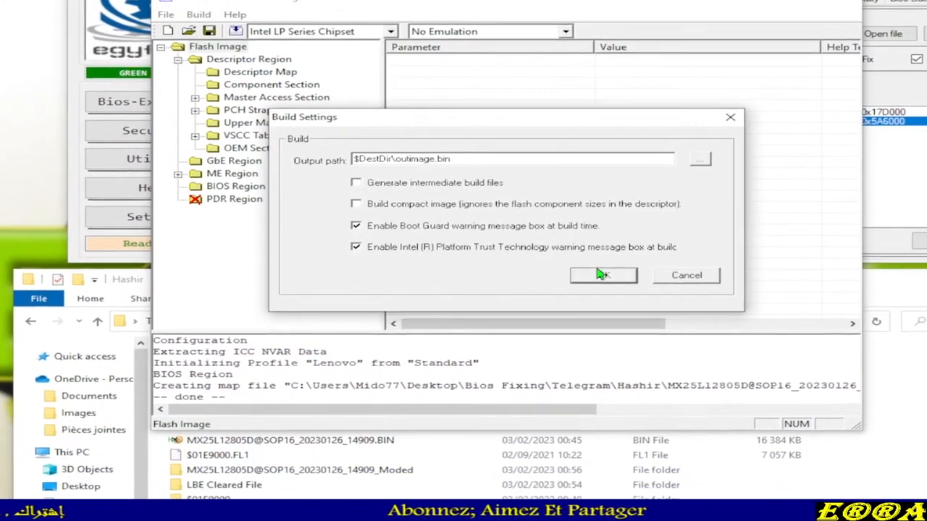
{"action": "left_click", "coordinate": [603, 275]}
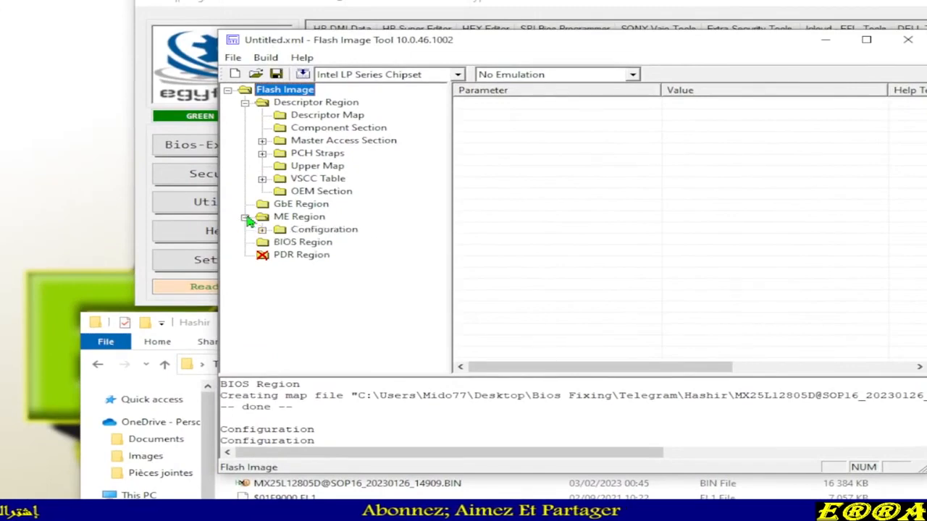
{"action": "left_click", "coordinate": [261, 229]}
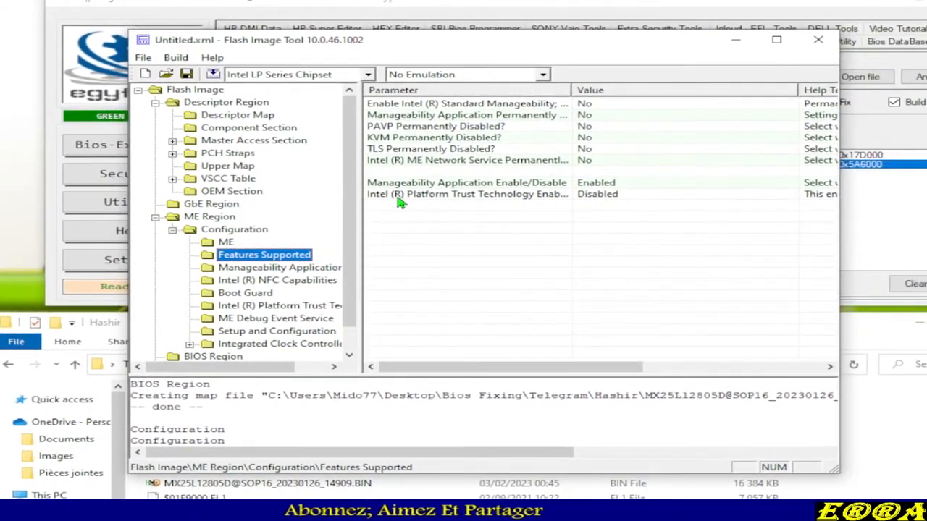
{"action": "mouse_move", "coordinate": [422, 203]}
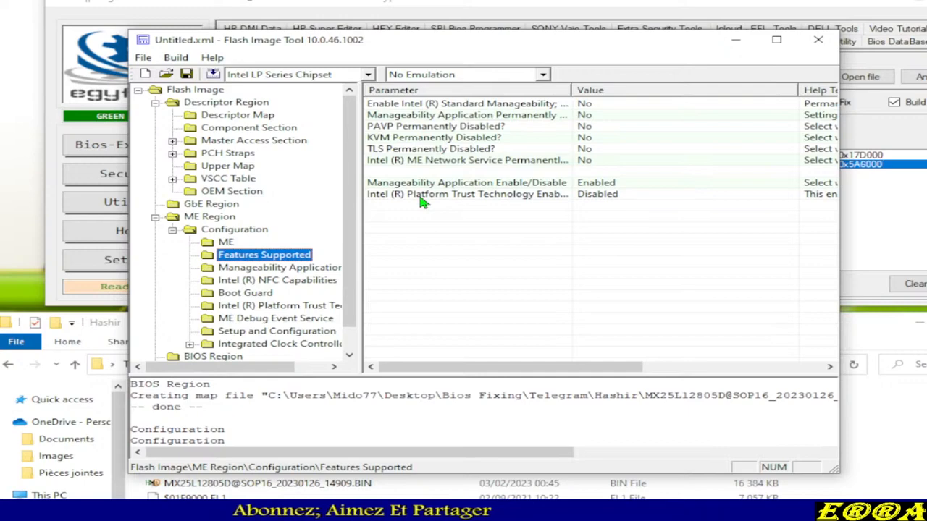
{"action": "mouse_move", "coordinate": [423, 160]}
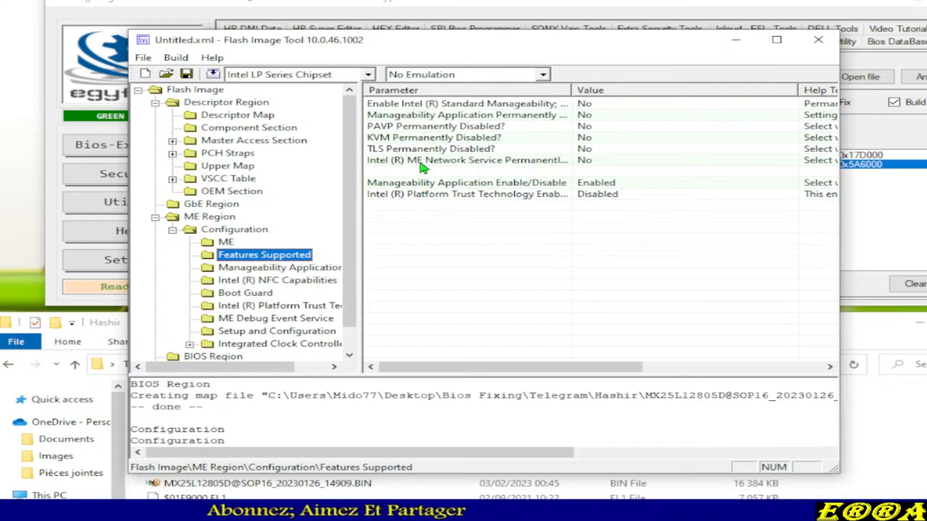
{"action": "mouse_move", "coordinate": [419, 114]}
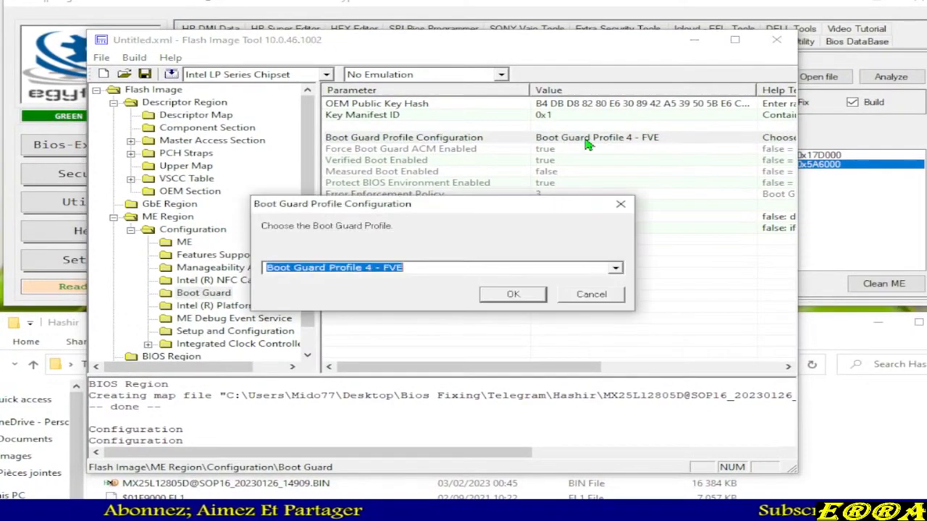
- Set Boot Guard Profile 0 - No_FVME and review the Features Supported settings (Platform Trust Technology, KVM, manageability)
{"action": "left_click", "coordinate": [614, 267]}
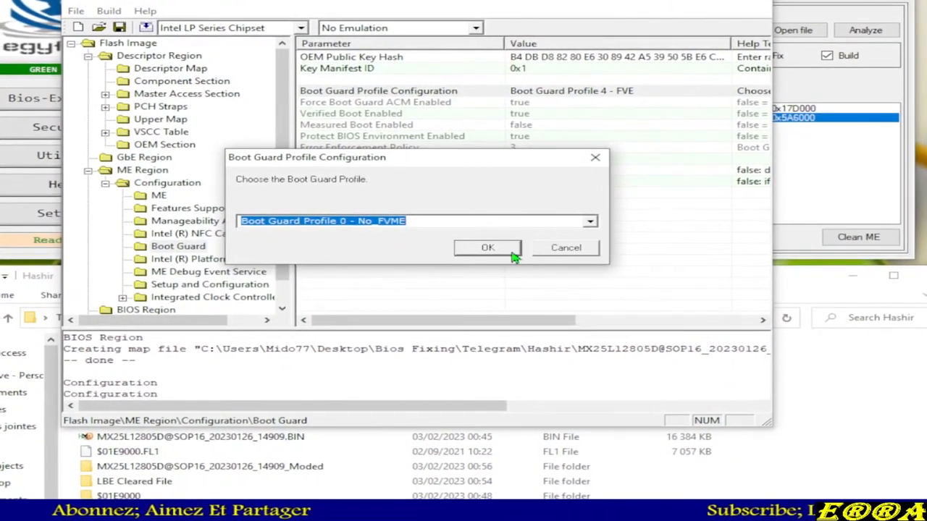
{"action": "left_click", "coordinate": [487, 246]}
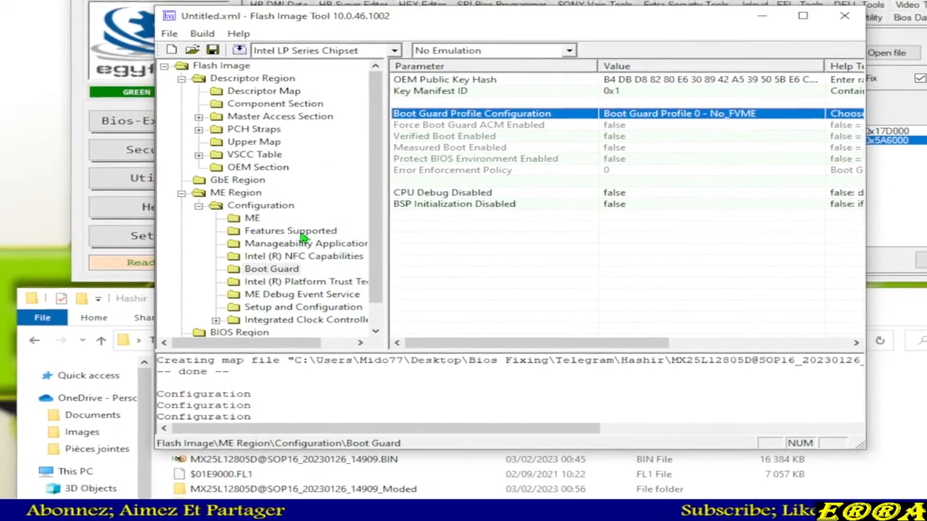
{"action": "left_click", "coordinate": [289, 230]}
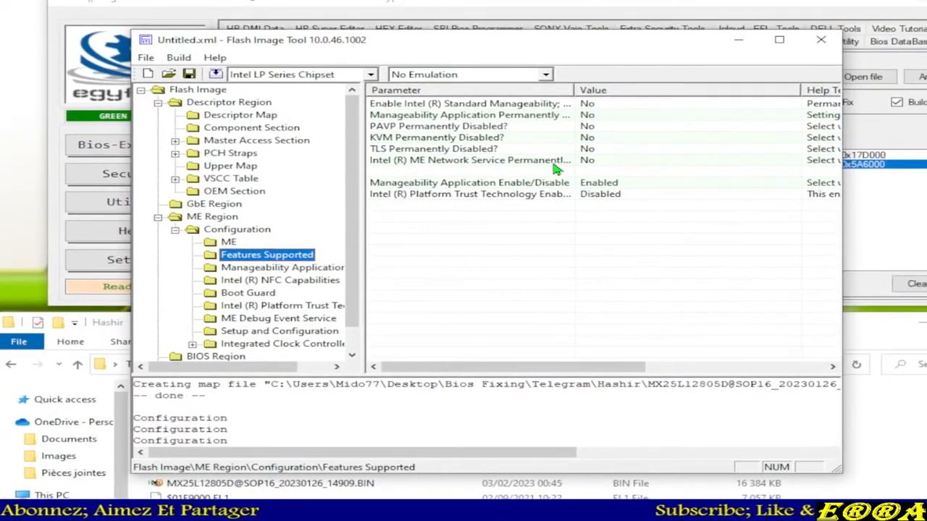
{"action": "mouse_move", "coordinate": [423, 142]}
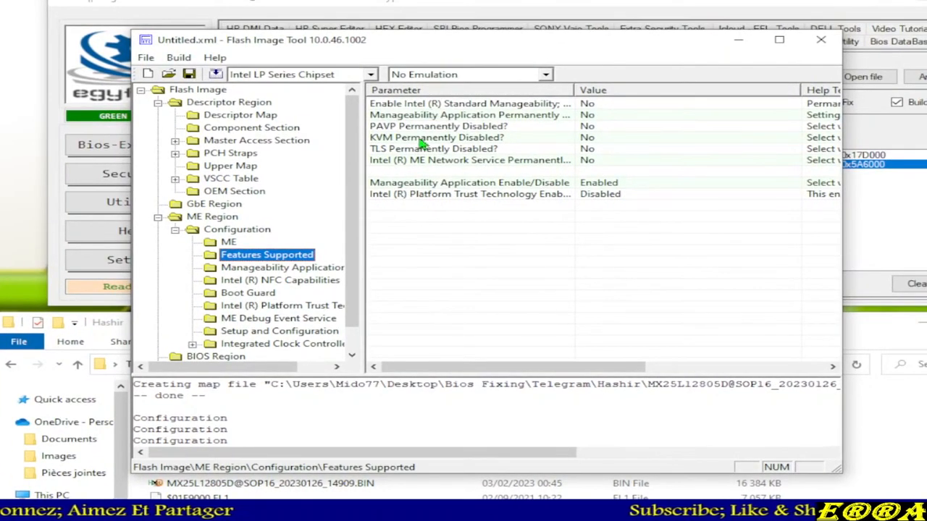
{"action": "left_click", "coordinate": [471, 194]}
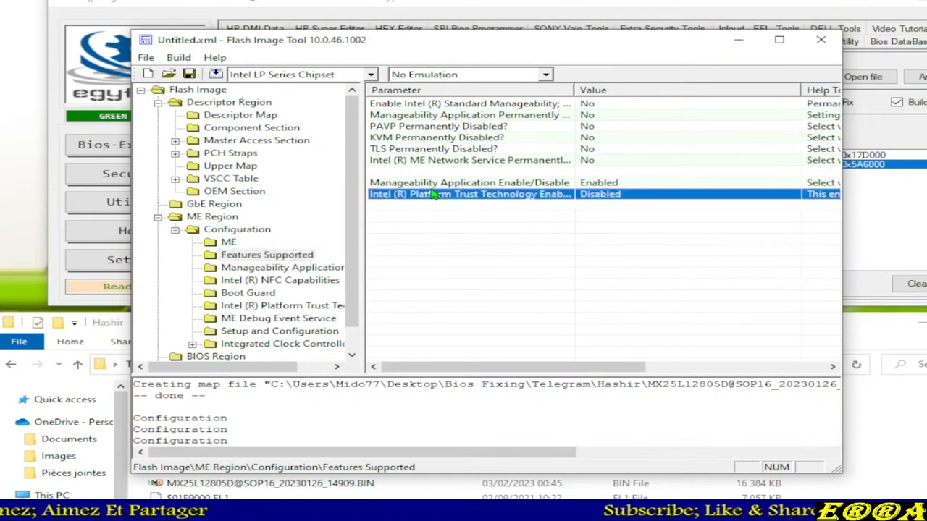
{"action": "left_click", "coordinate": [435, 138]}
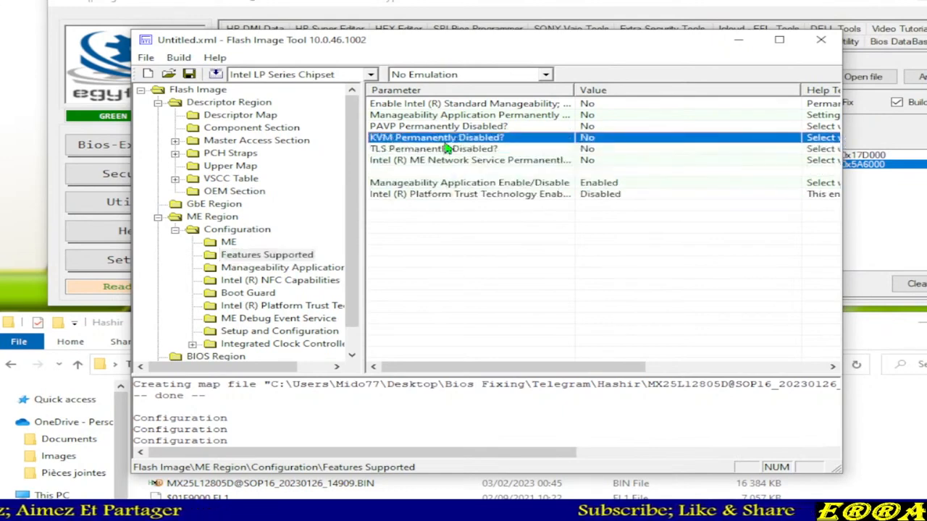
{"action": "left_click", "coordinate": [469, 115]}
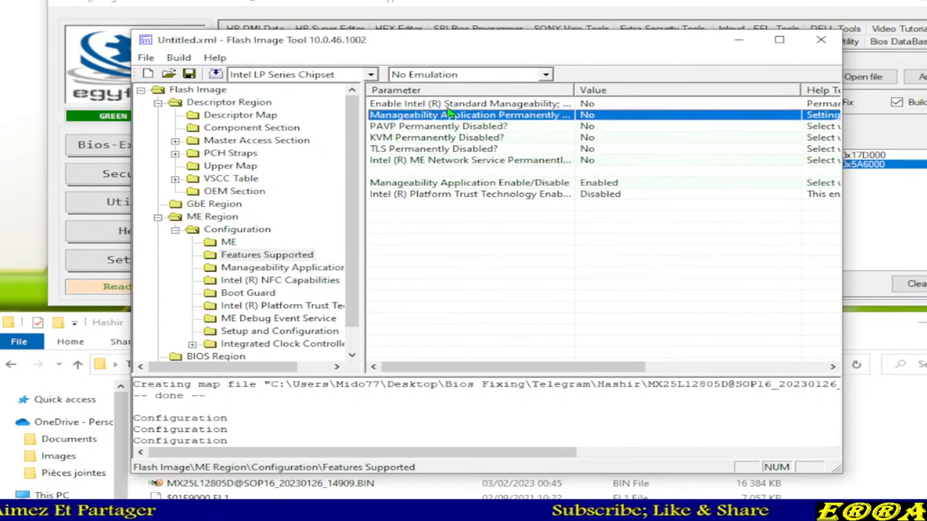
- Check the Integrated Clock Controller Default Lock Enables Mask, keeping it at 0:Default
{"action": "left_click", "coordinate": [469, 104]}
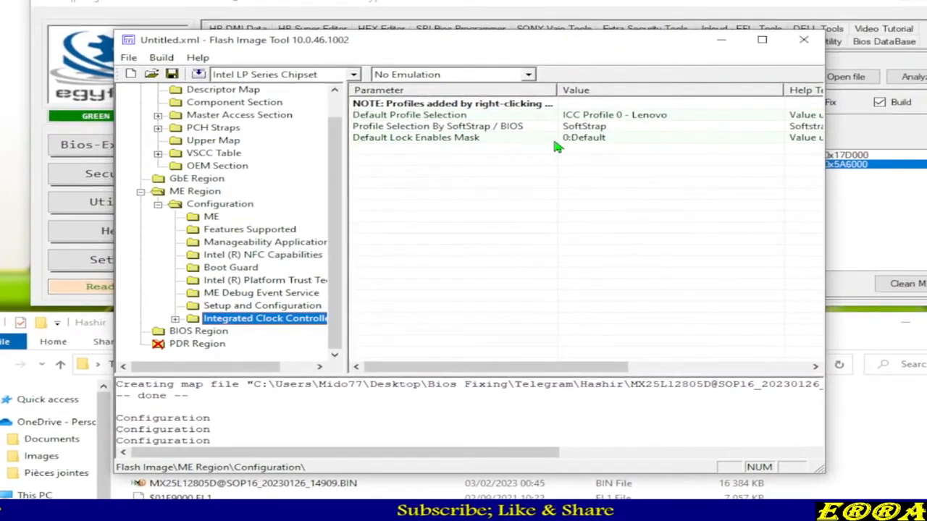
{"action": "double_click", "coordinate": [414, 138]}
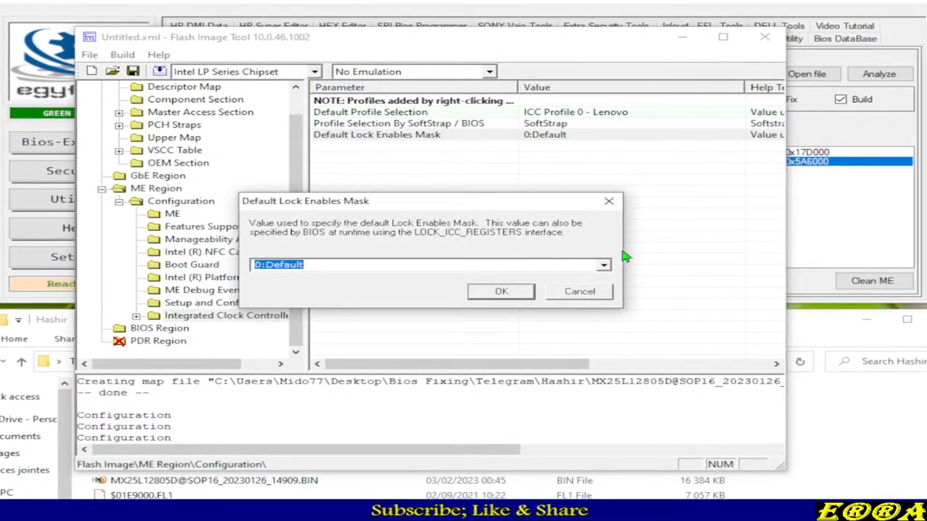
{"action": "left_click", "coordinate": [602, 264]}
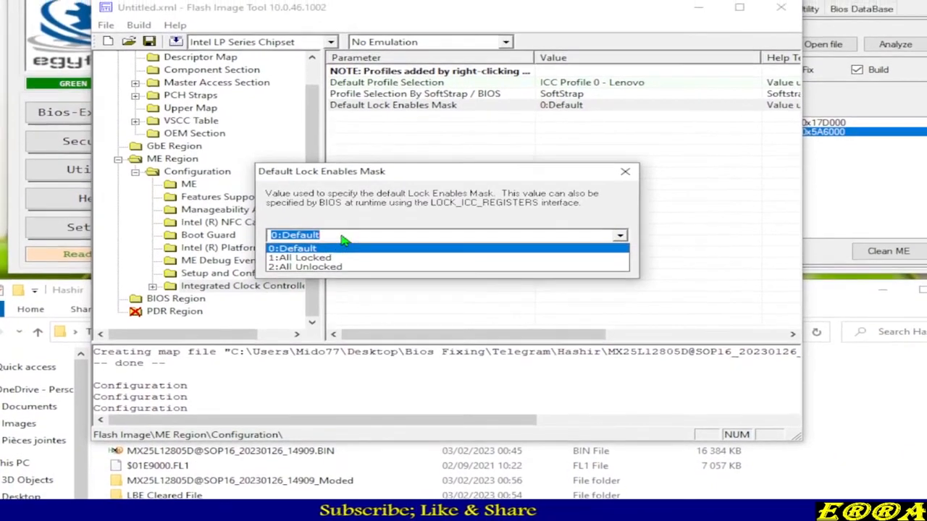
{"action": "left_click", "coordinate": [292, 247]}
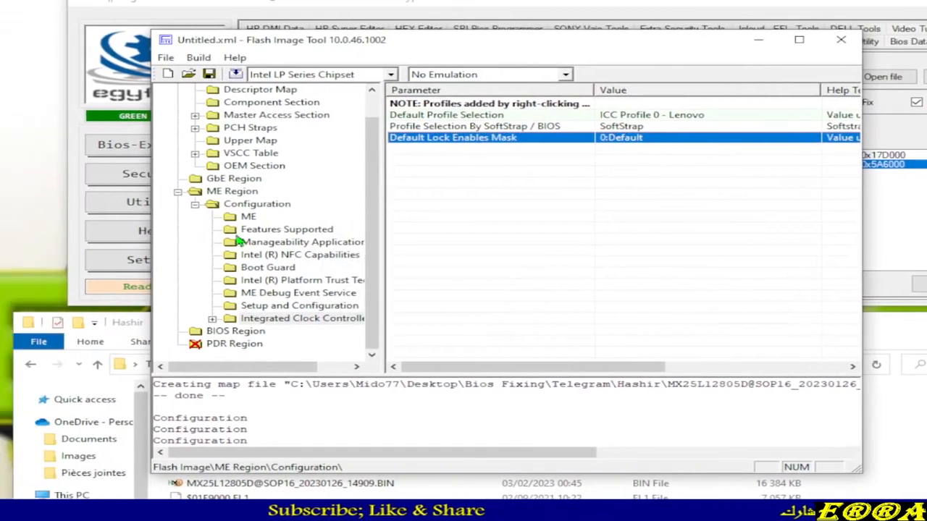
- Review PCH Strap 2's SMBus I2C address settings, then begin saving the configuration
{"action": "left_click", "coordinate": [232, 191]}
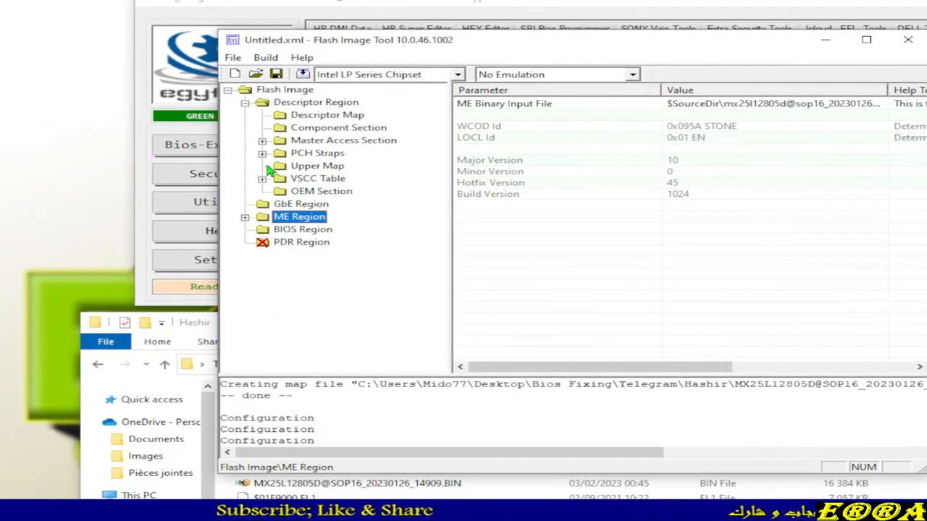
{"action": "left_click", "coordinate": [263, 154]}
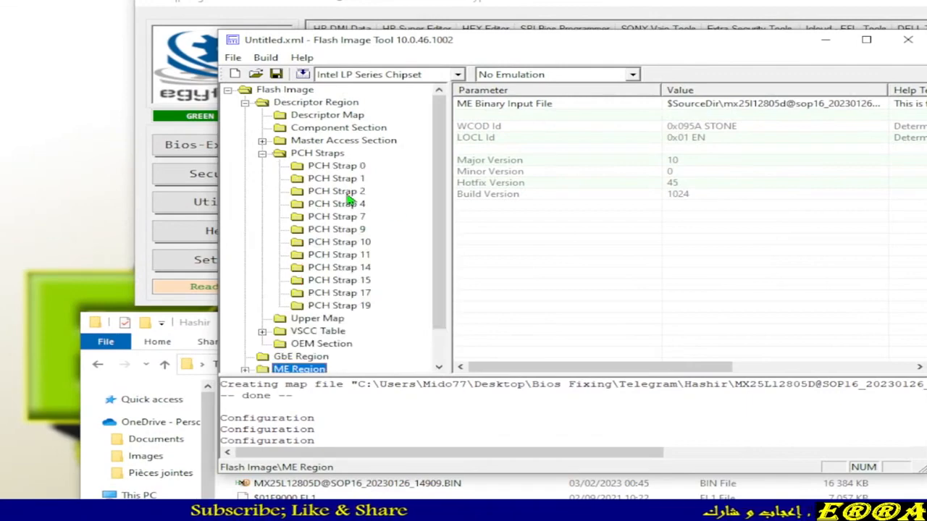
{"action": "left_click", "coordinate": [336, 191]}
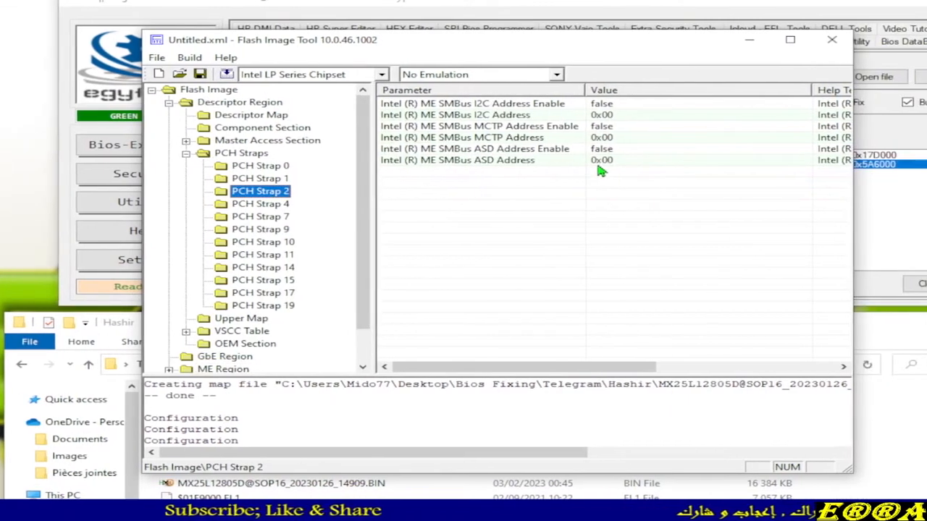
{"action": "left_click", "coordinate": [457, 114]}
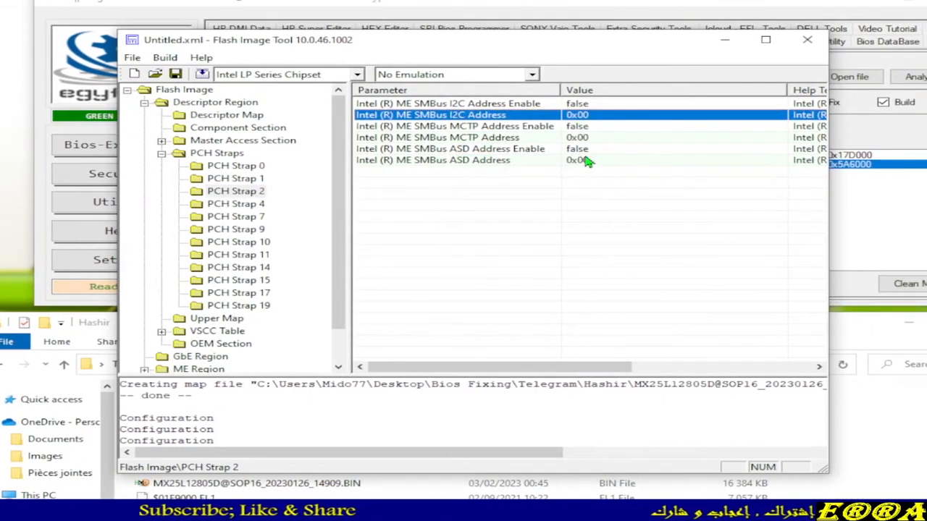
{"action": "left_click", "coordinate": [449, 103]}
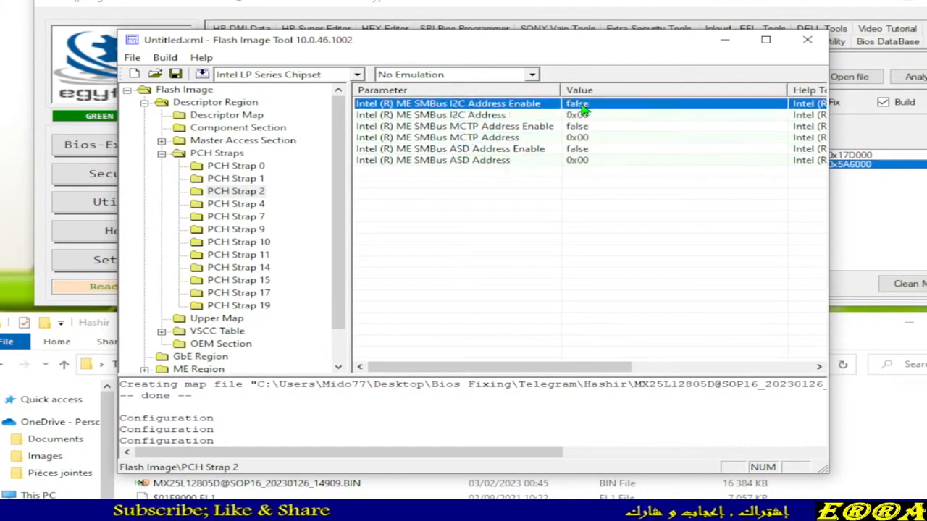
{"action": "left_click", "coordinate": [486, 148]}
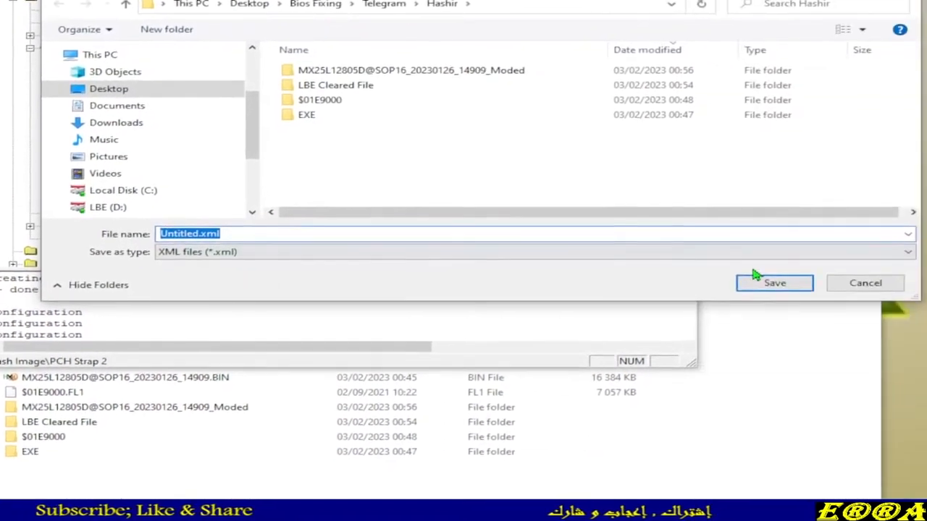
- Save the configuration as Untitled.xml in Hashir and look into the Moded dump's Decomp folder
{"action": "left_click", "coordinate": [774, 282]}
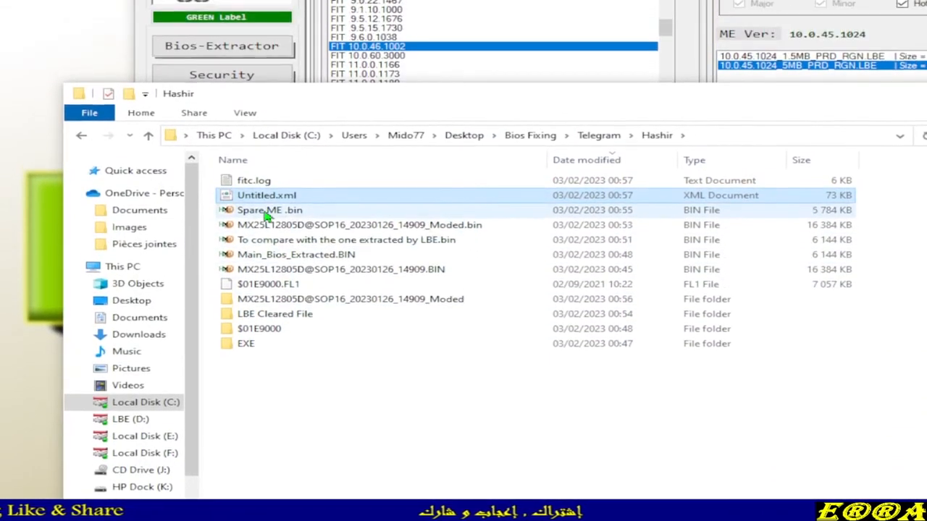
{"action": "right_click", "coordinate": [269, 210]}
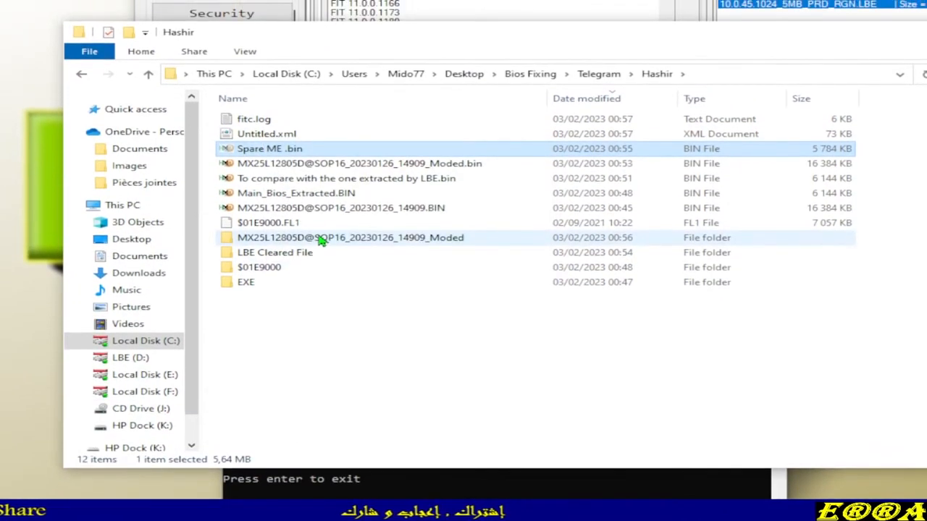
{"action": "mouse_move", "coordinate": [354, 243]}
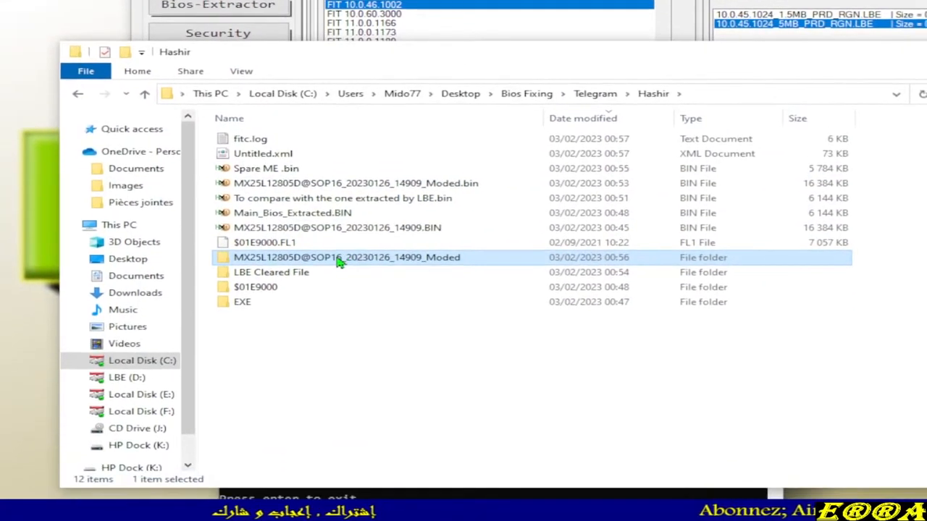
{"action": "double_click", "coordinate": [346, 258]}
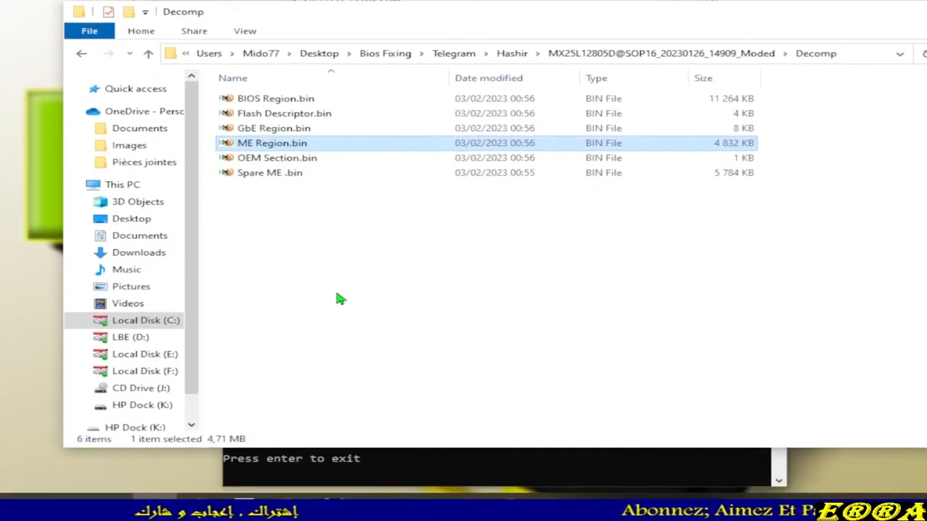
{"action": "left_click", "coordinate": [272, 144]}
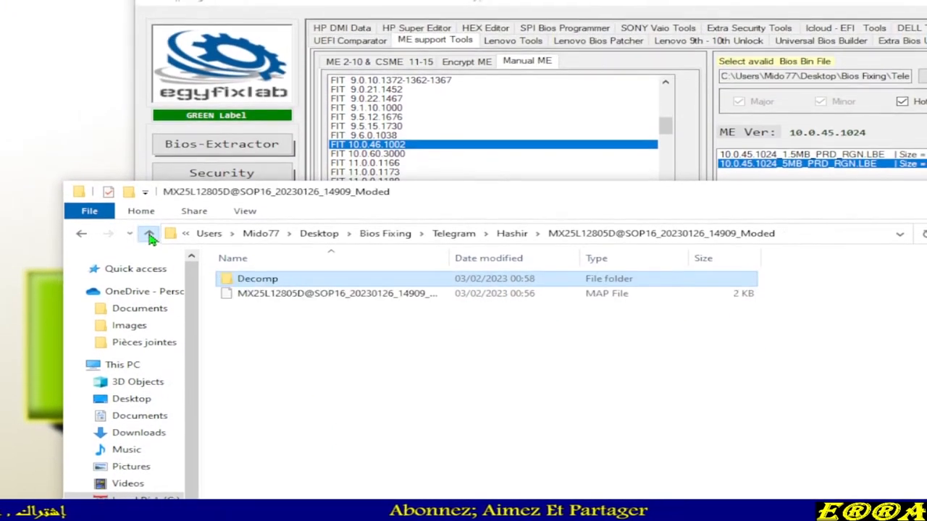
- Navigate back up and open the empty LBE Cleared File folder
{"action": "left_click", "coordinate": [151, 233]}
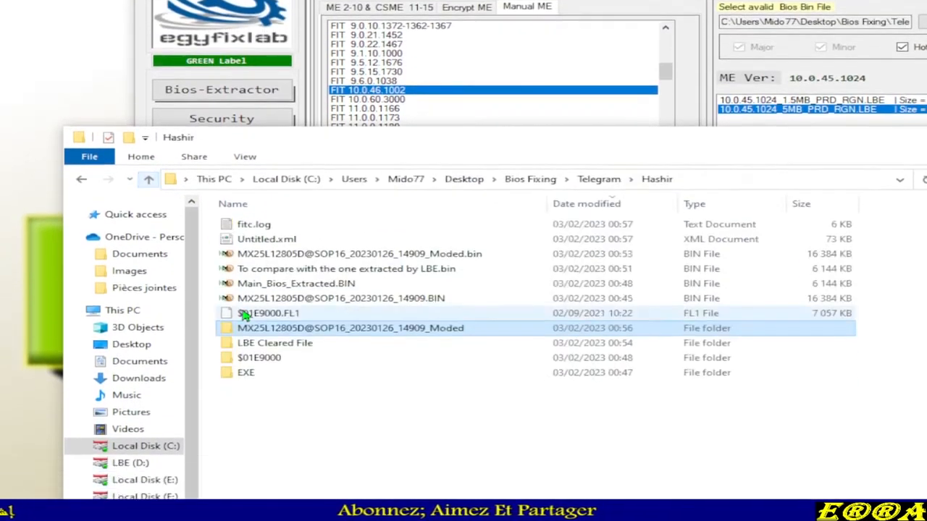
{"action": "double_click", "coordinate": [275, 342]}
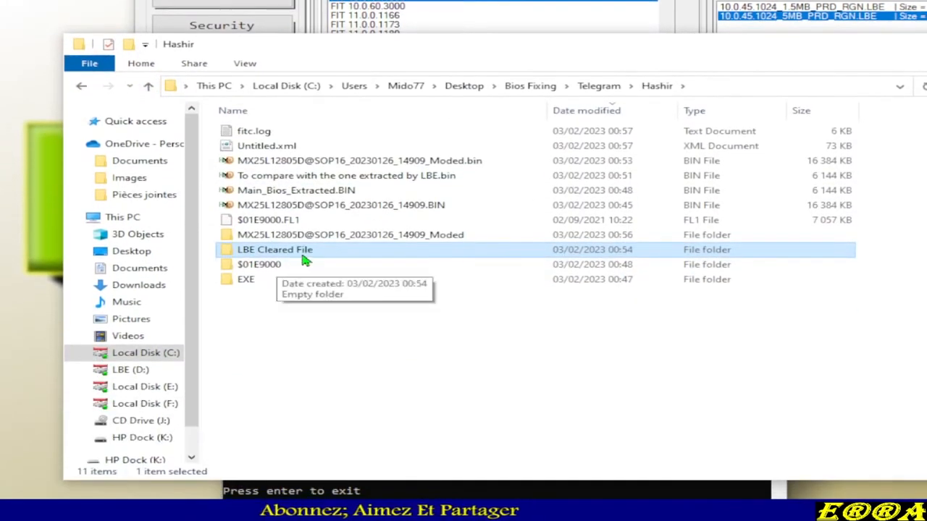
{"action": "mouse_move", "coordinate": [278, 255]}
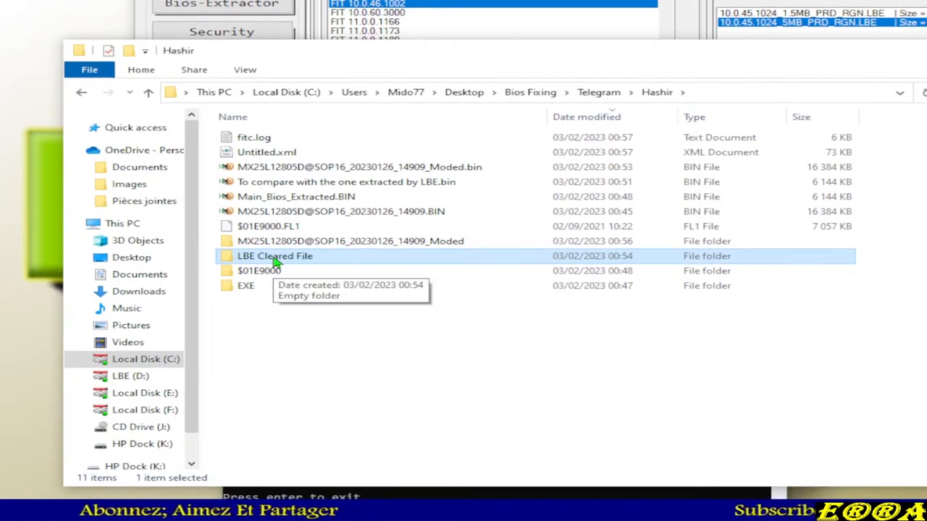
{"action": "double_click", "coordinate": [275, 255]}
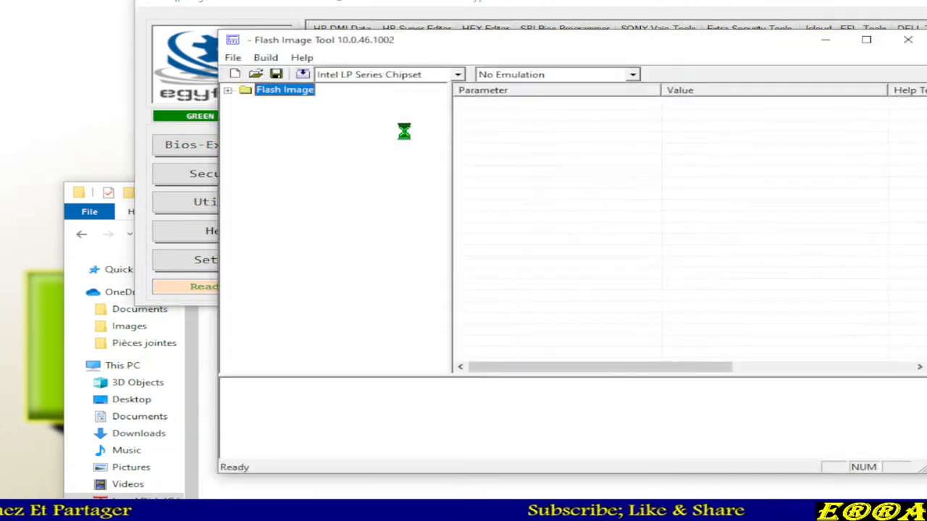
- Reload the saved Untitled.xml configuration from the Hashir folder via File > Open
{"action": "left_click", "coordinate": [231, 58]}
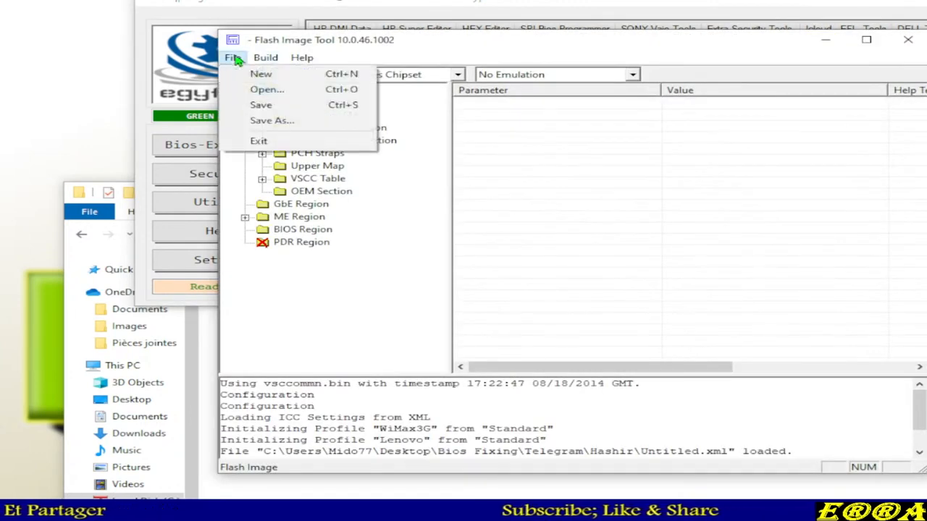
{"action": "left_click", "coordinate": [266, 90]}
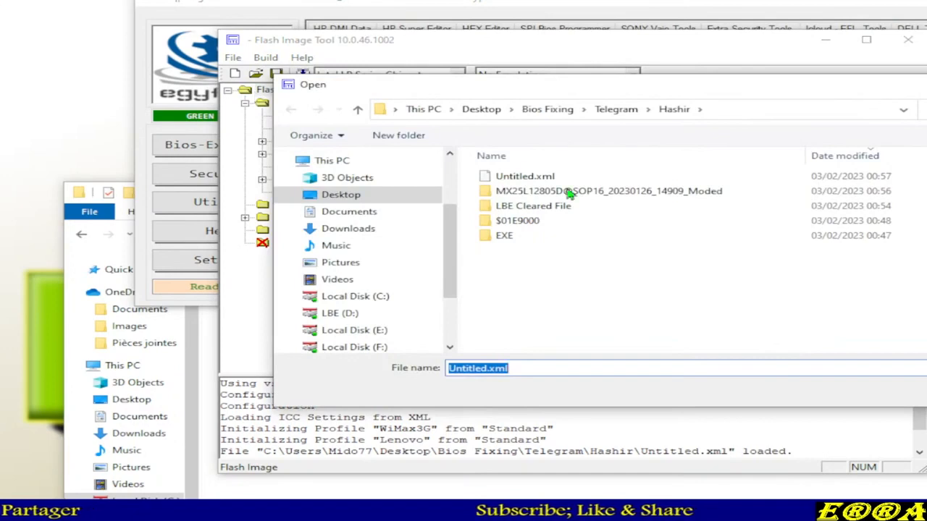
{"action": "mouse_move", "coordinate": [518, 181]}
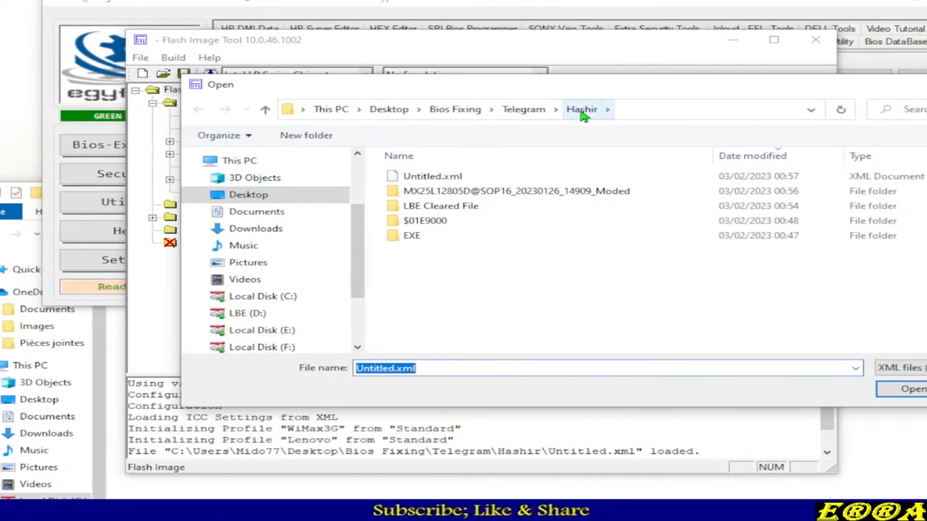
{"action": "left_click", "coordinate": [431, 177]}
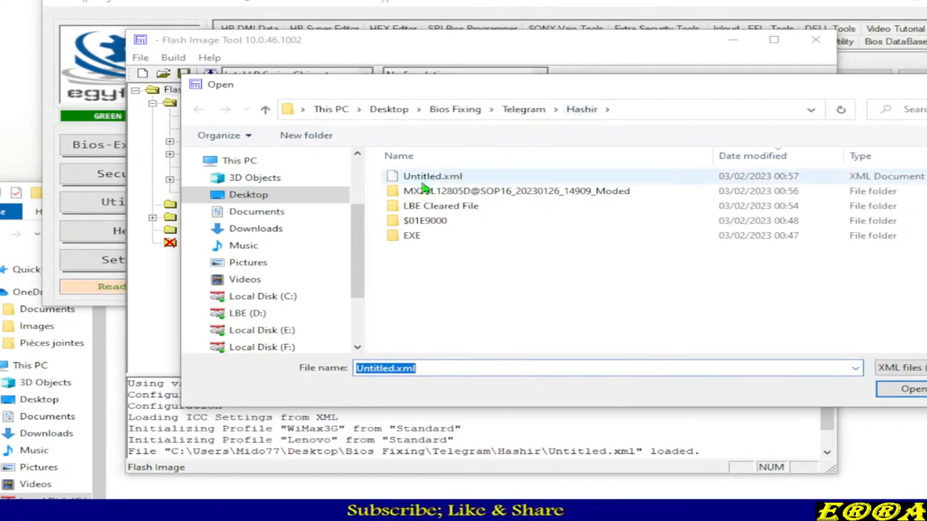
{"action": "mouse_move", "coordinate": [431, 176]}
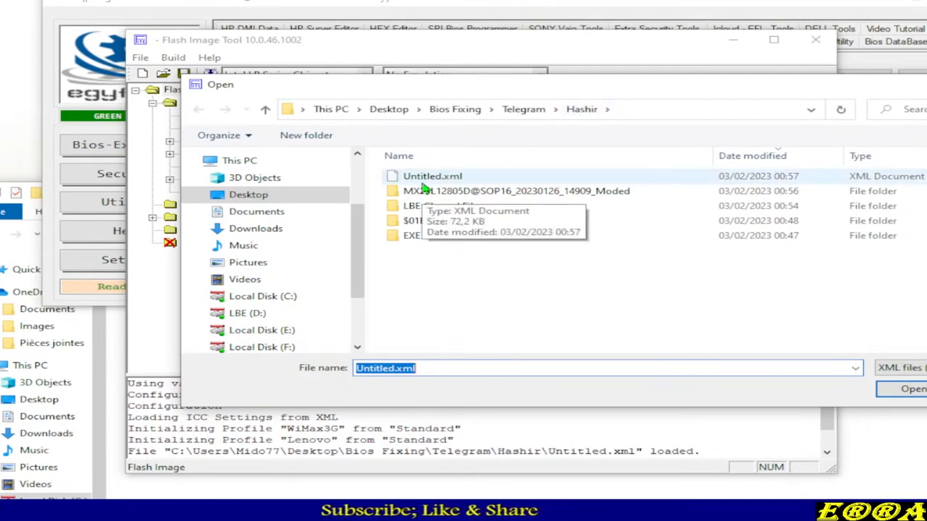
{"action": "mouse_move", "coordinate": [510, 136]}
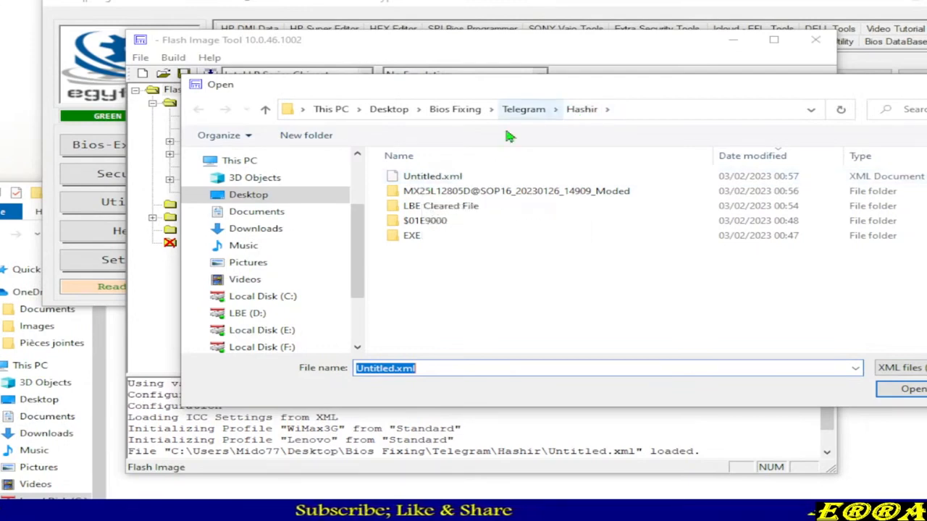
{"action": "mouse_move", "coordinate": [432, 177]}
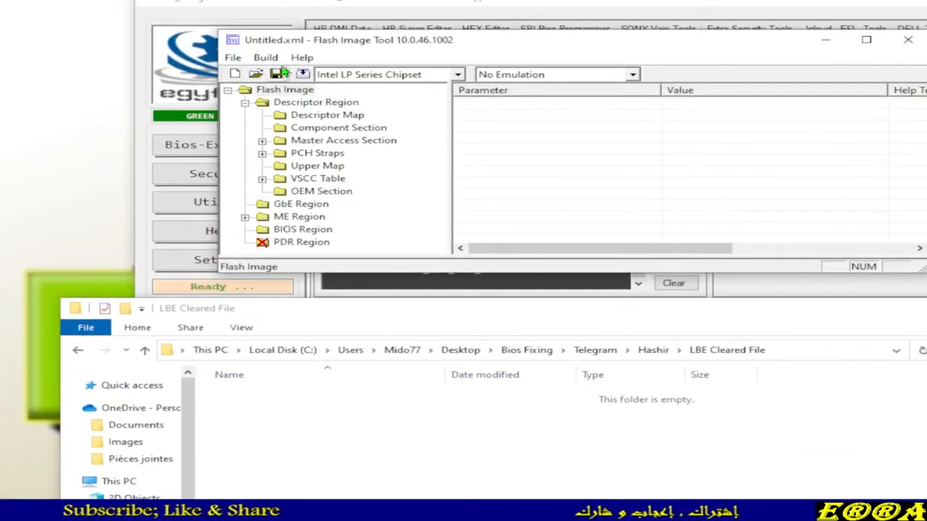
- Build the 16 MB outimage.bin, accepting the Boot Guard Profile 0 - No_FVME warning
{"action": "left_click", "coordinate": [265, 58]}
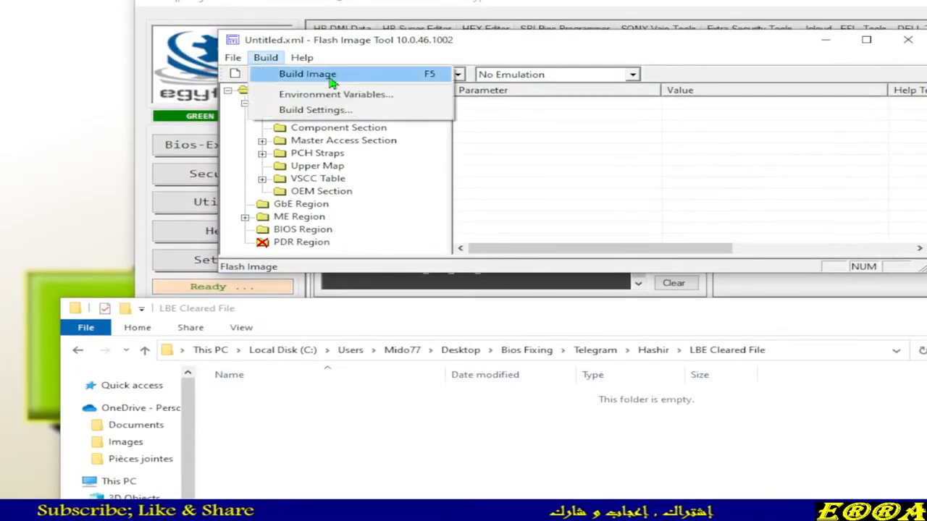
{"action": "left_click", "coordinate": [307, 72]}
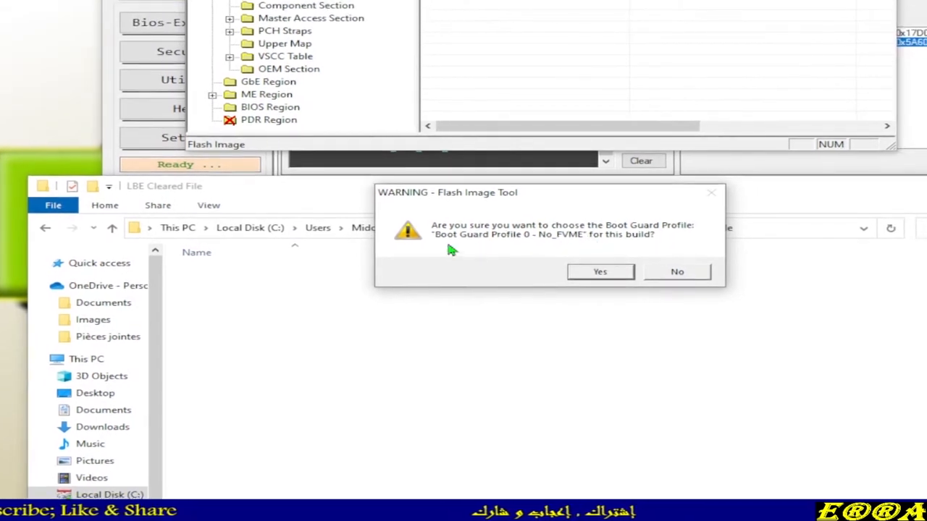
{"action": "mouse_move", "coordinate": [547, 245]}
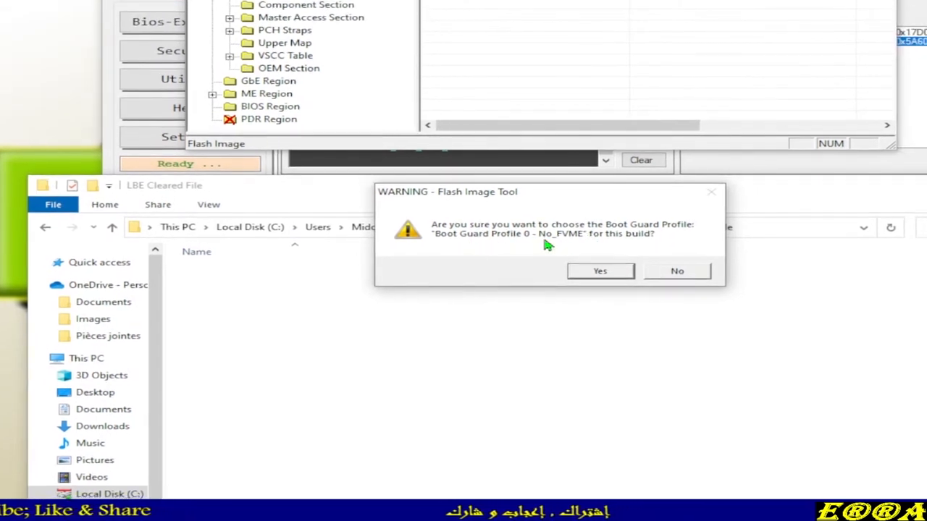
{"action": "left_click", "coordinate": [600, 271]}
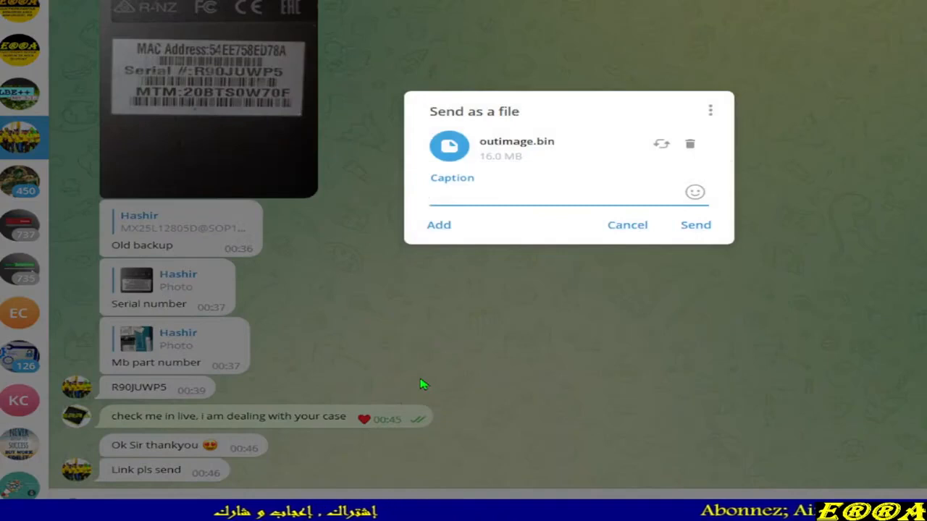
- Send outimage.bin to the customer with the caption 'here it is try and report'
{"action": "type", "text": "here i"}
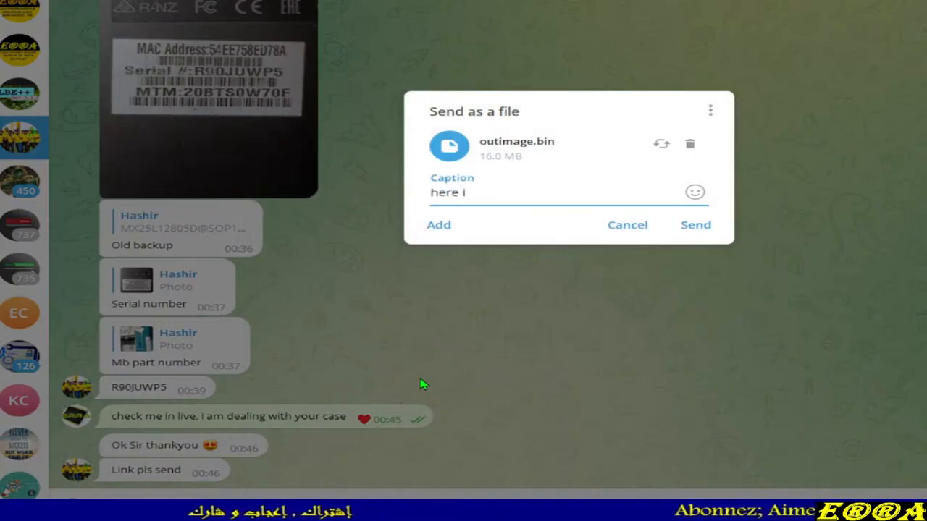
{"action": "type", "text": "t is tr"}
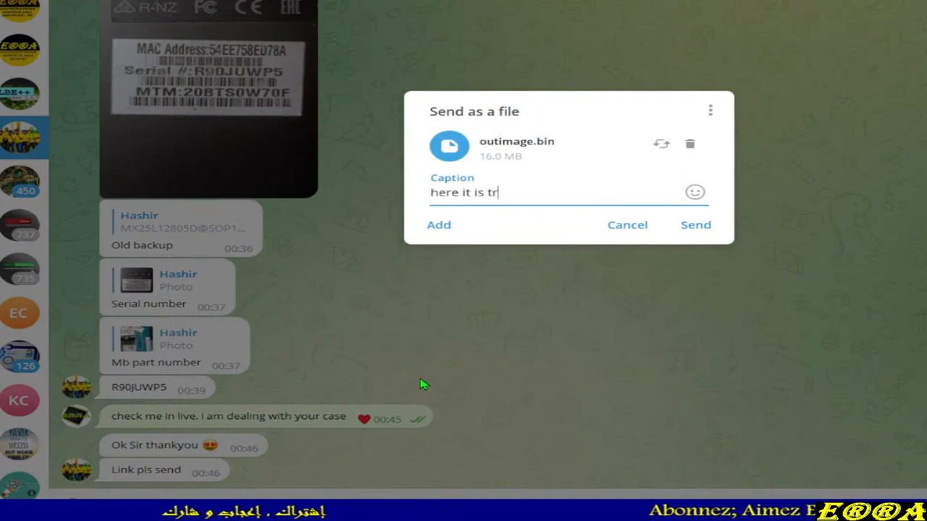
{"action": "type", "text": "y and r"}
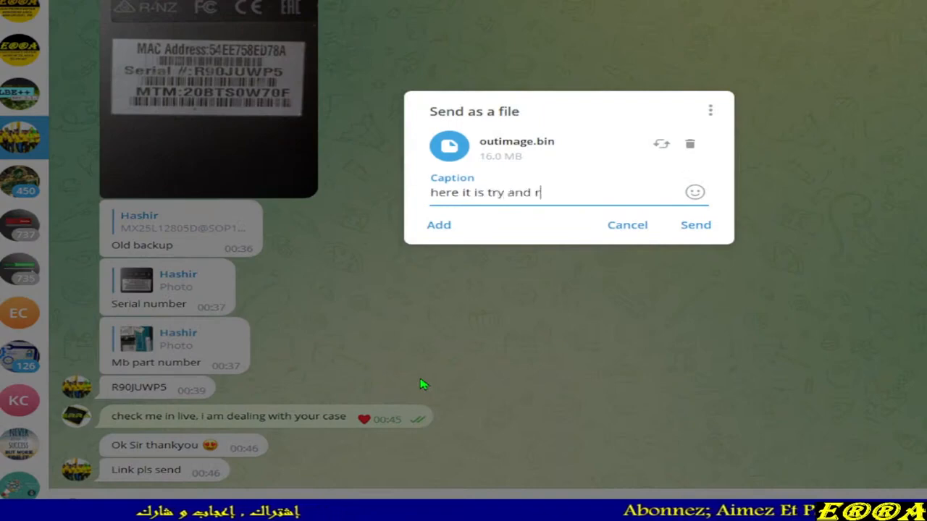
{"action": "type", "text": "eport"}
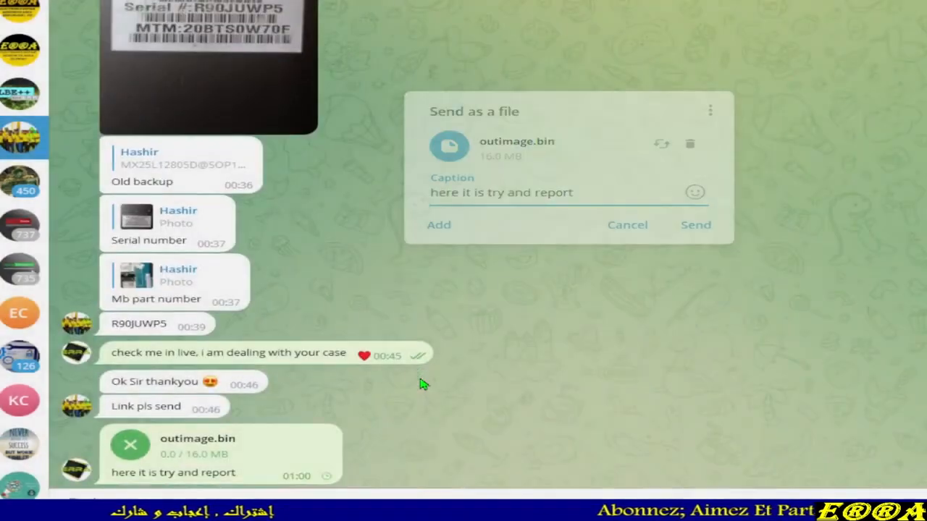
{"action": "left_click", "coordinate": [695, 224]}
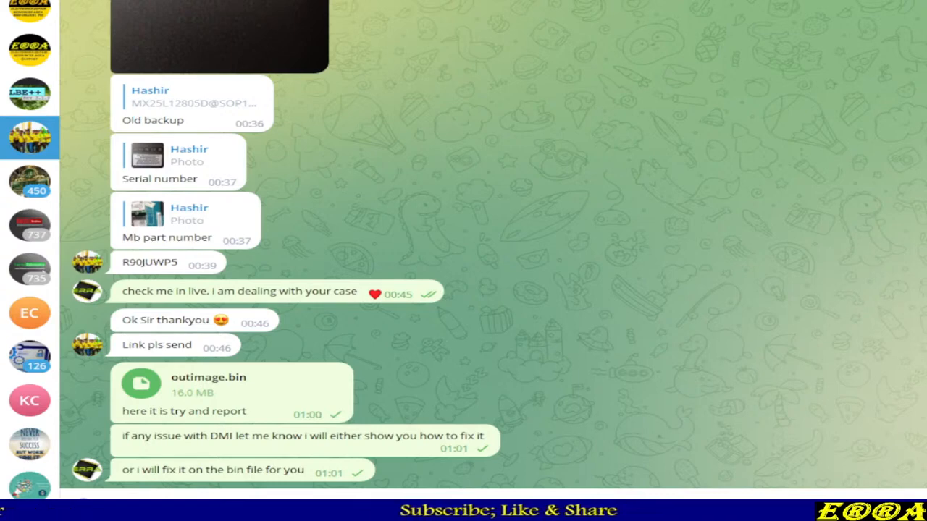
- Scroll through the Telegram chats, then close the LBE Cleared File Explorer window
{"action": "scroll", "scroll_direction": "up", "scroll_amount": 3}
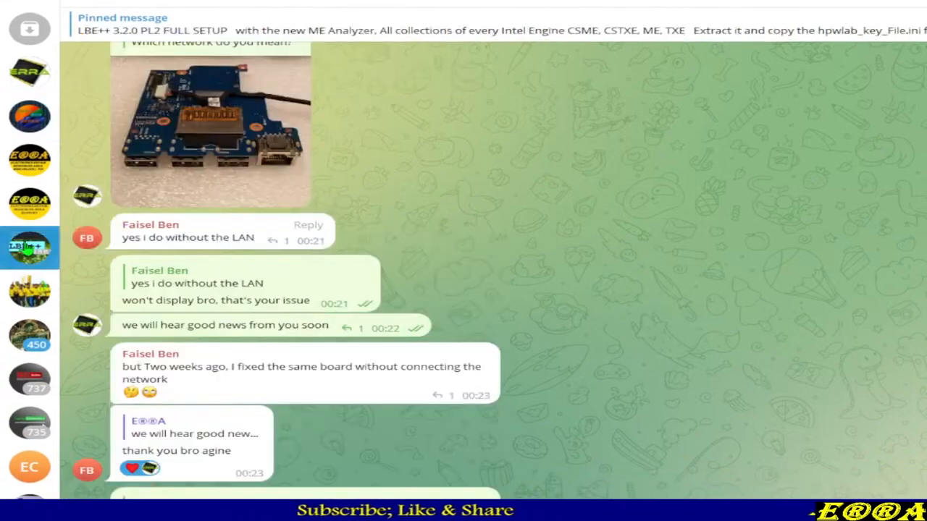
{"action": "scroll", "scroll_direction": "down", "scroll_amount": 3}
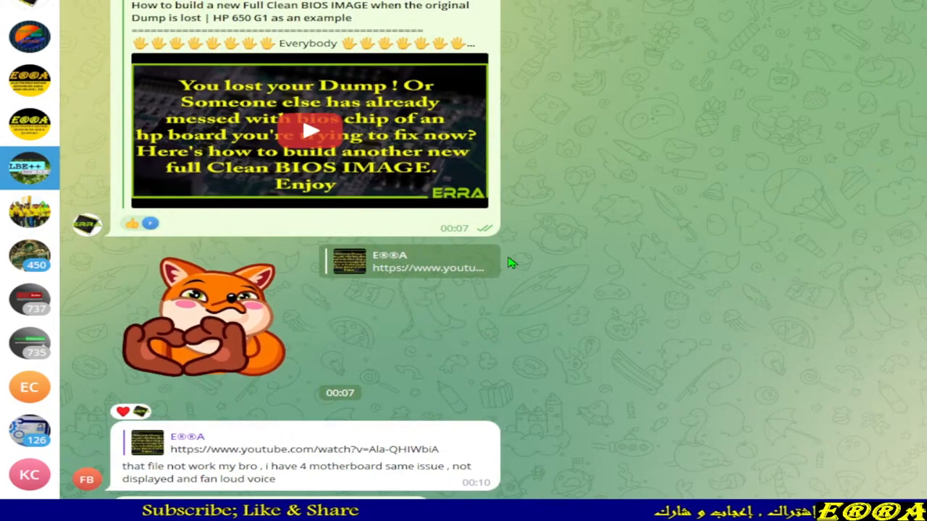
{"action": "scroll", "scroll_direction": "up", "scroll_amount": 3}
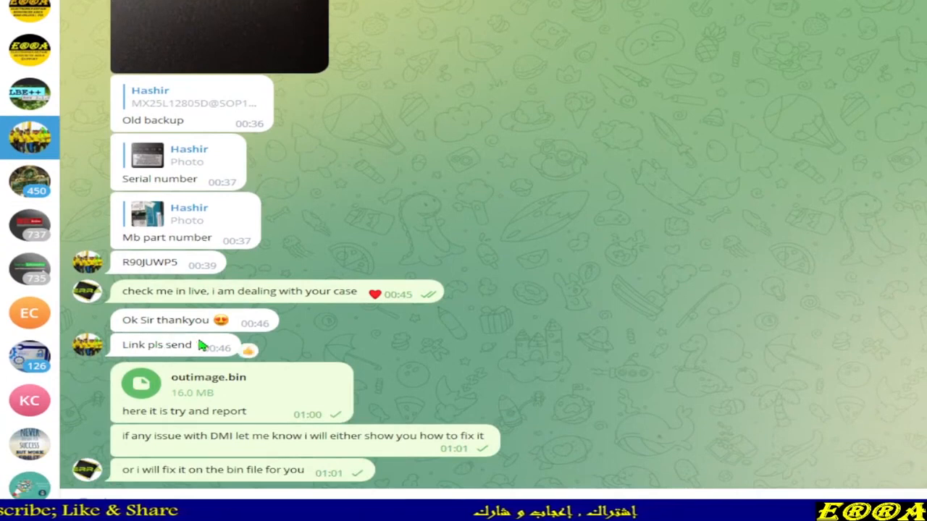
{"action": "mouse_move", "coordinate": [205, 353]}
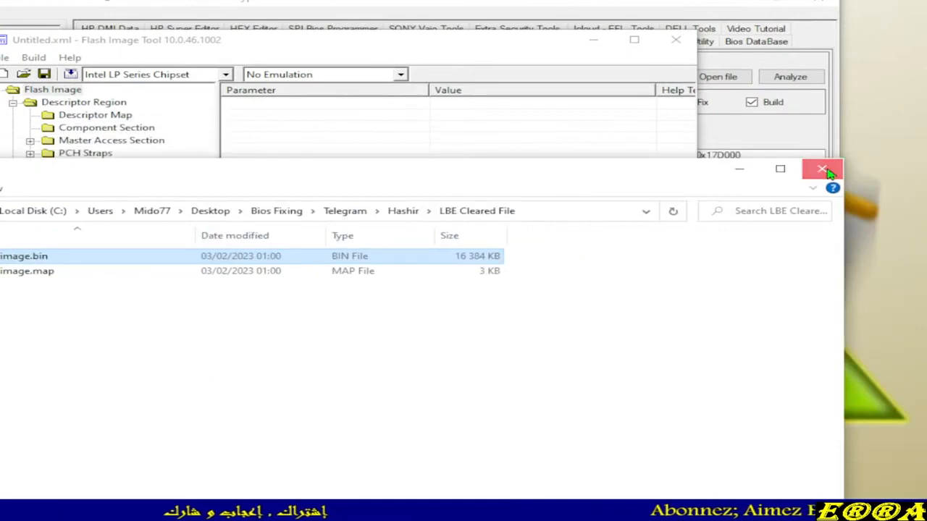
{"action": "left_click", "coordinate": [824, 168]}
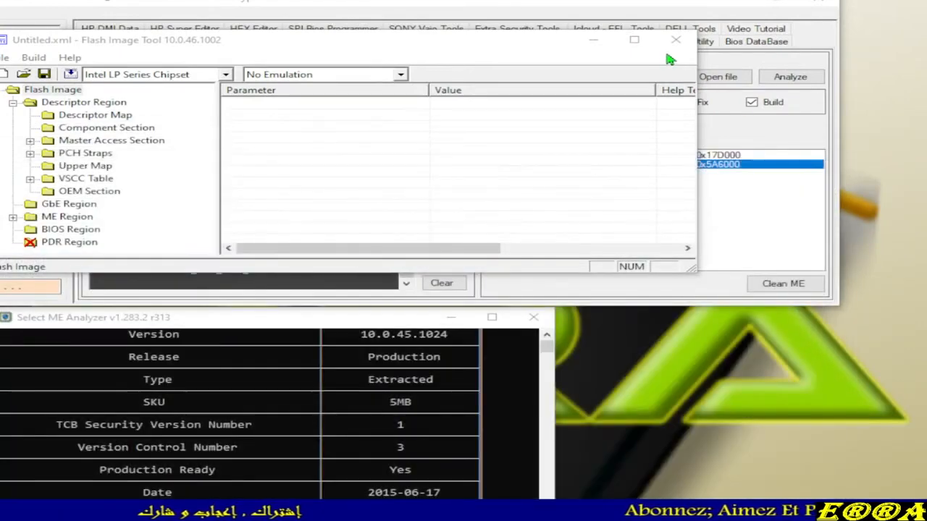